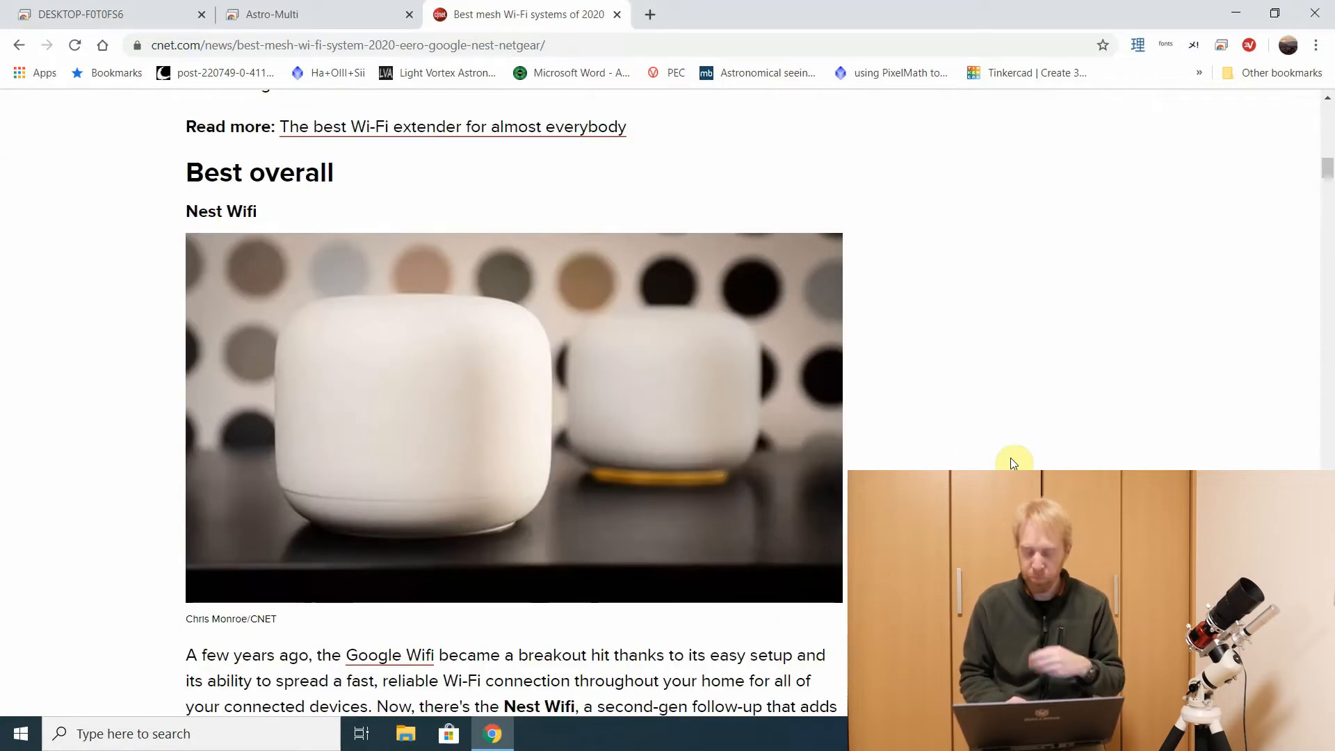
Scroll through the CNET mesh Wi-Fi article before switching to the remote session
scroll(down, 3)
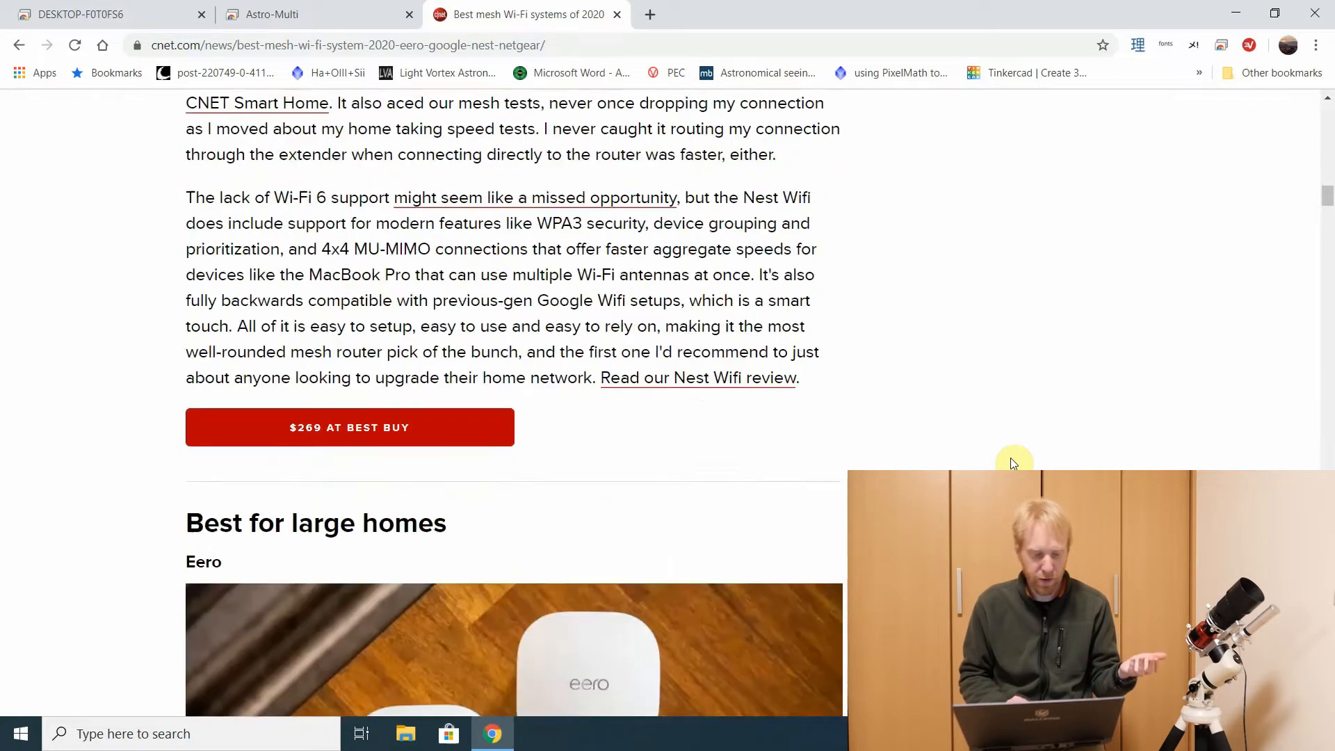
scroll(down, 3)
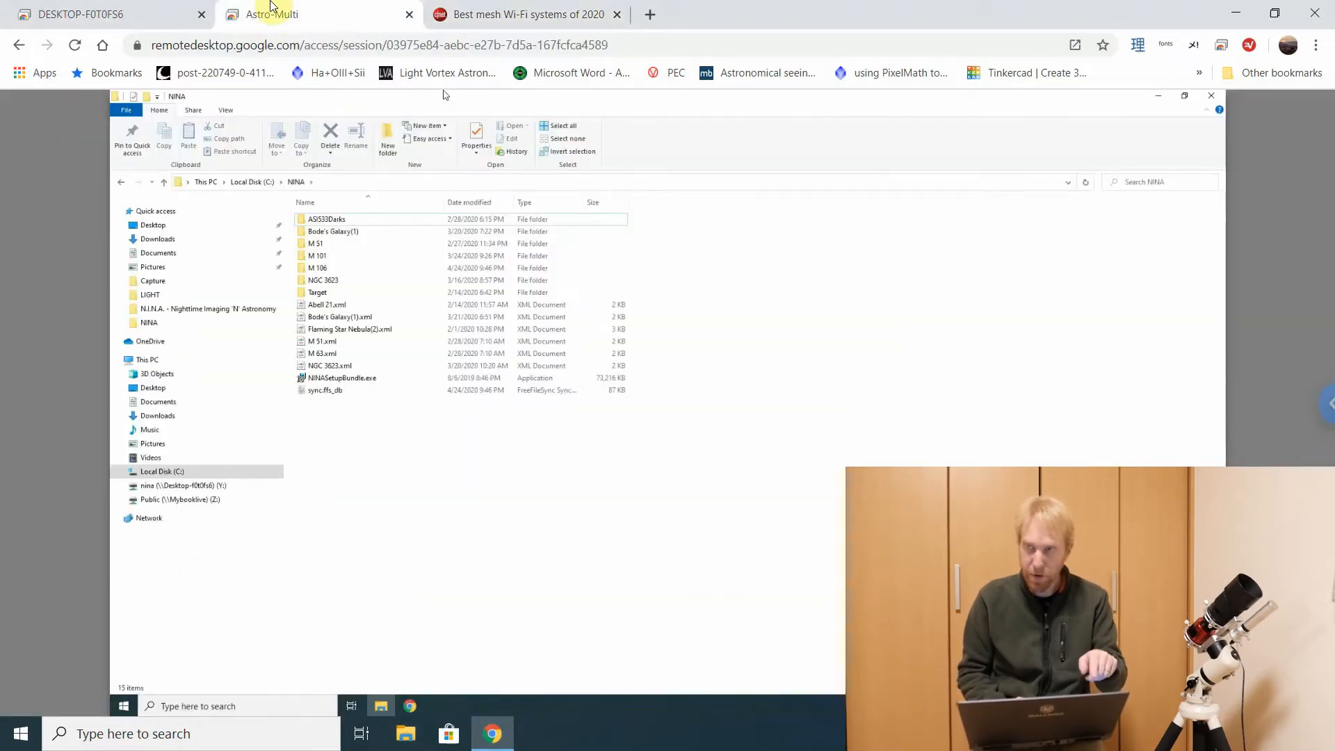
mouse_move(272, 13)
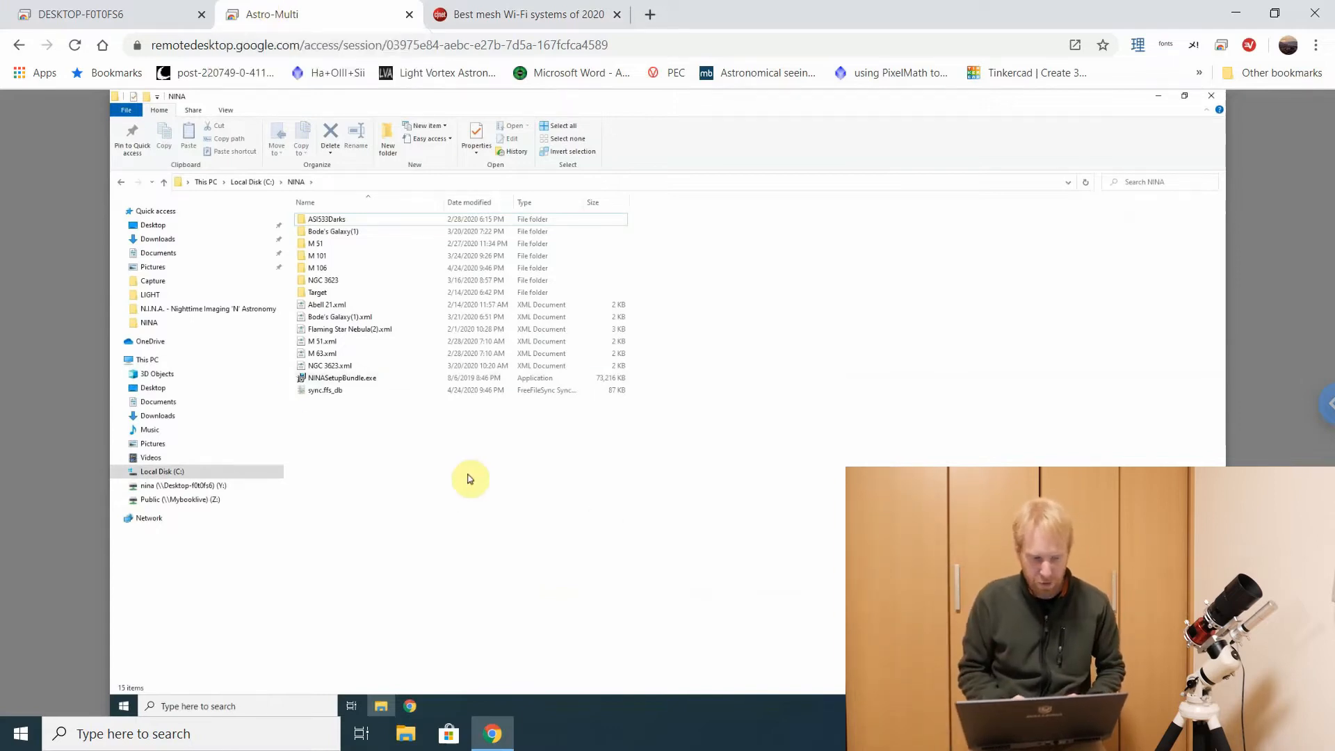
mouse_move(358, 405)
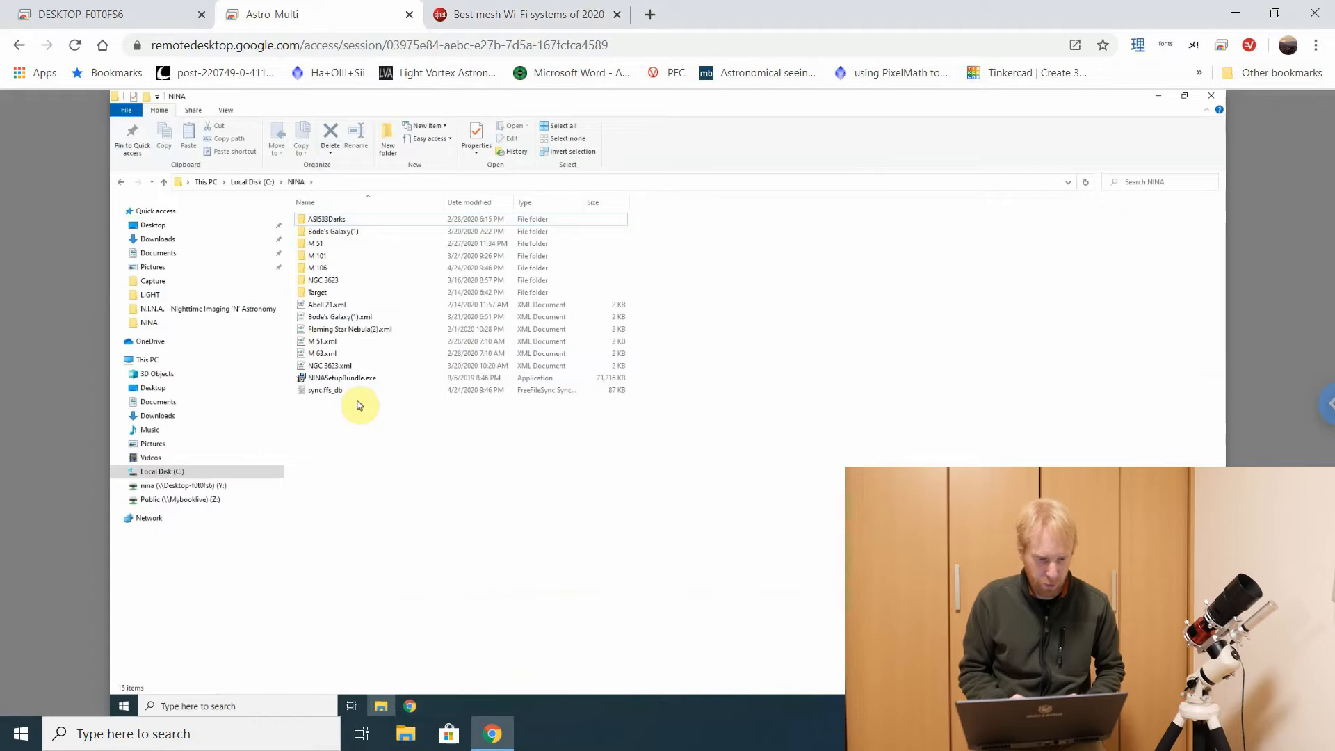
mouse_move(356, 247)
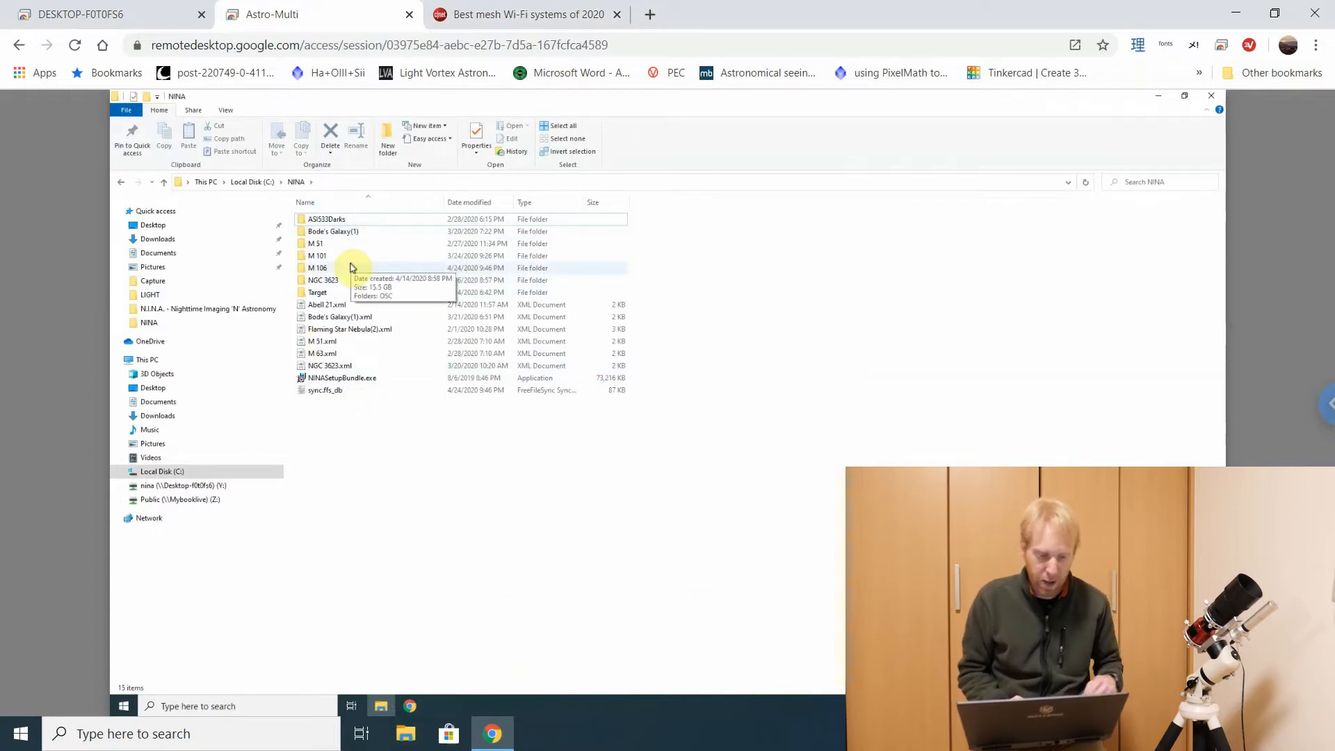
Browse into M 106 > OSC > LIGHT and select the FITS light frames
double_click(318, 267)
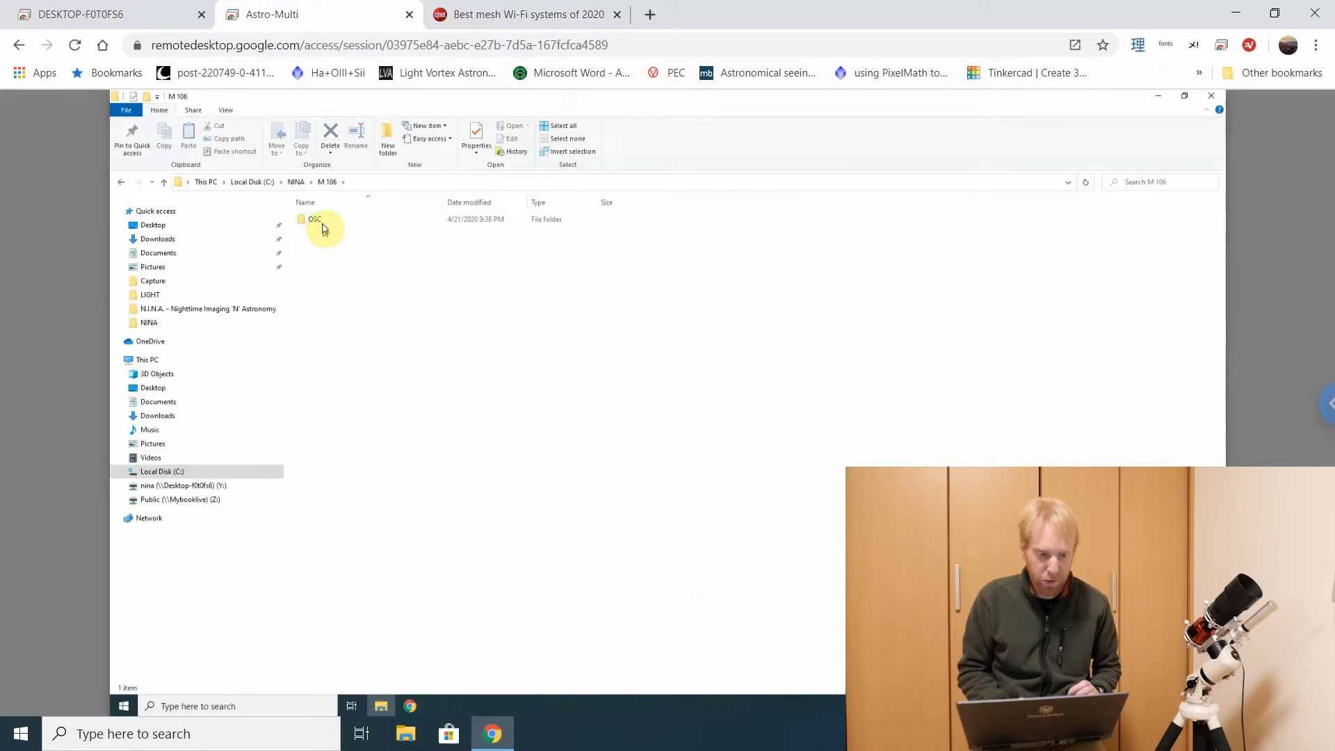
double_click(316, 218)
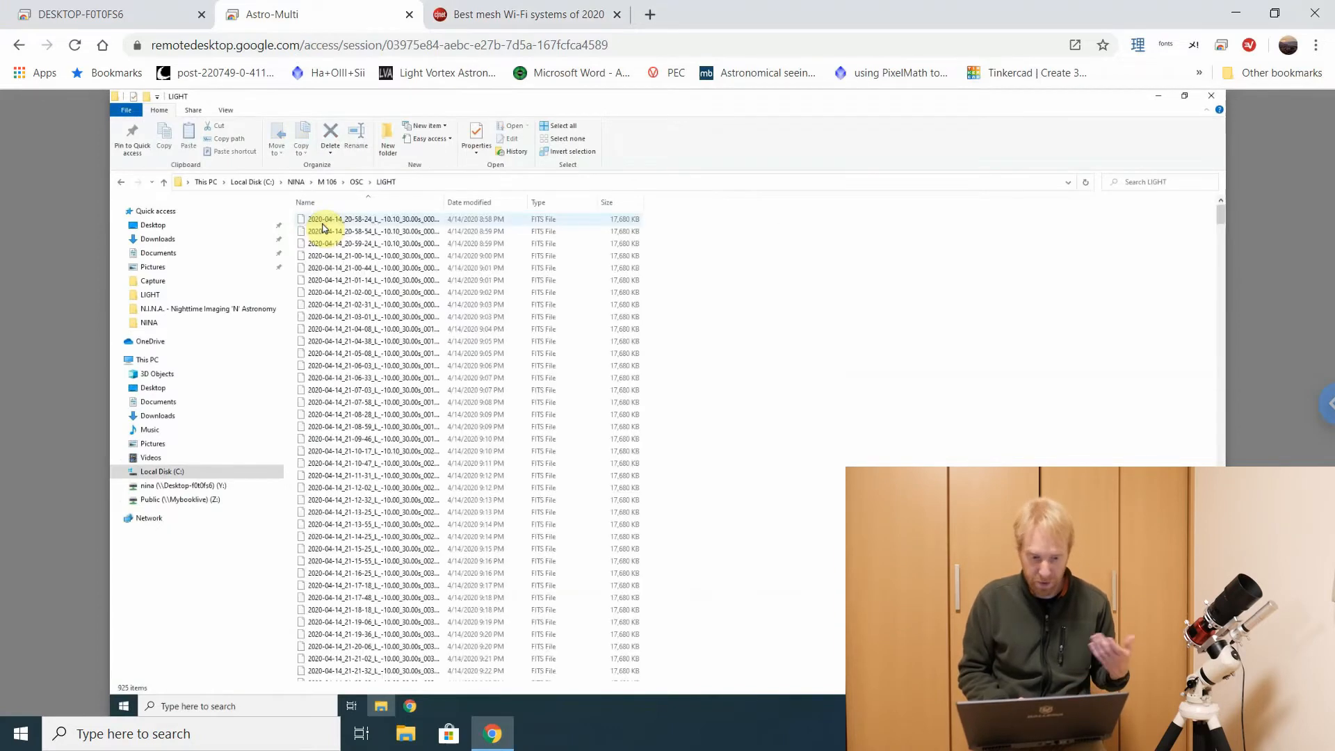
scroll(down, 3)
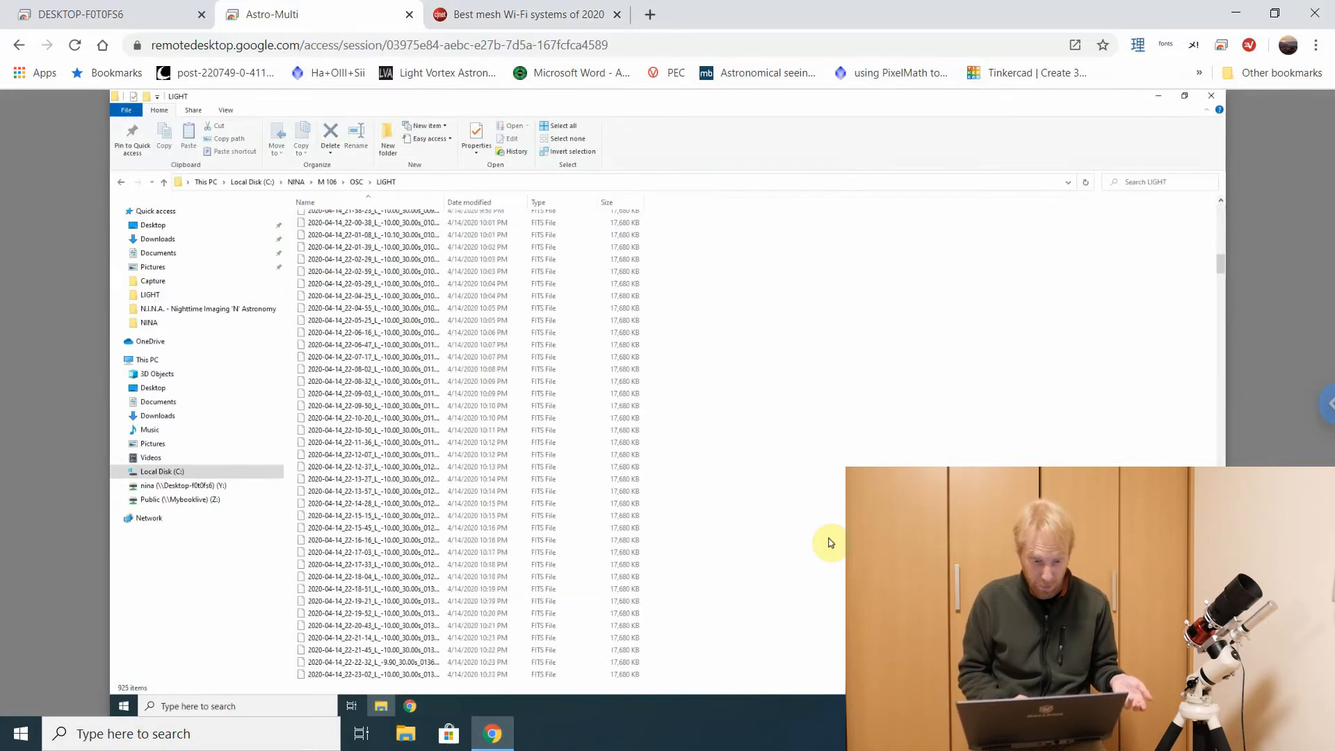
scroll(down, 3)
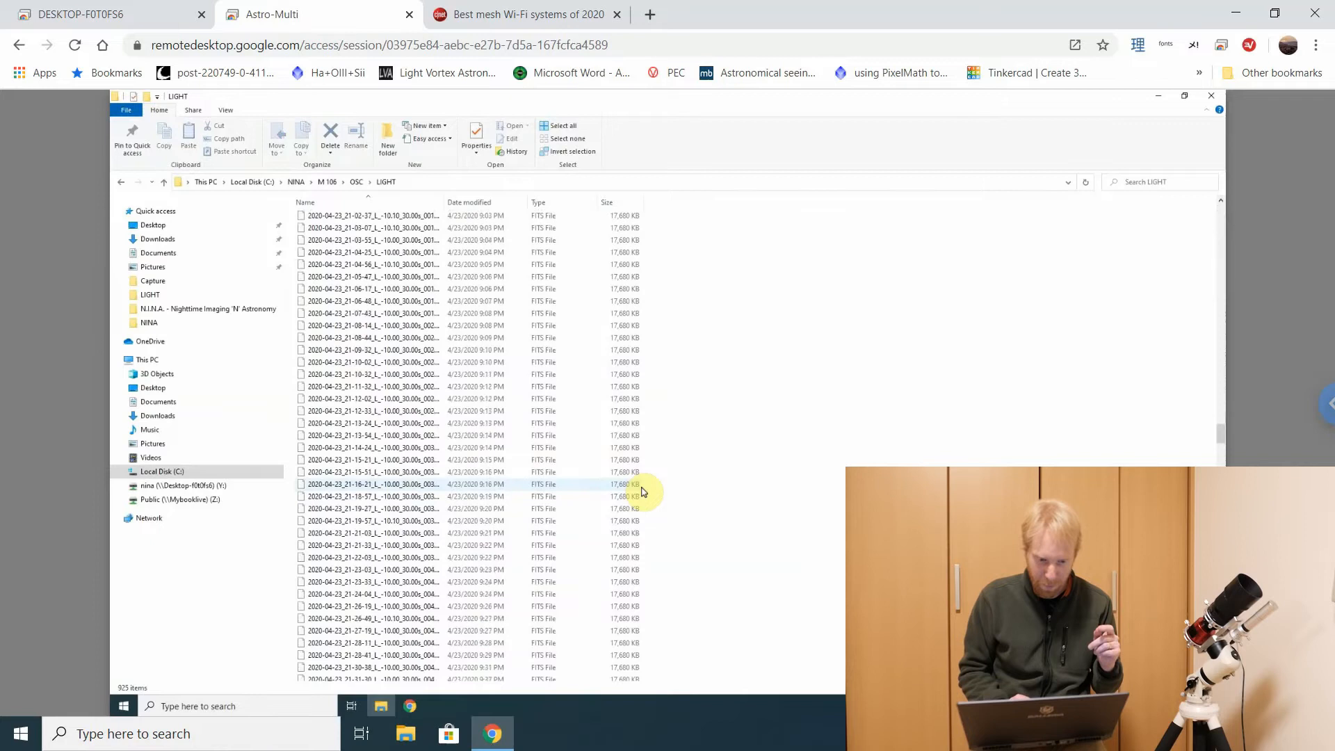
click(460, 387)
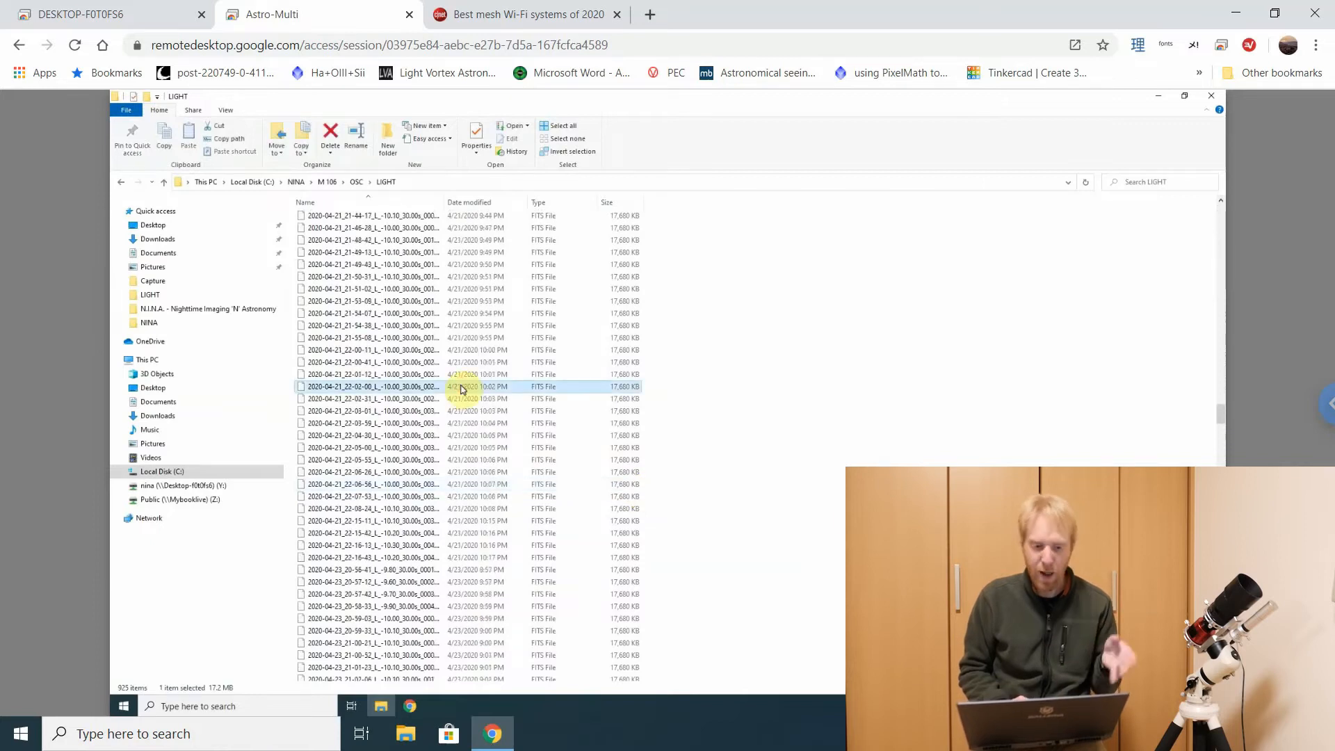
scroll(down, 3)
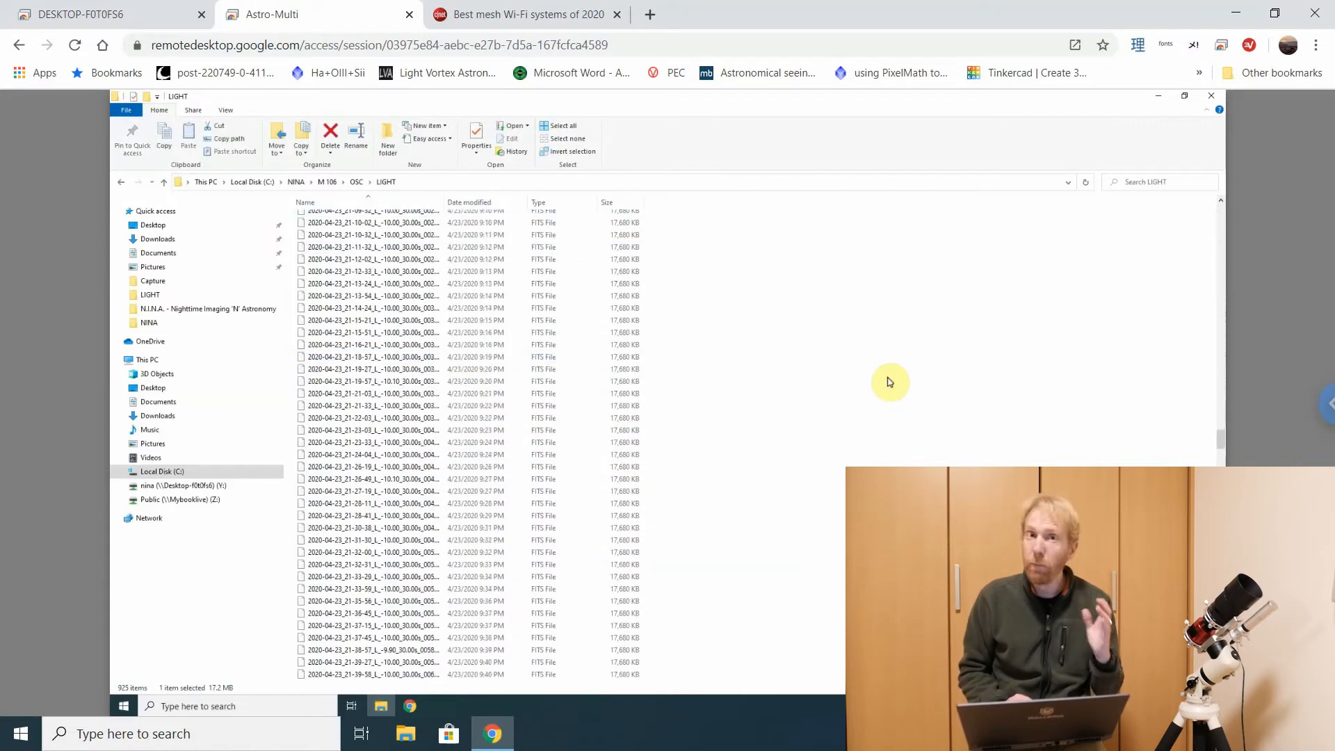
scroll(down, 3)
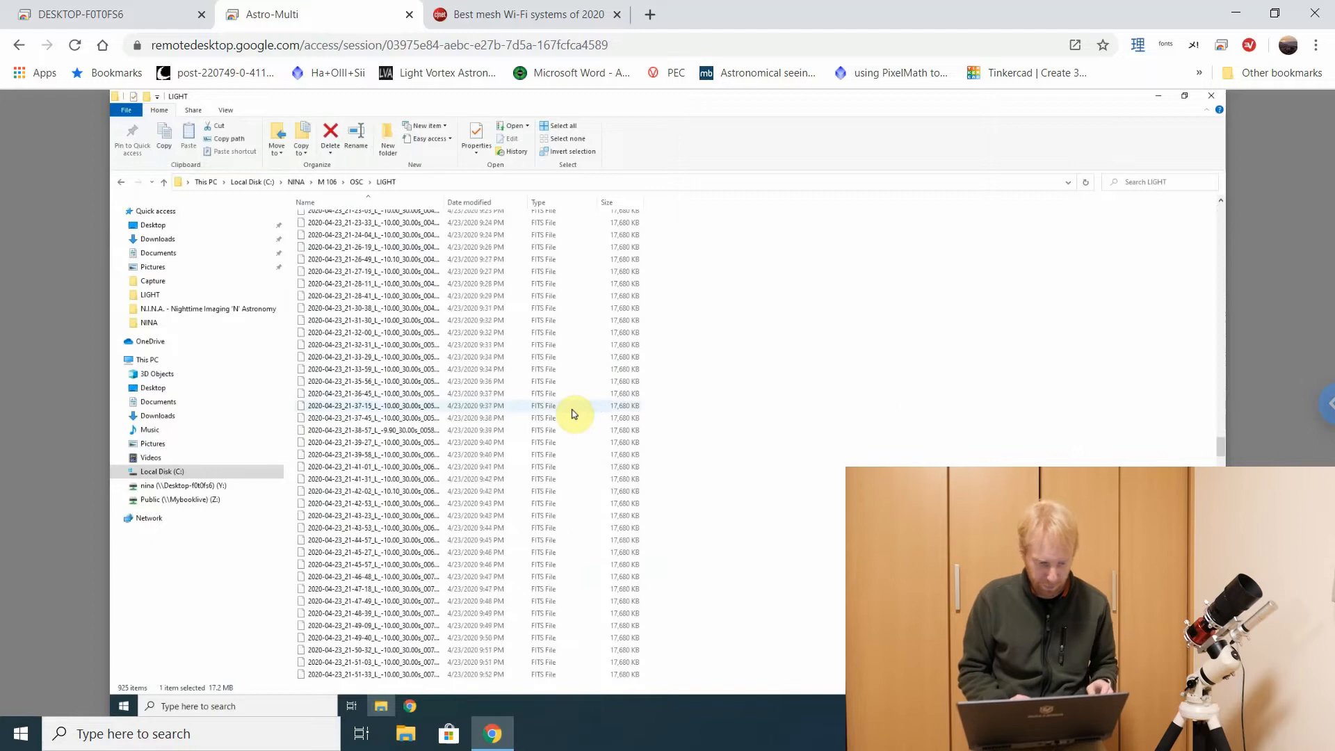
click(384, 442)
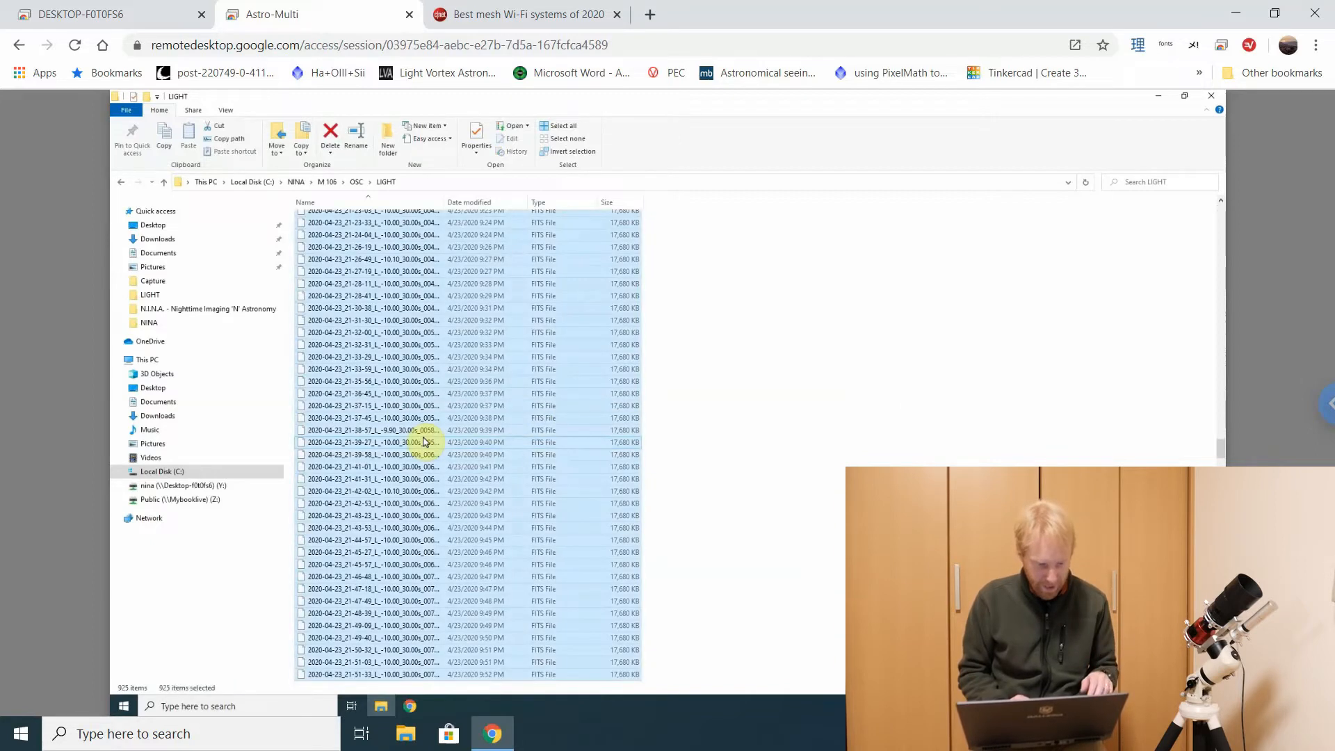
Check the selected frames' Properties: 925 files totalling 15.5 GB, then dismiss the summary
right_click(526, 478)
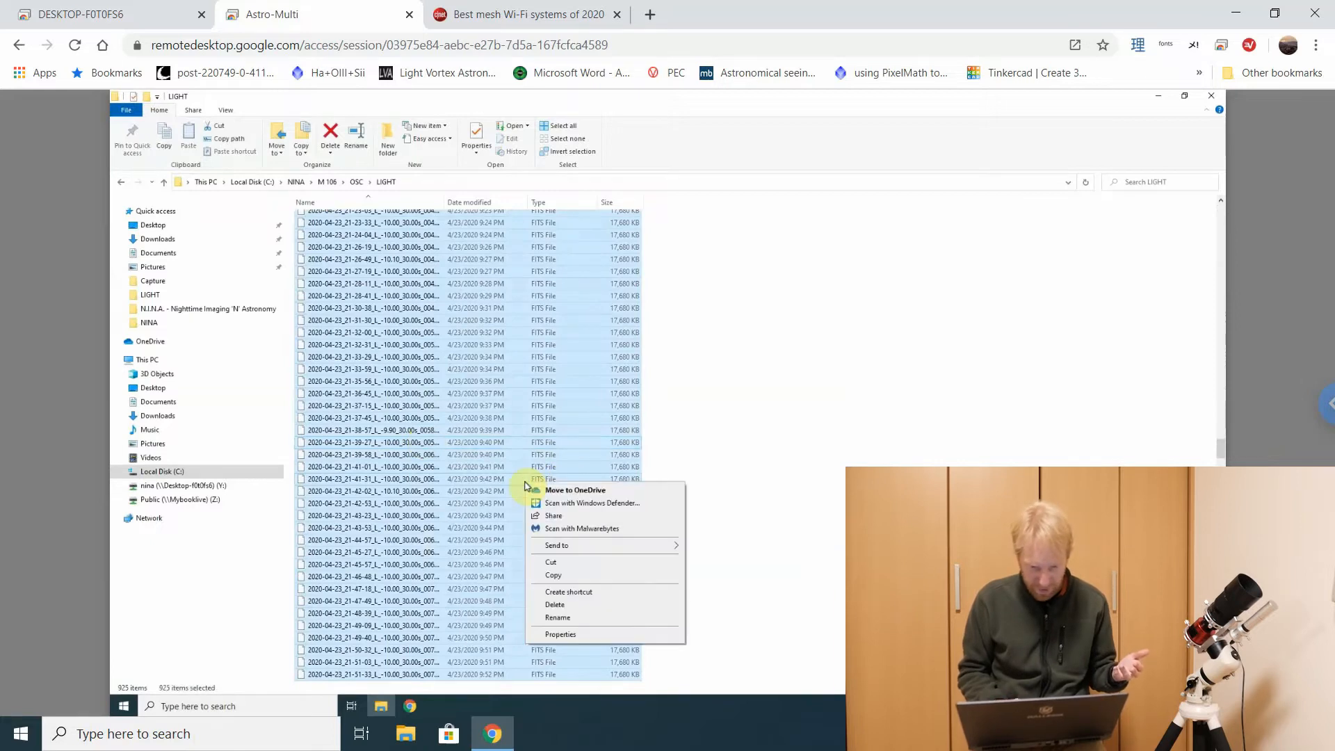
click(560, 634)
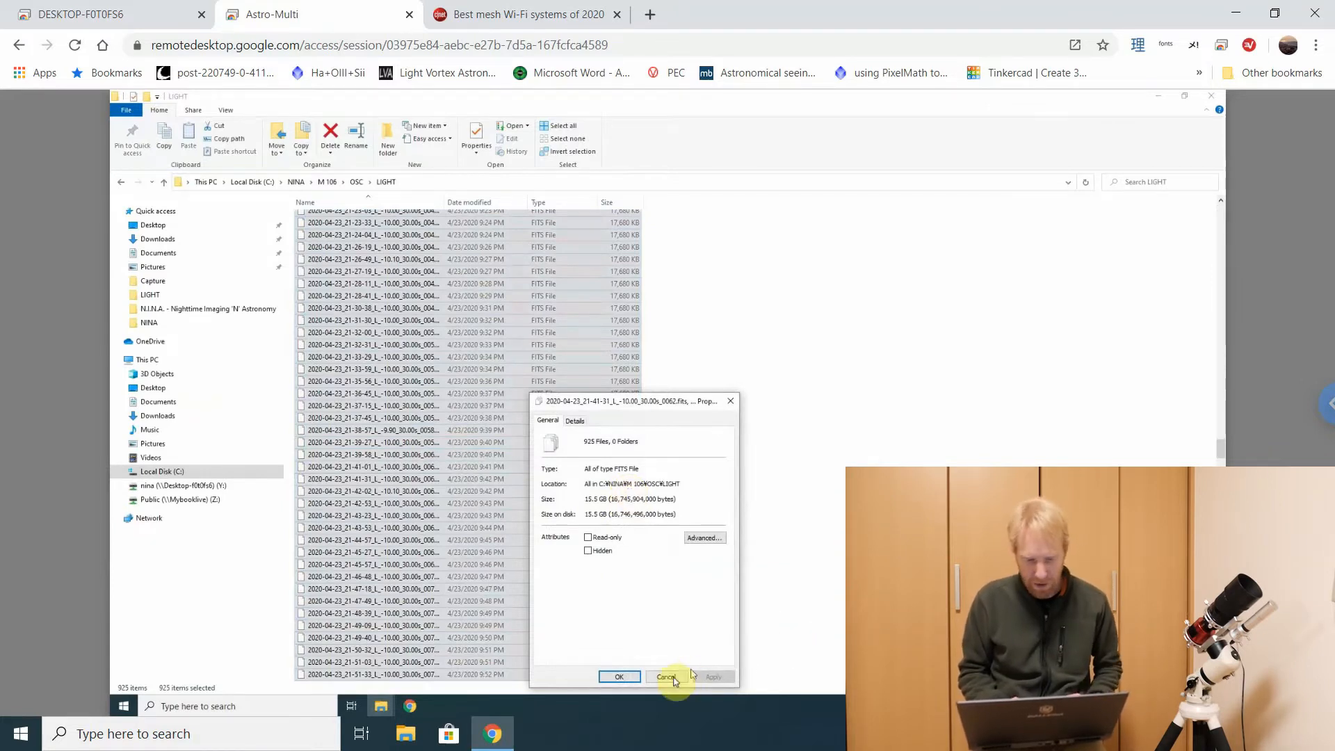
click(666, 676)
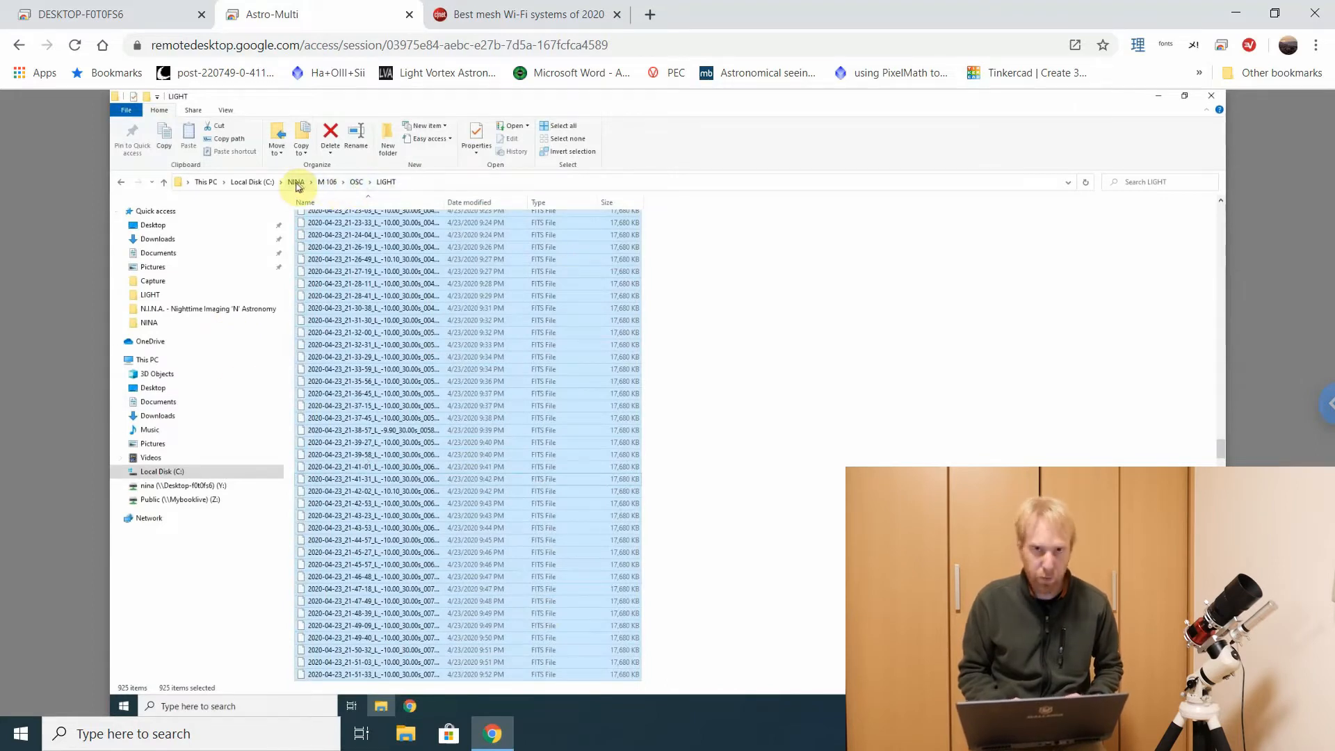
mouse_move(833, 405)
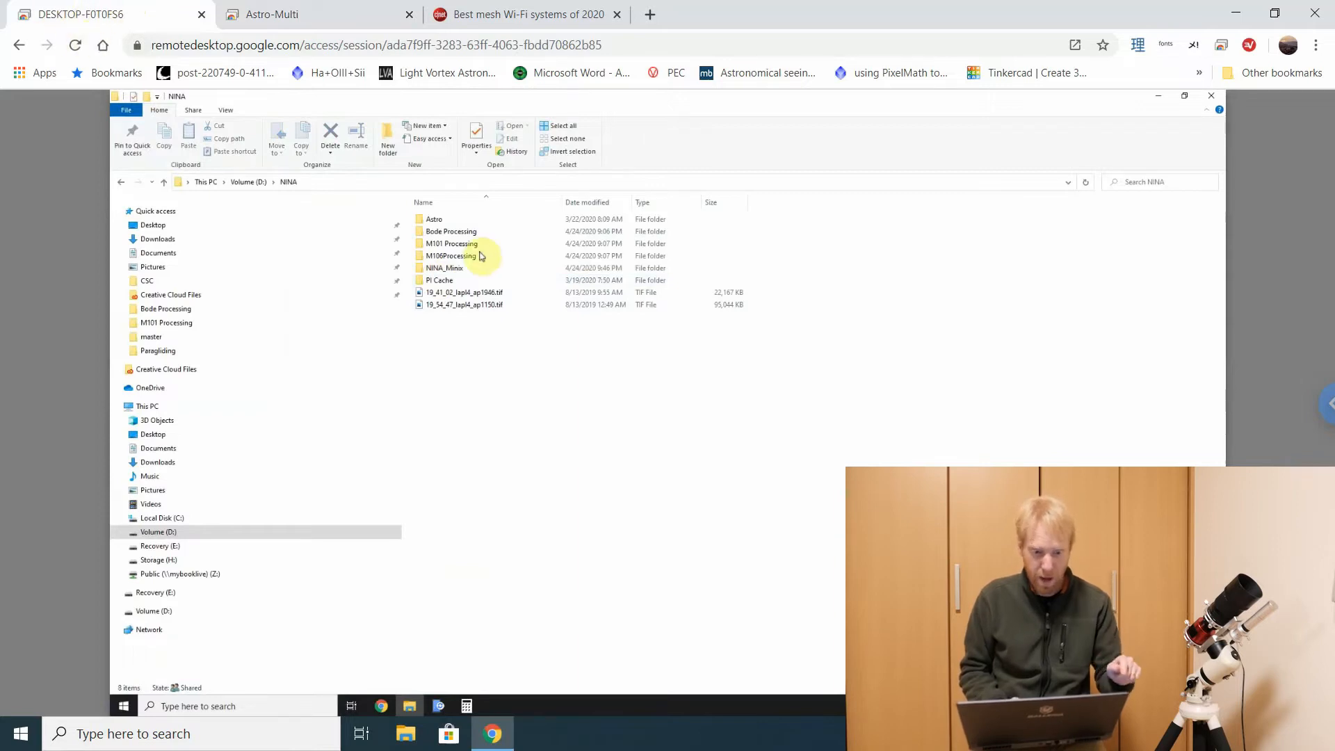
Review NINA_Minix's Sharing tab on Volume (D:) showing its network path, then close Properties
right_click(443, 267)
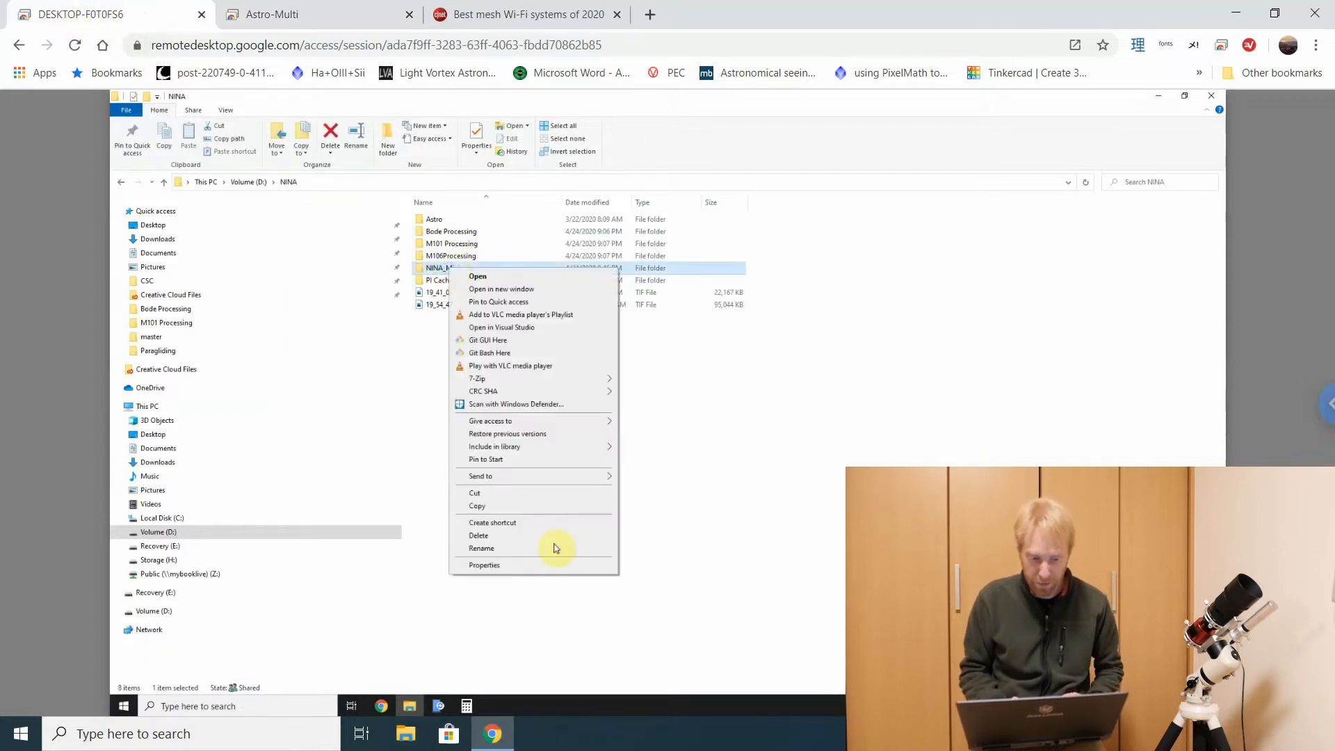
click(484, 564)
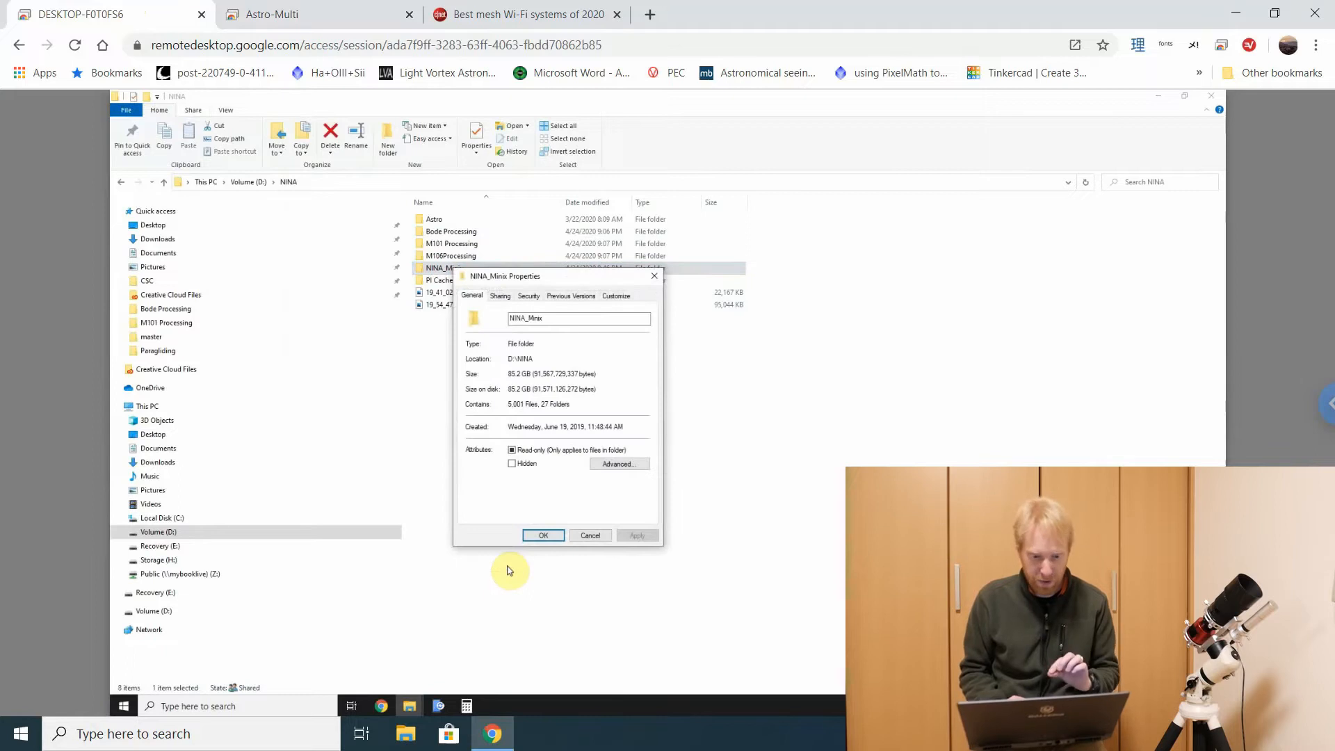
click(500, 294)
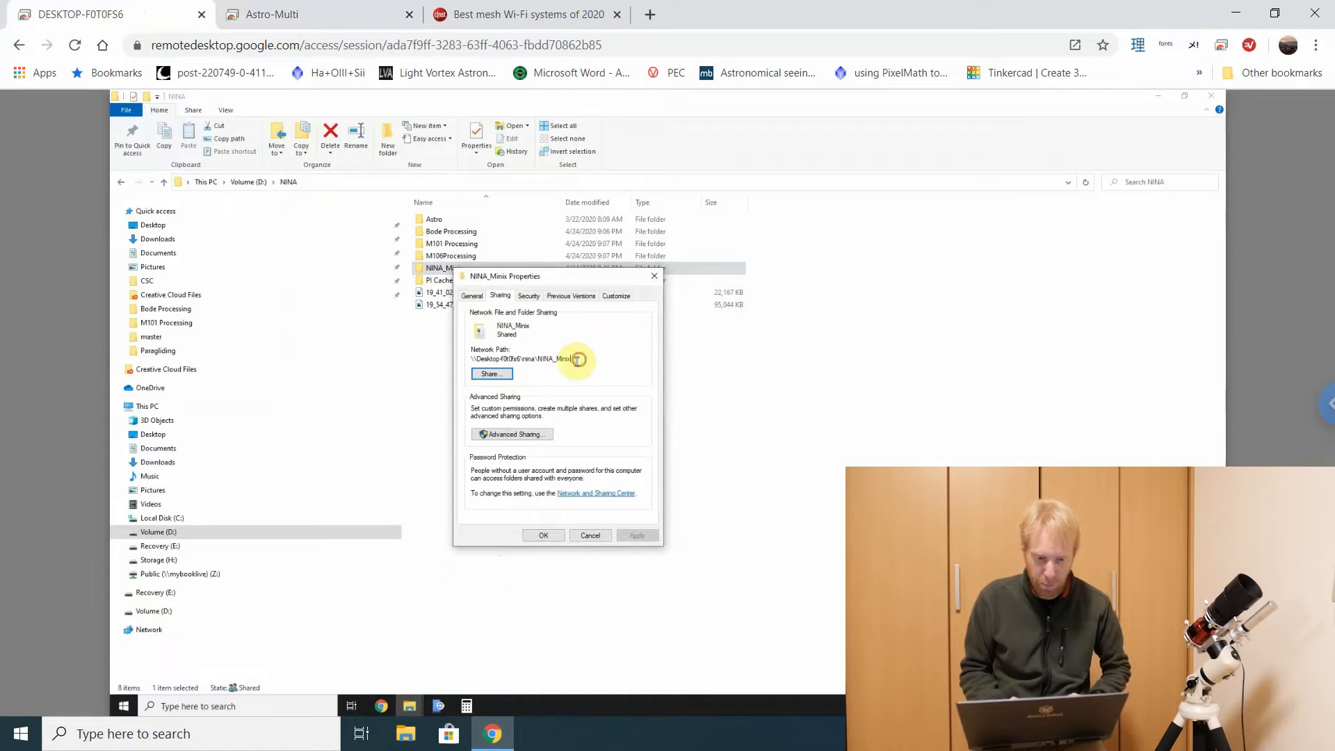
triple_click(519, 359)
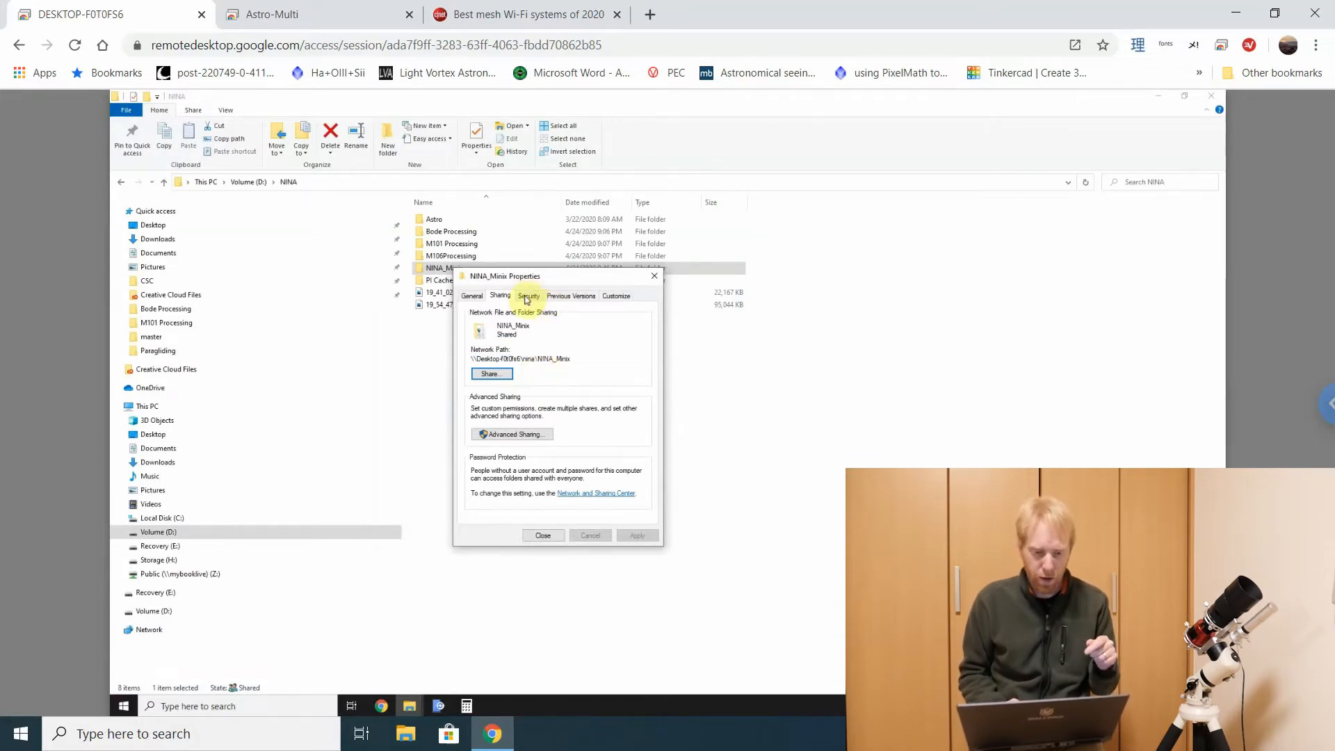
click(499, 295)
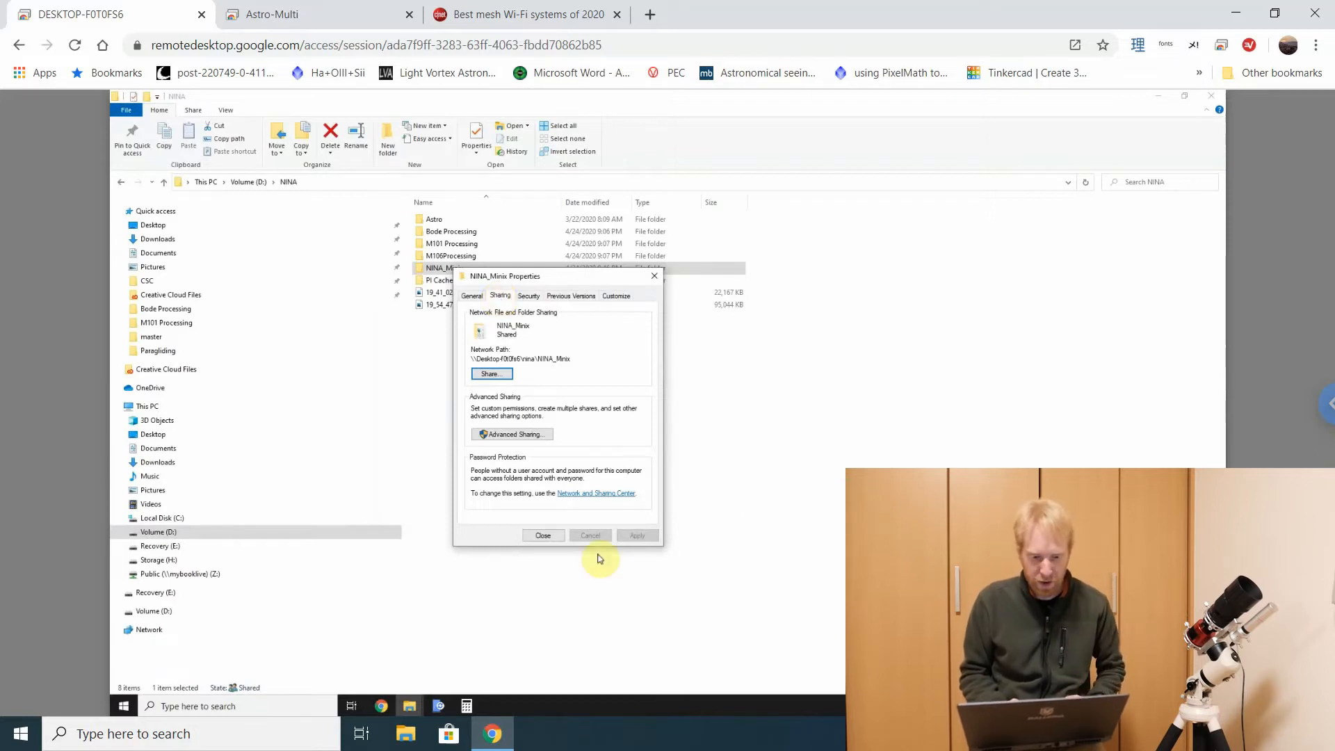
click(542, 534)
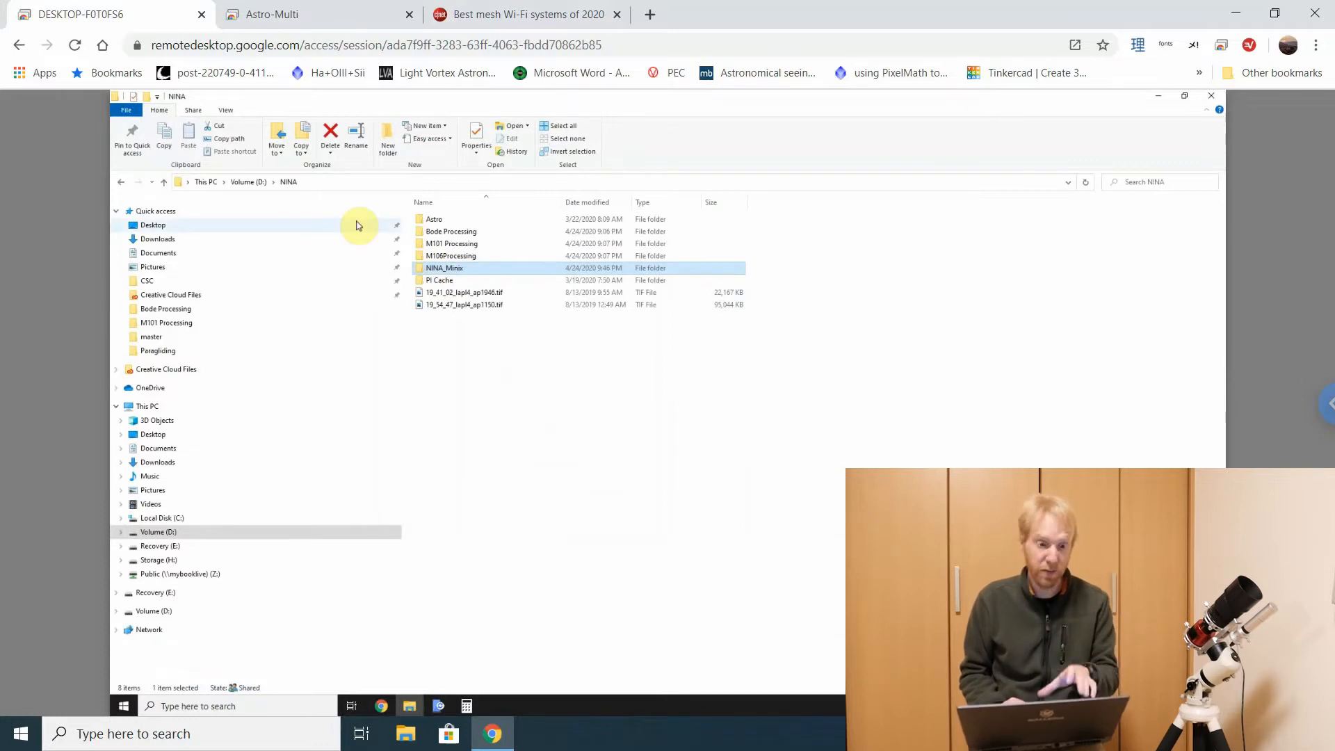
From This PC, start mapping a network drive for the other PC's nina share
click(272, 14)
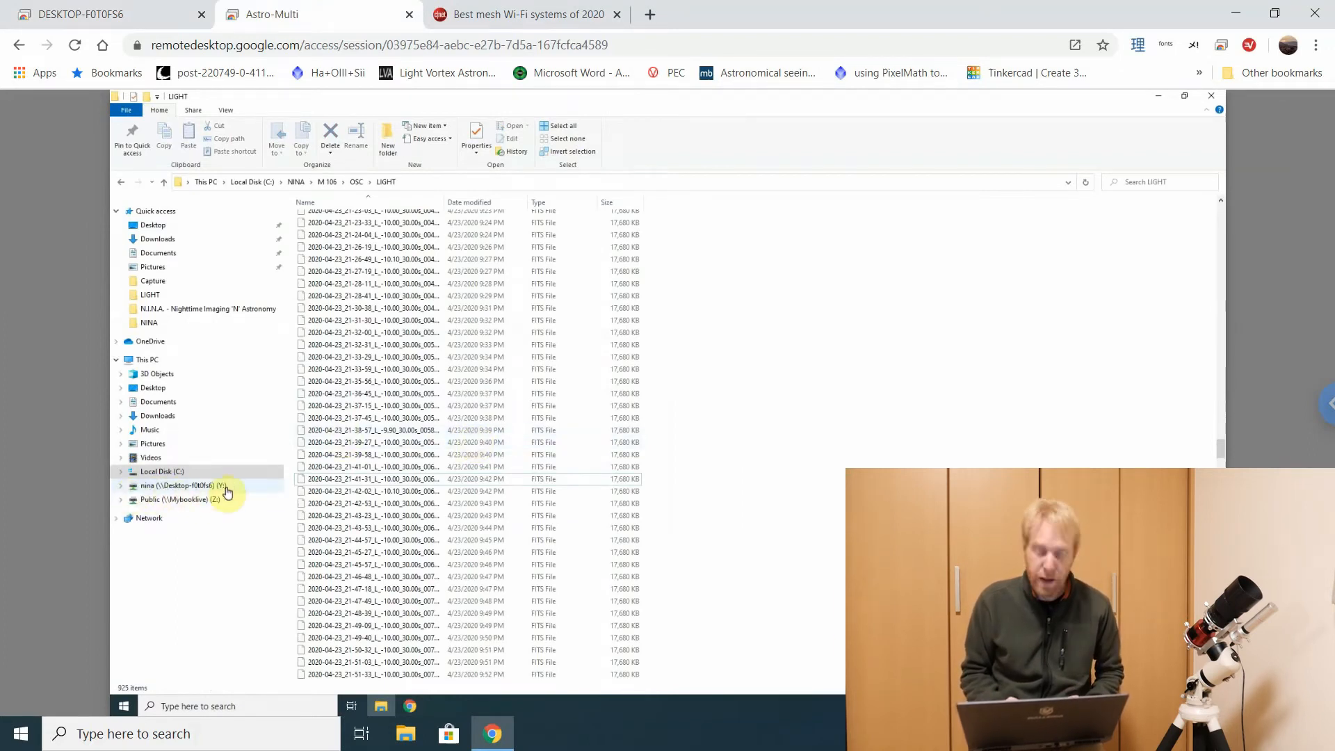
click(169, 484)
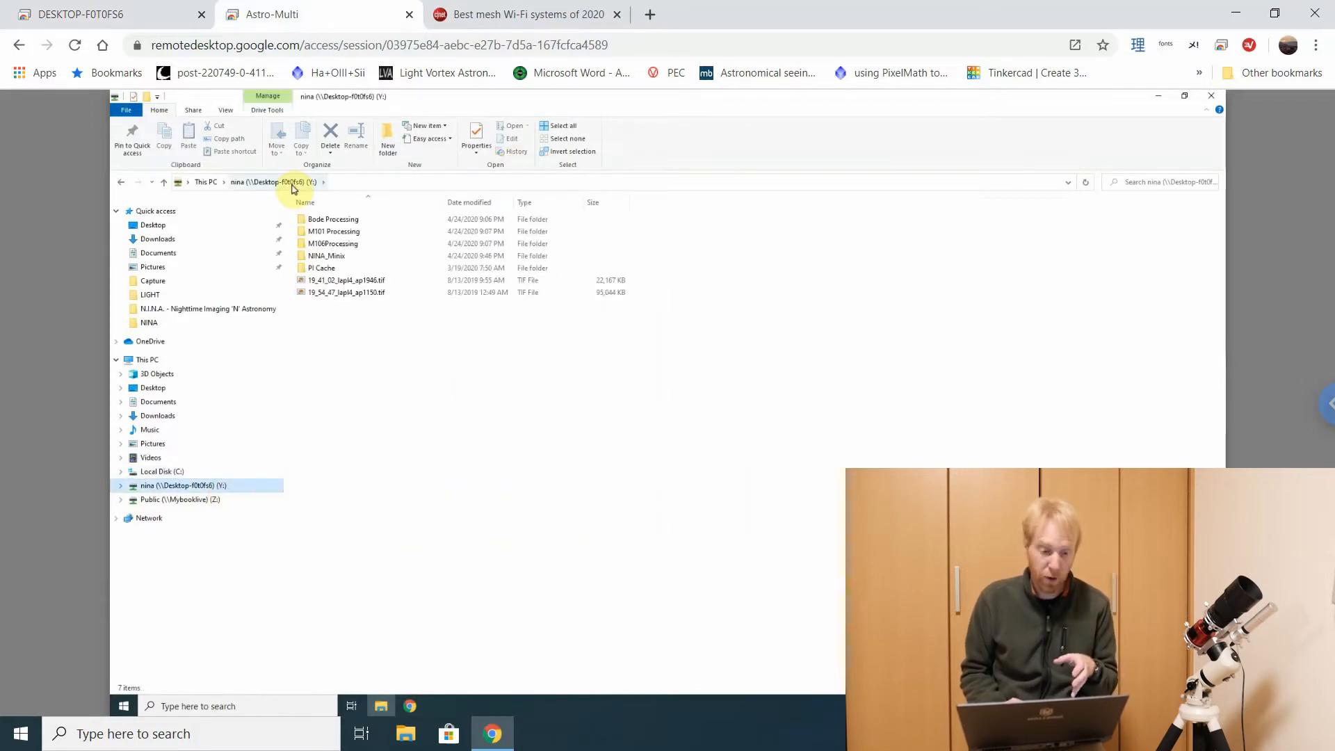
mouse_move(355, 188)
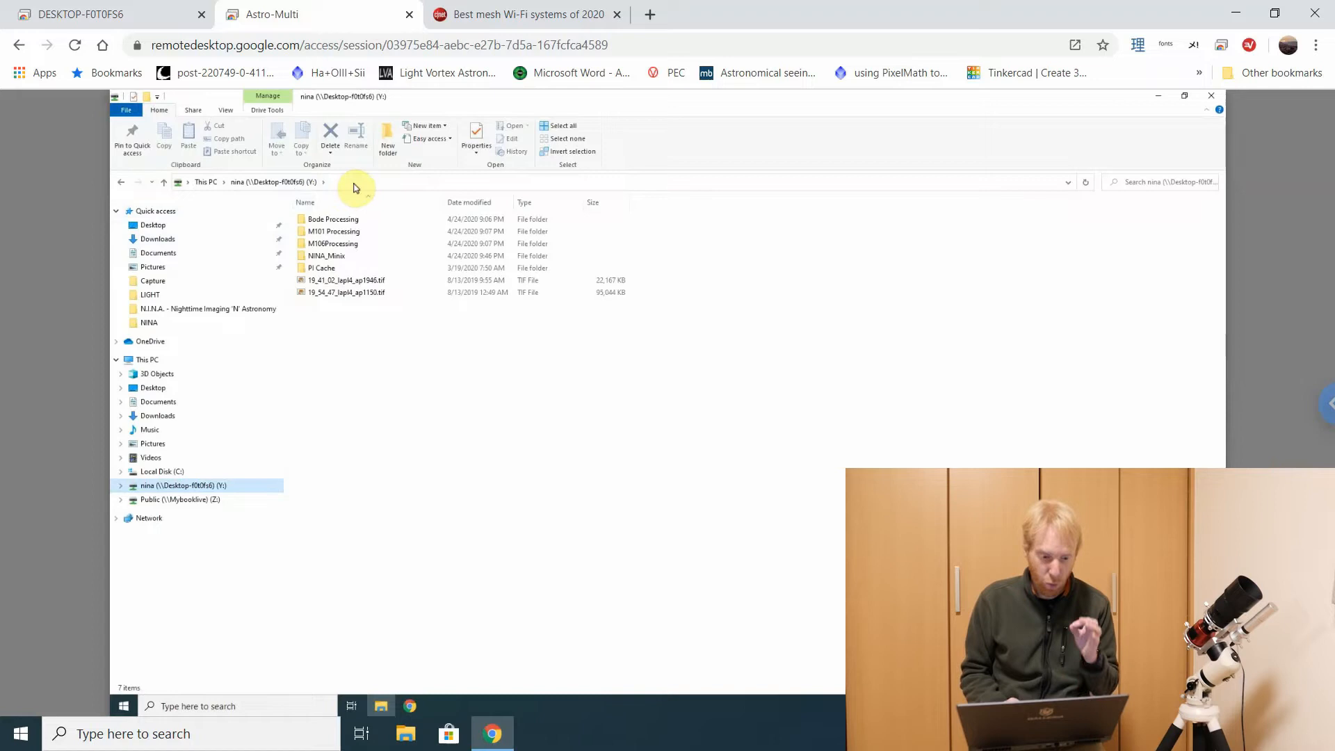
mouse_move(212, 130)
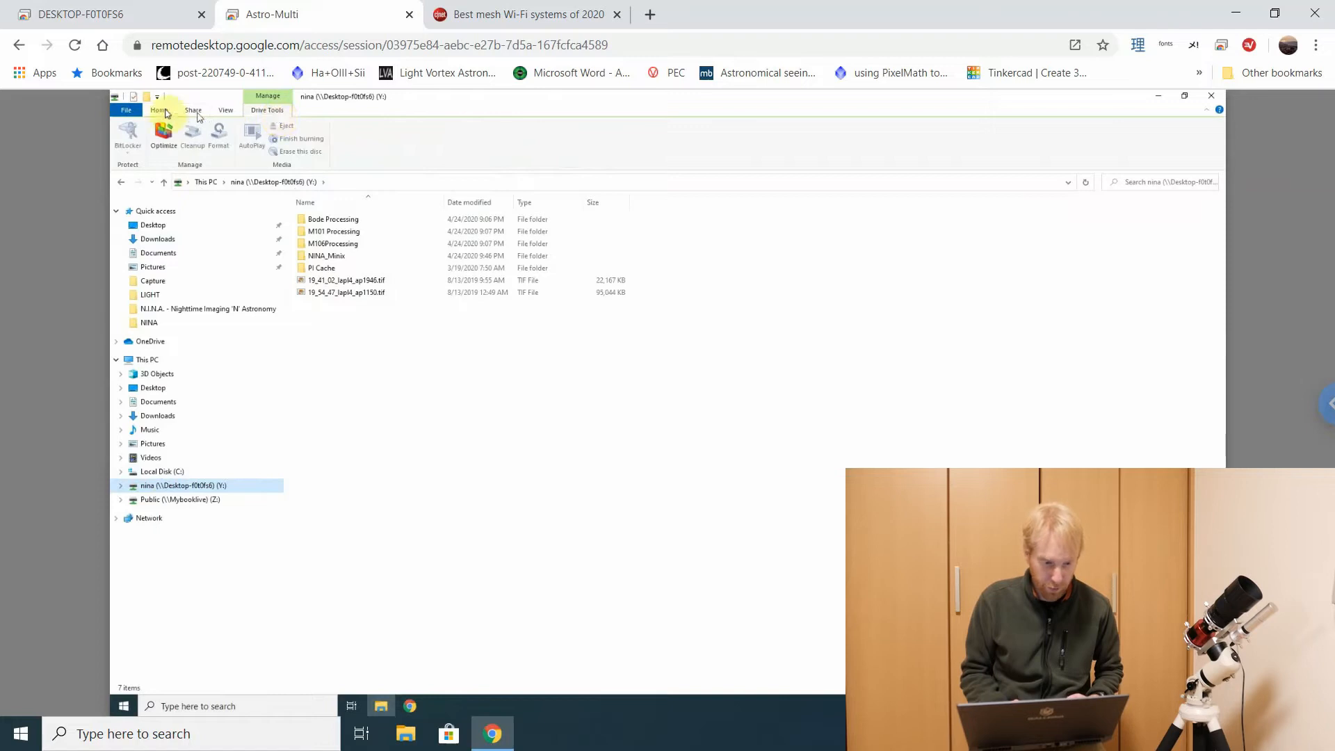
click(158, 110)
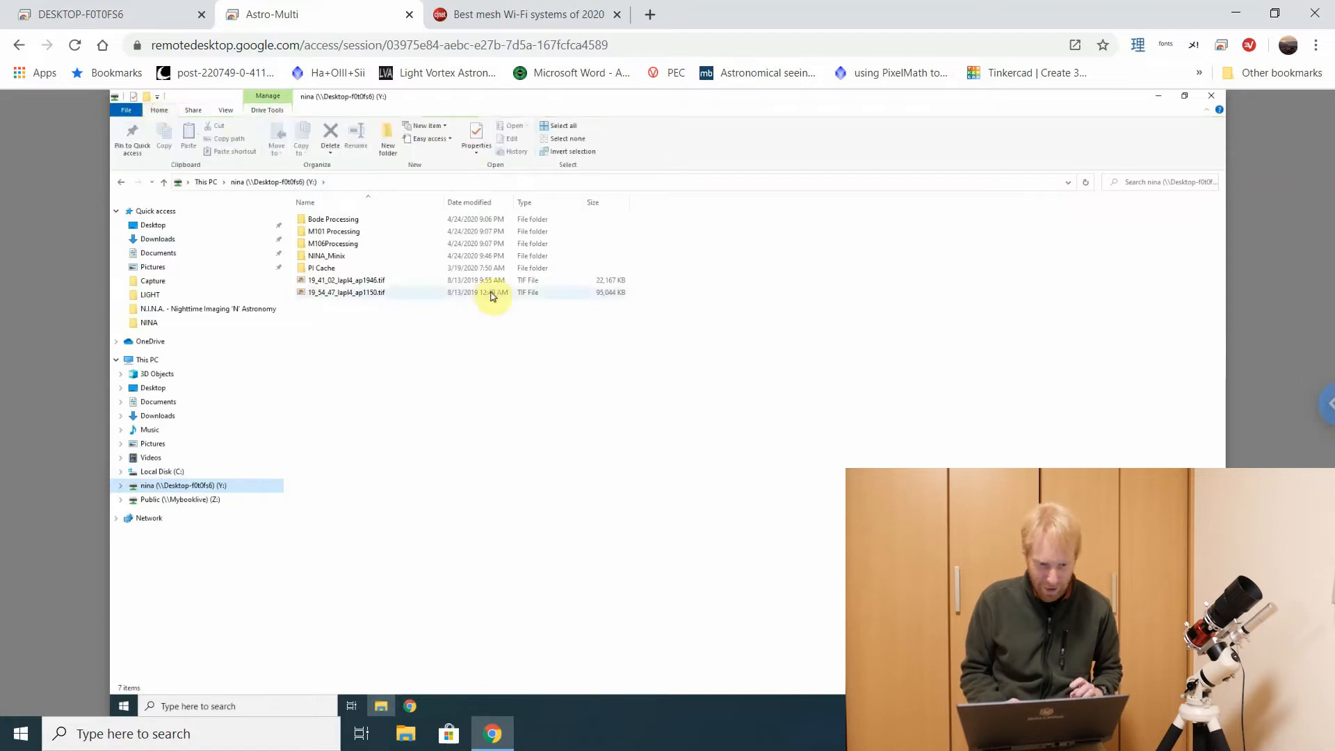
click(146, 359)
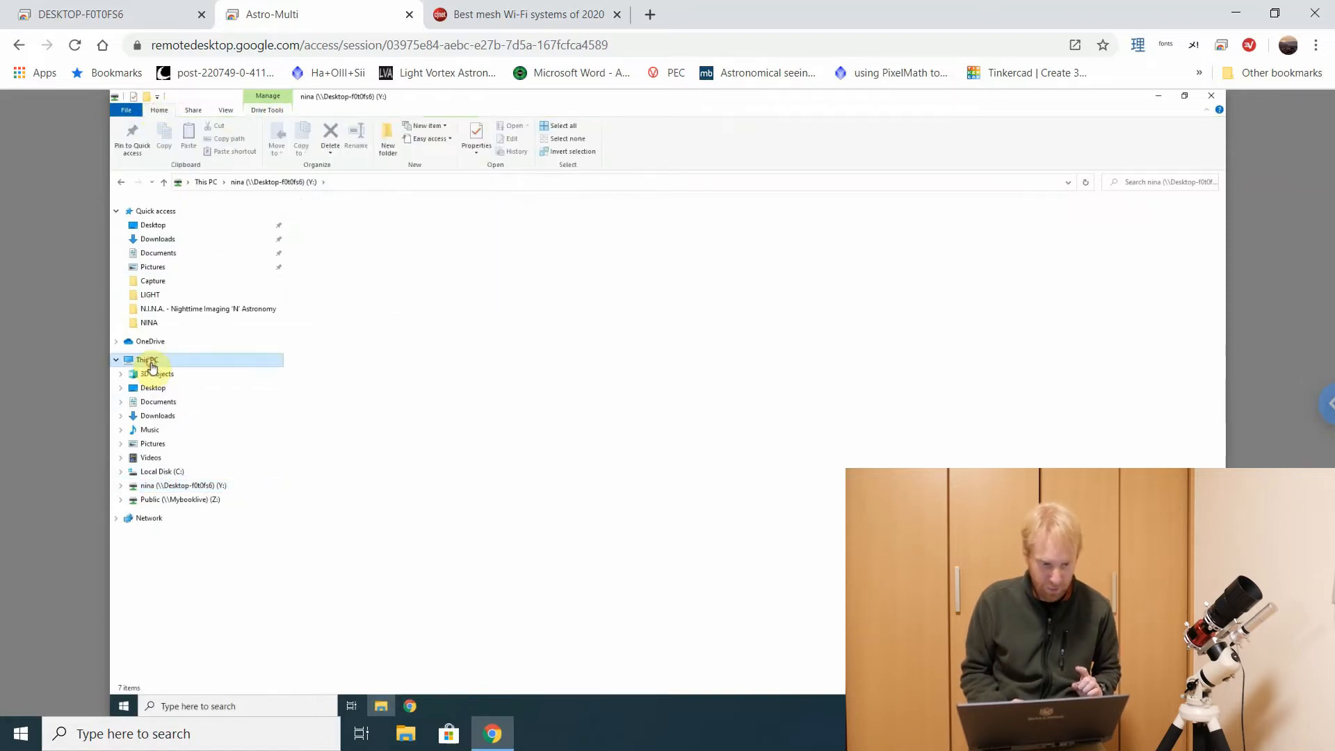
click(146, 358)
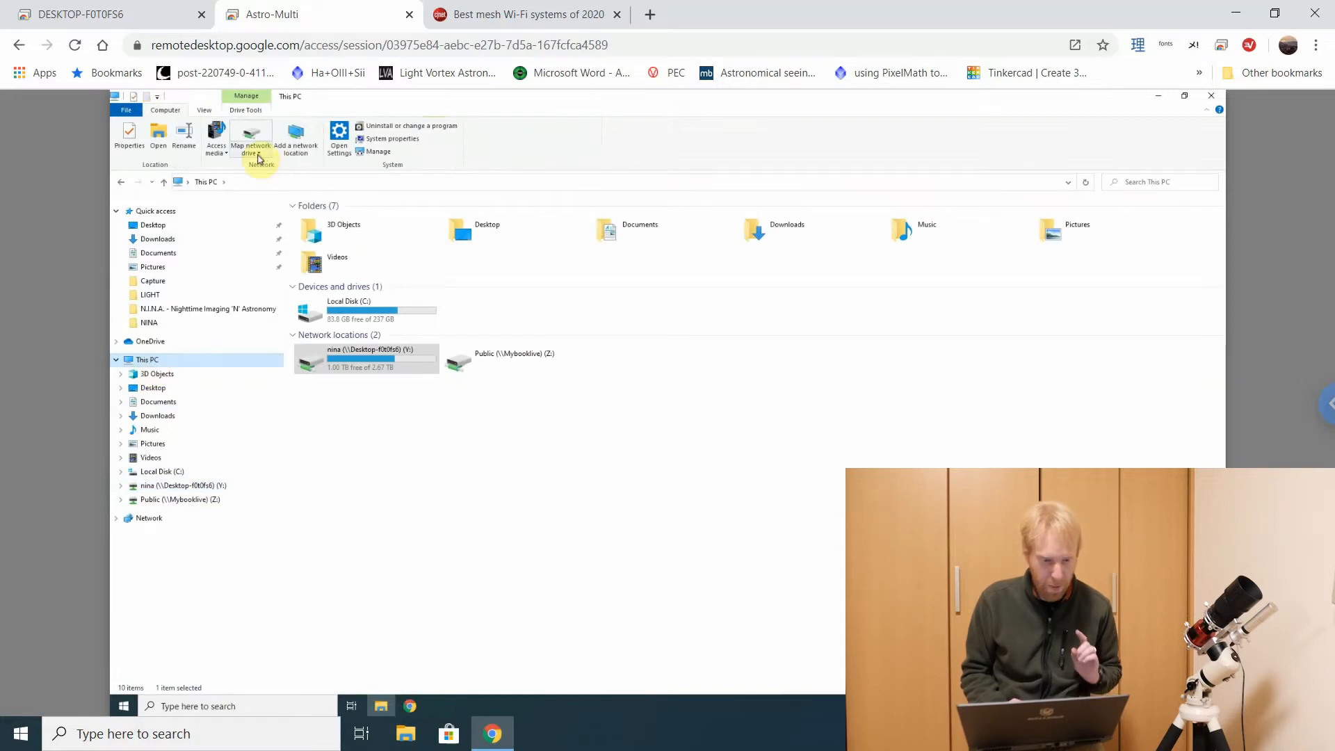
click(250, 139)
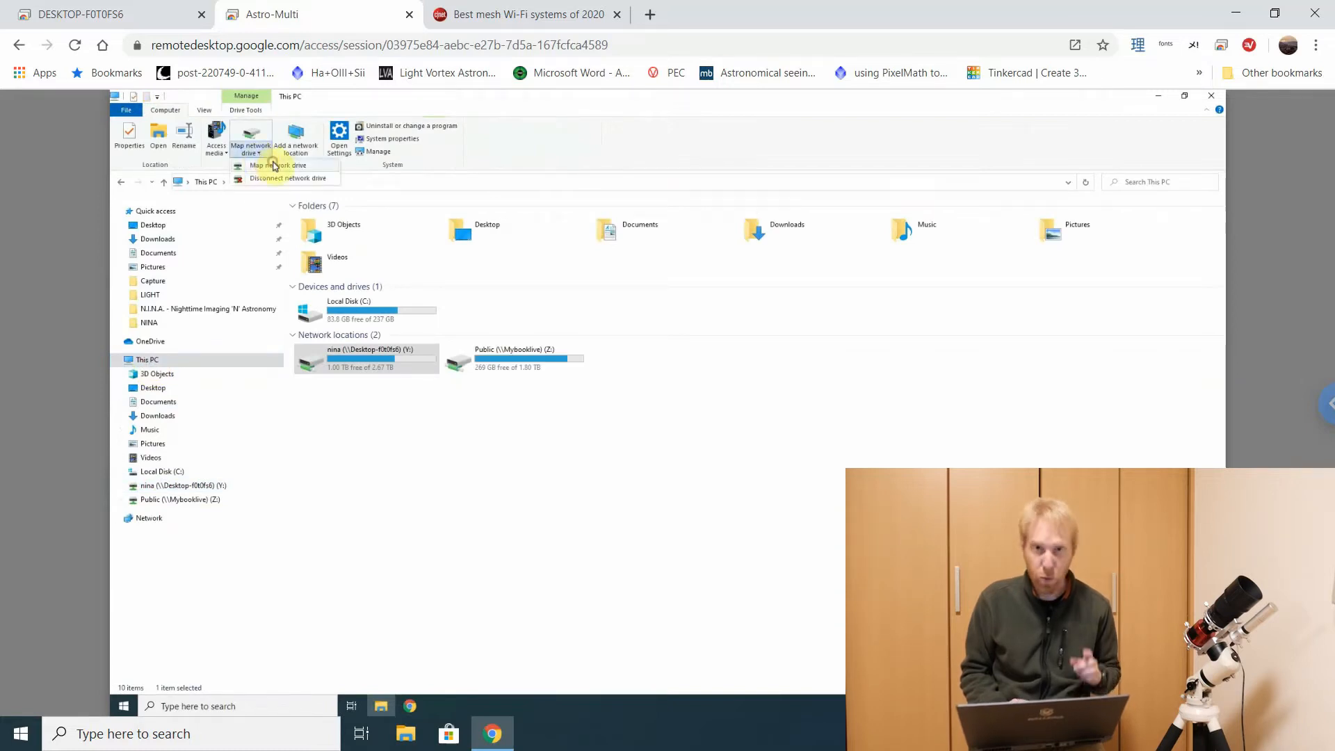
click(272, 164)
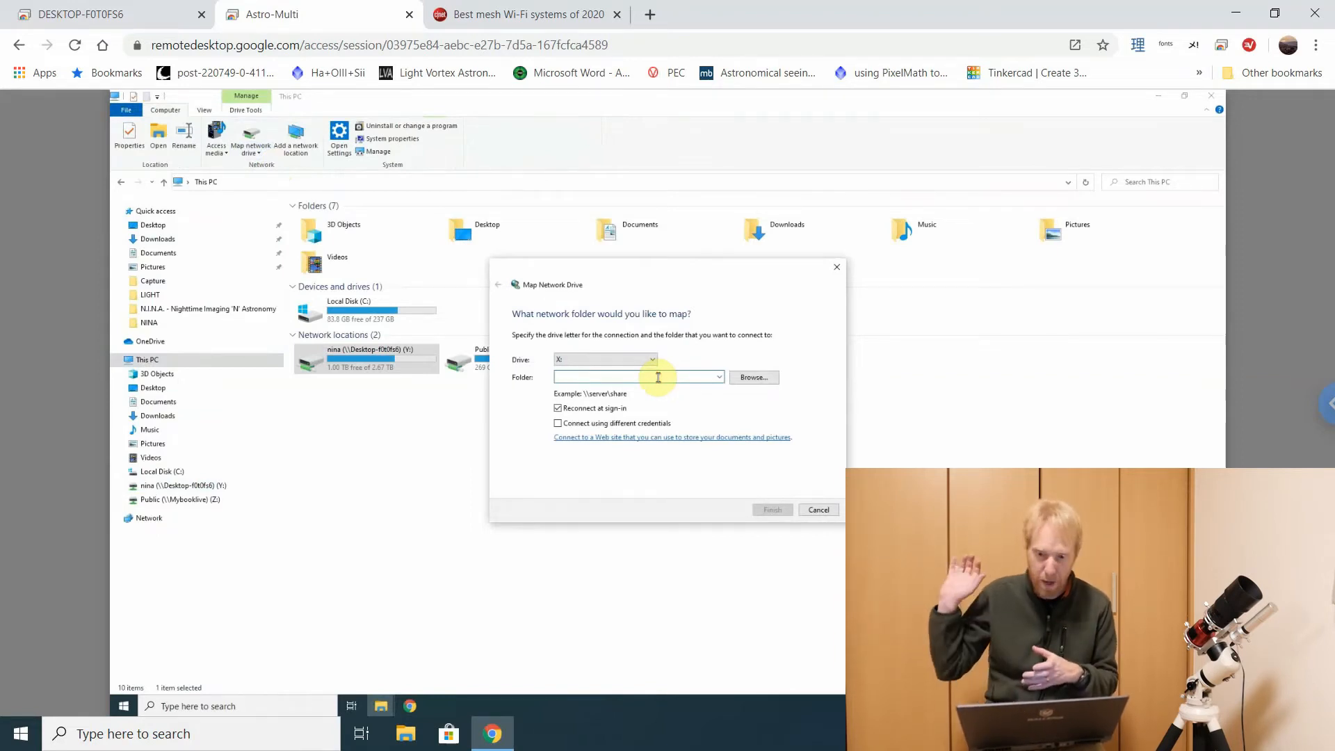
Enter the \\Desktop…\nina path for drive X: and finish mapping the share
text(\\Desktop-f0t0f)
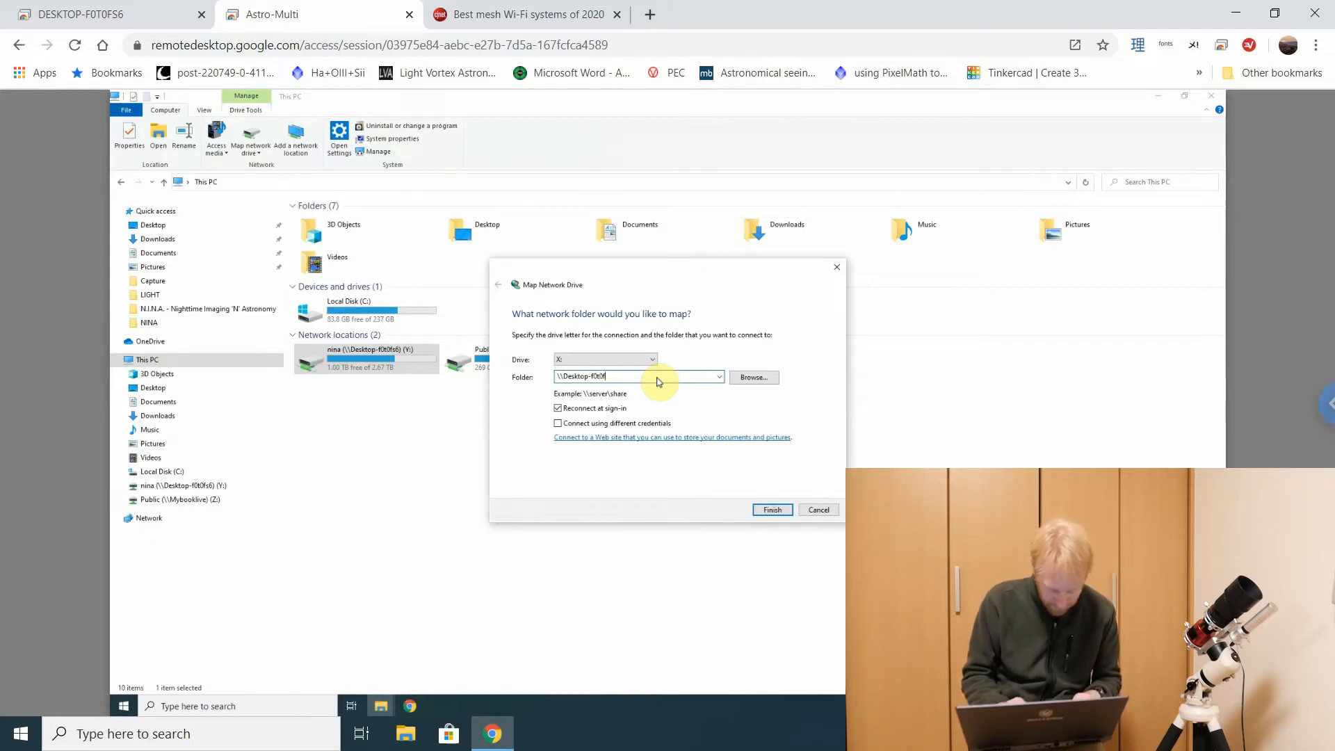
text(s6/)
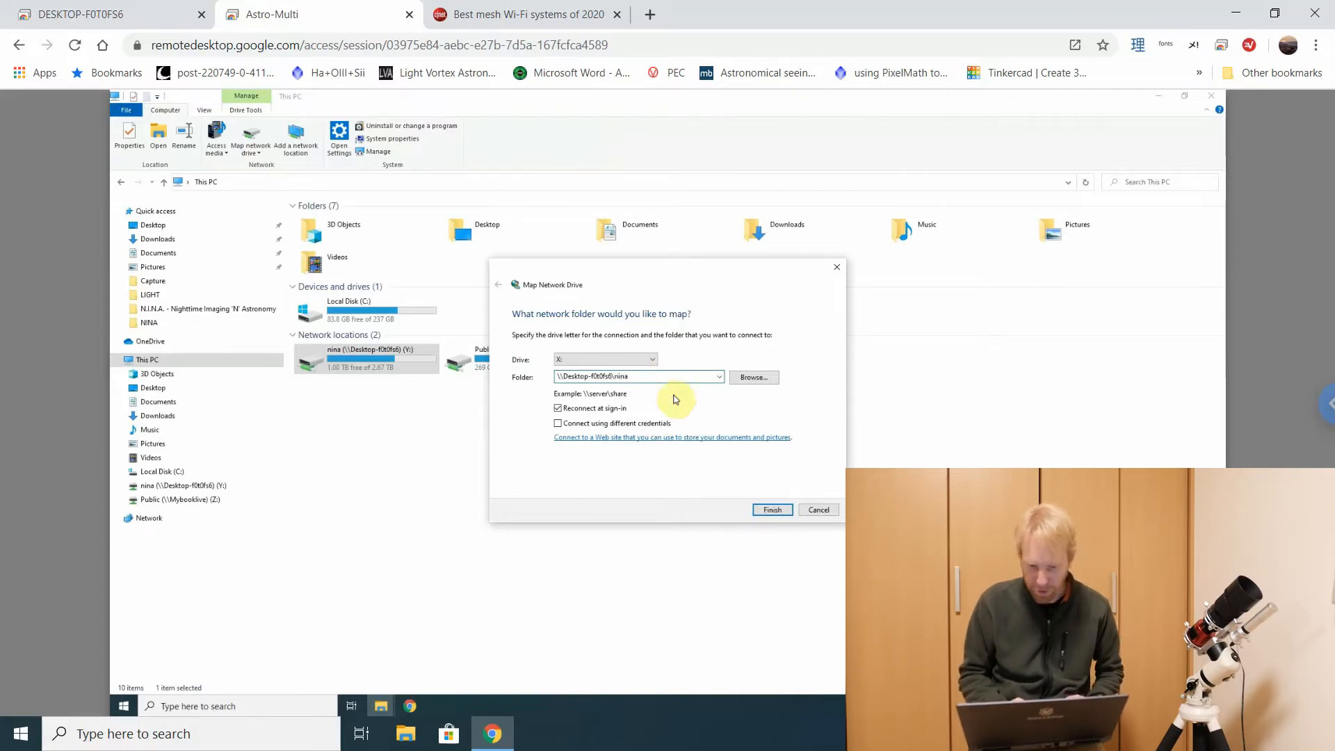
click(770, 509)
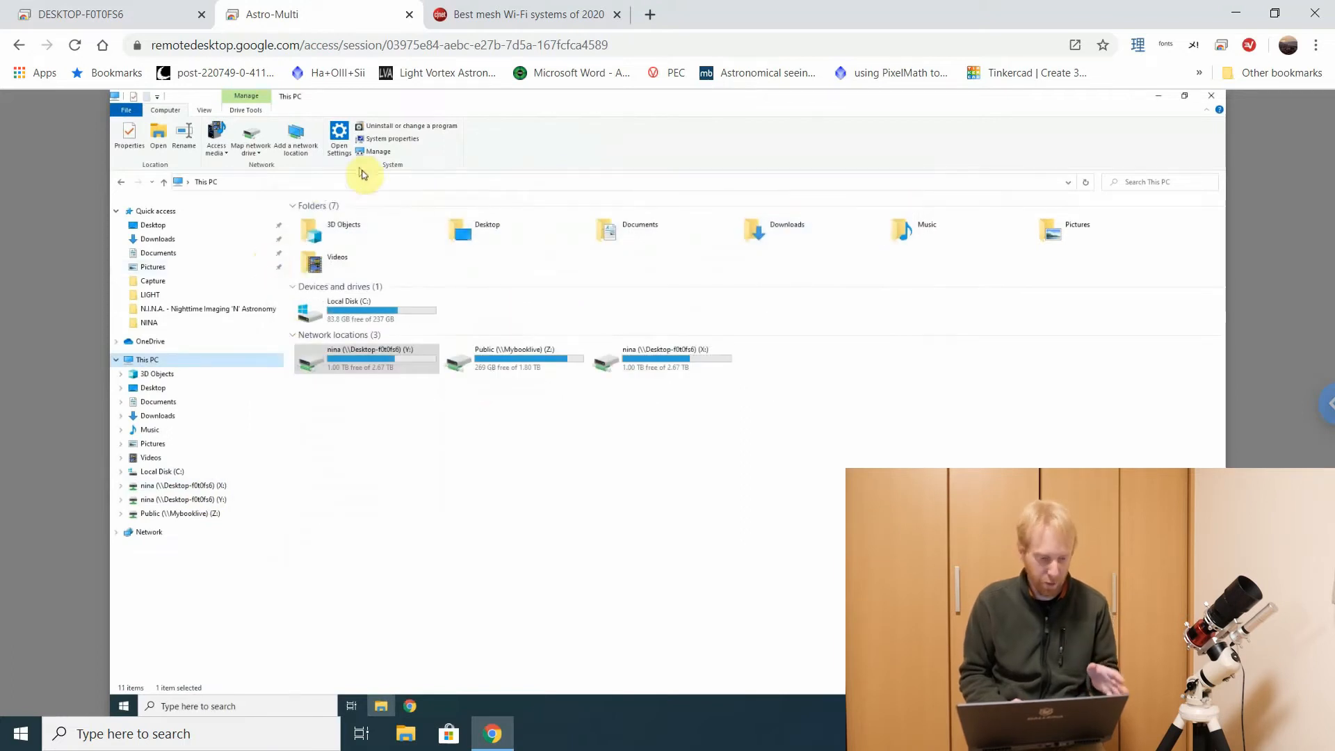
mouse_move(195, 470)
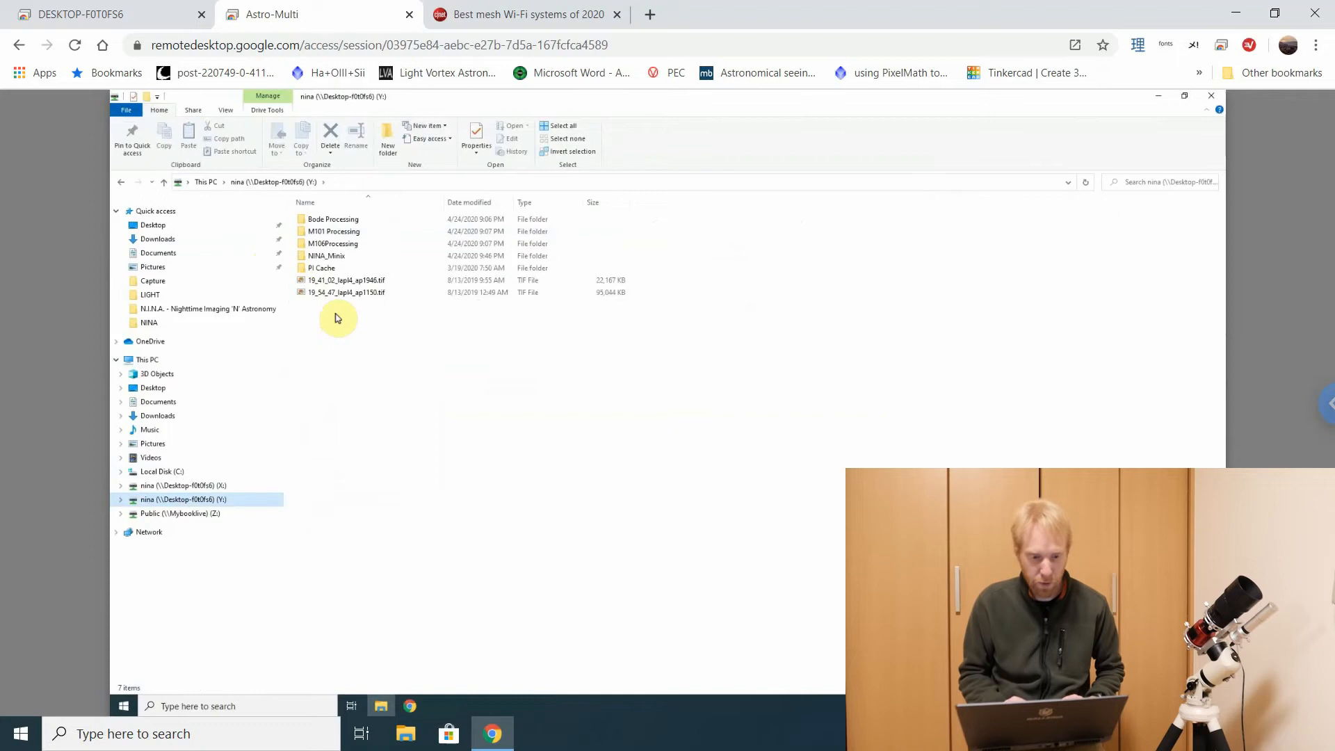
click(528, 14)
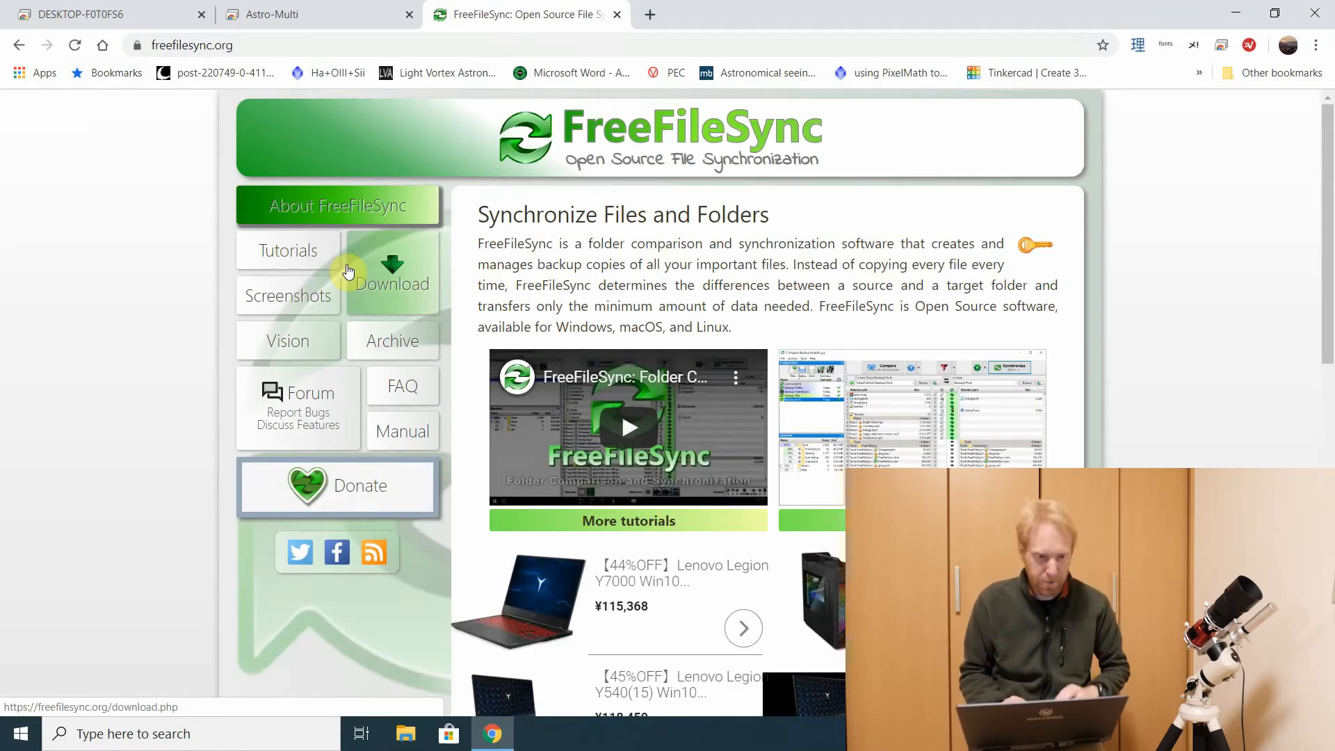
Return to the remote PC, hide RealTimeSync, and launch FreeFileSync from the desktop
click(306, 14)
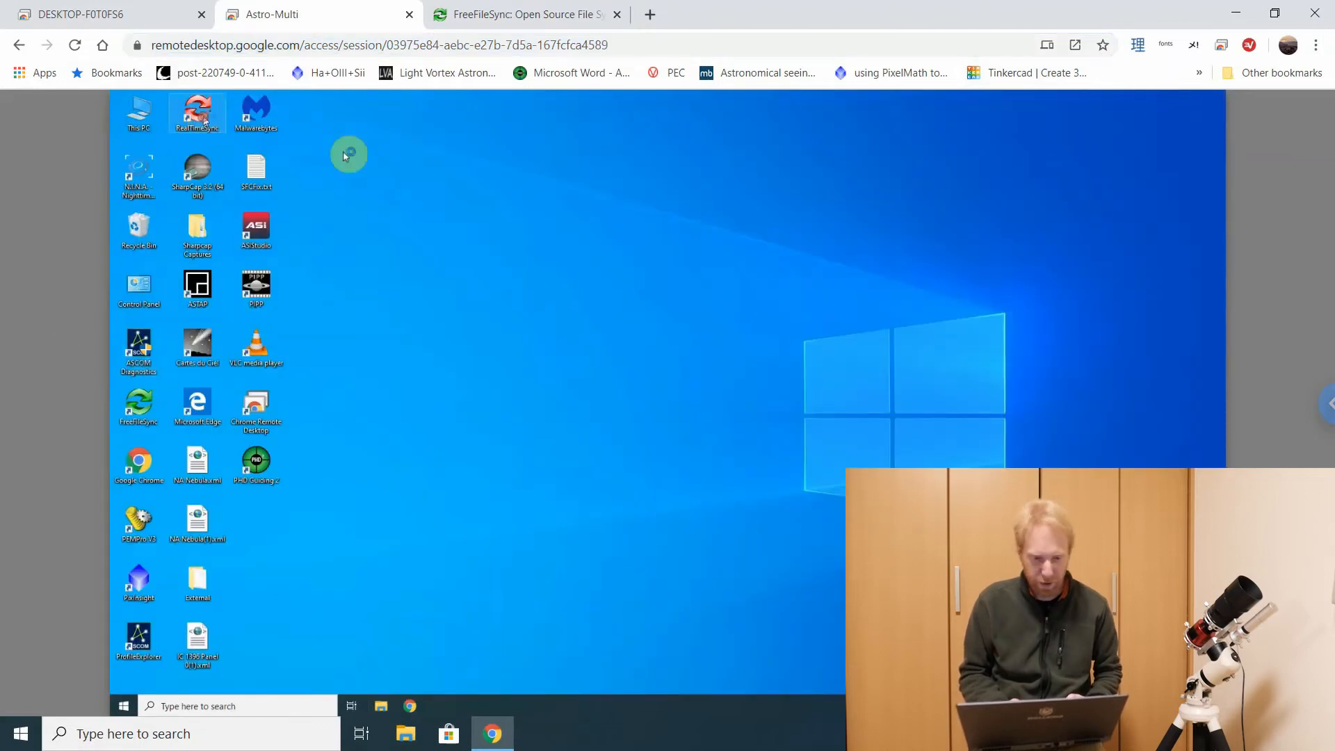
double_click(196, 111)
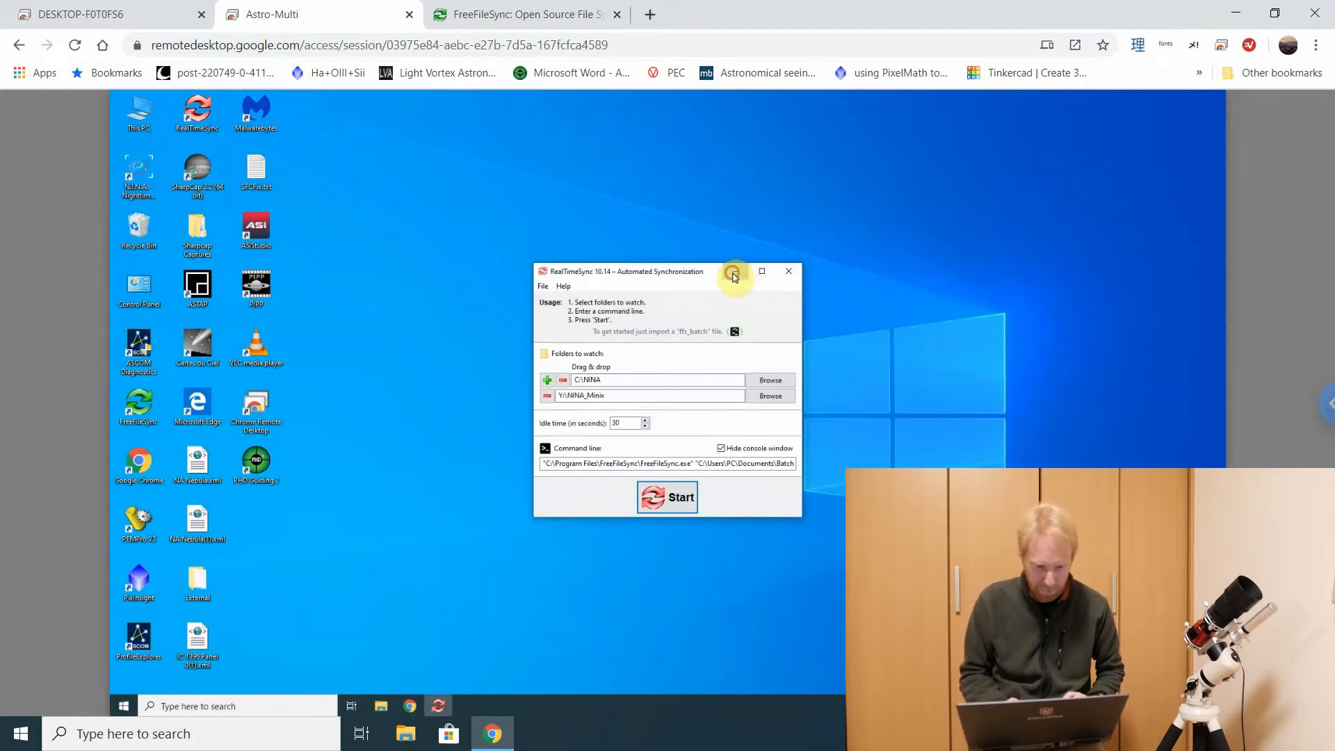
click(787, 271)
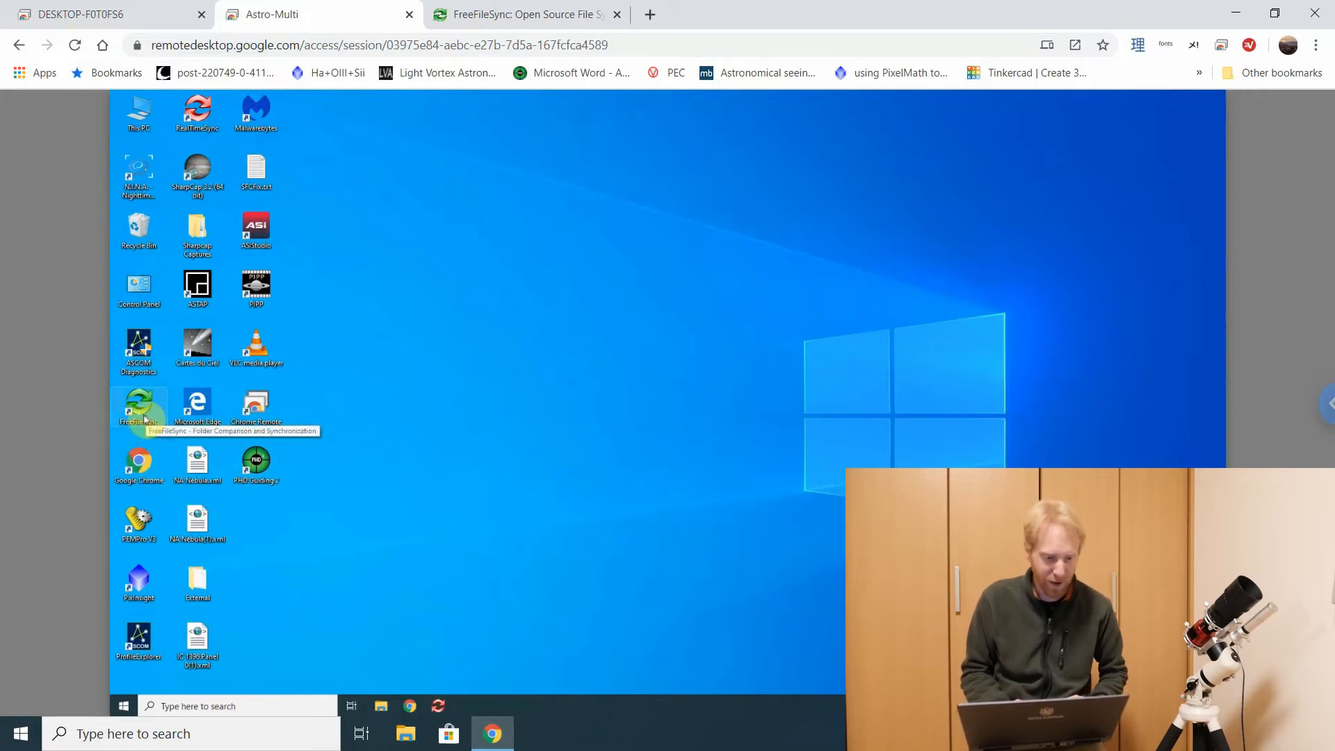
double_click(138, 407)
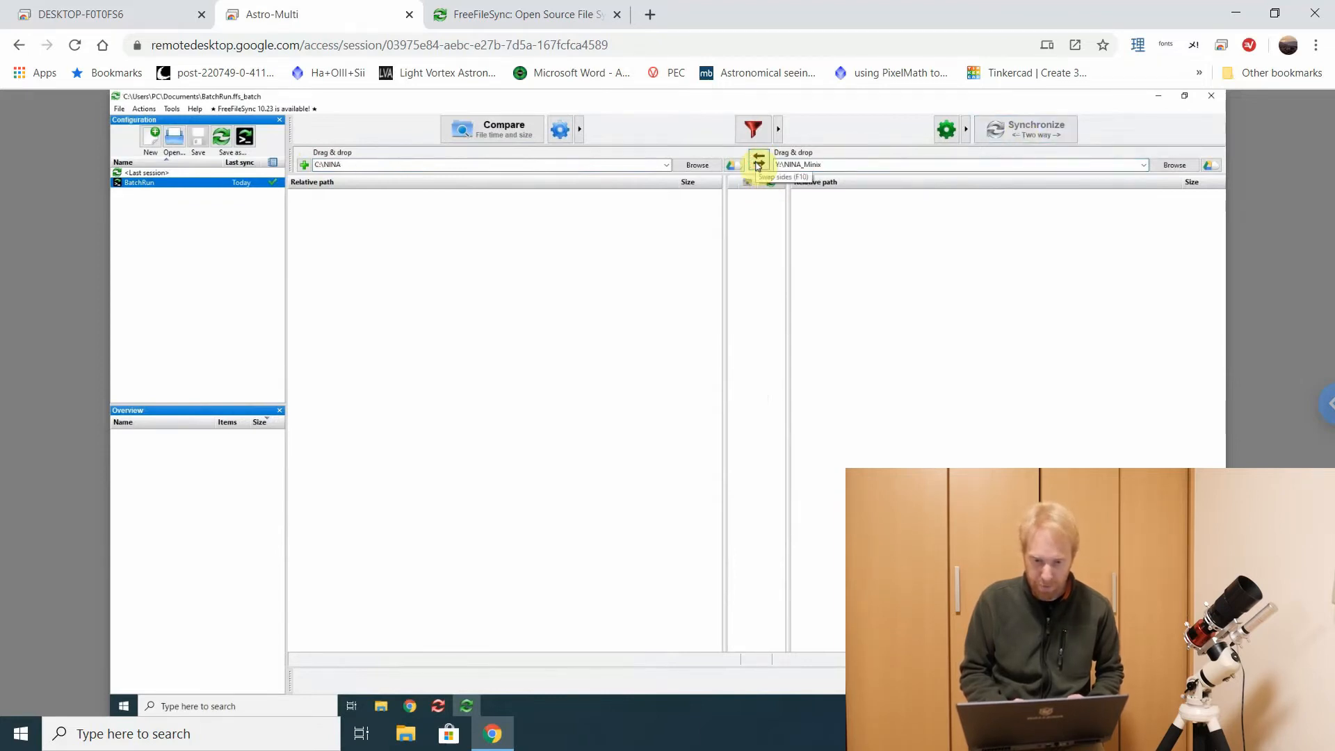
Start the two-way synchronisation of C:\NINA and Y:\NINA_Minix and confirm it
click(492, 128)
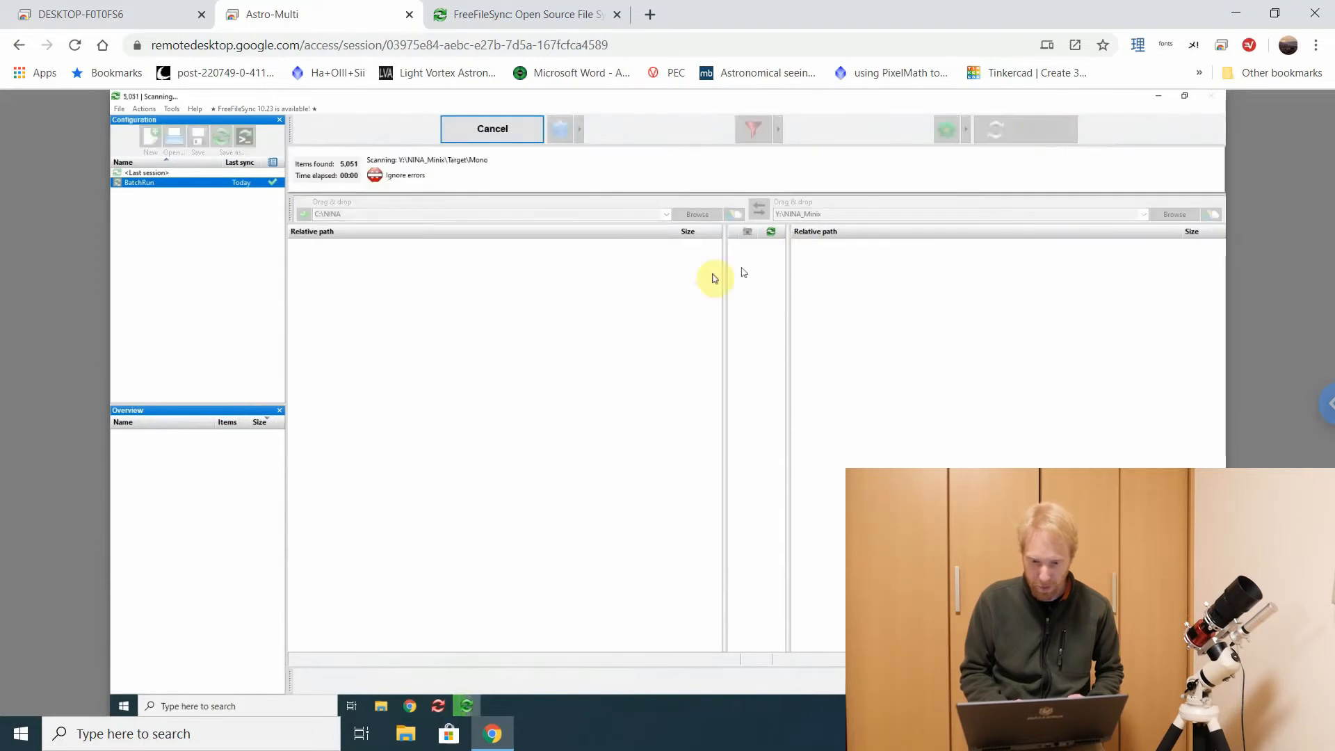
click(1035, 128)
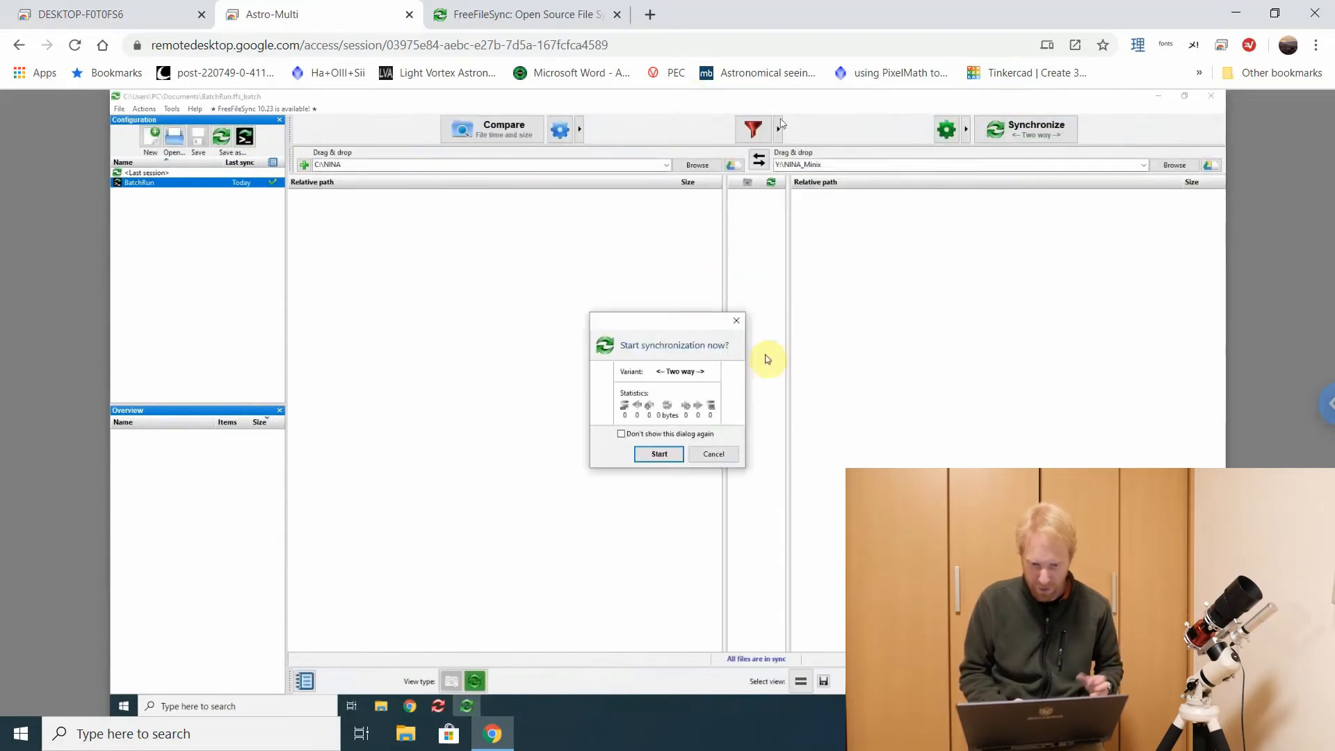
click(658, 453)
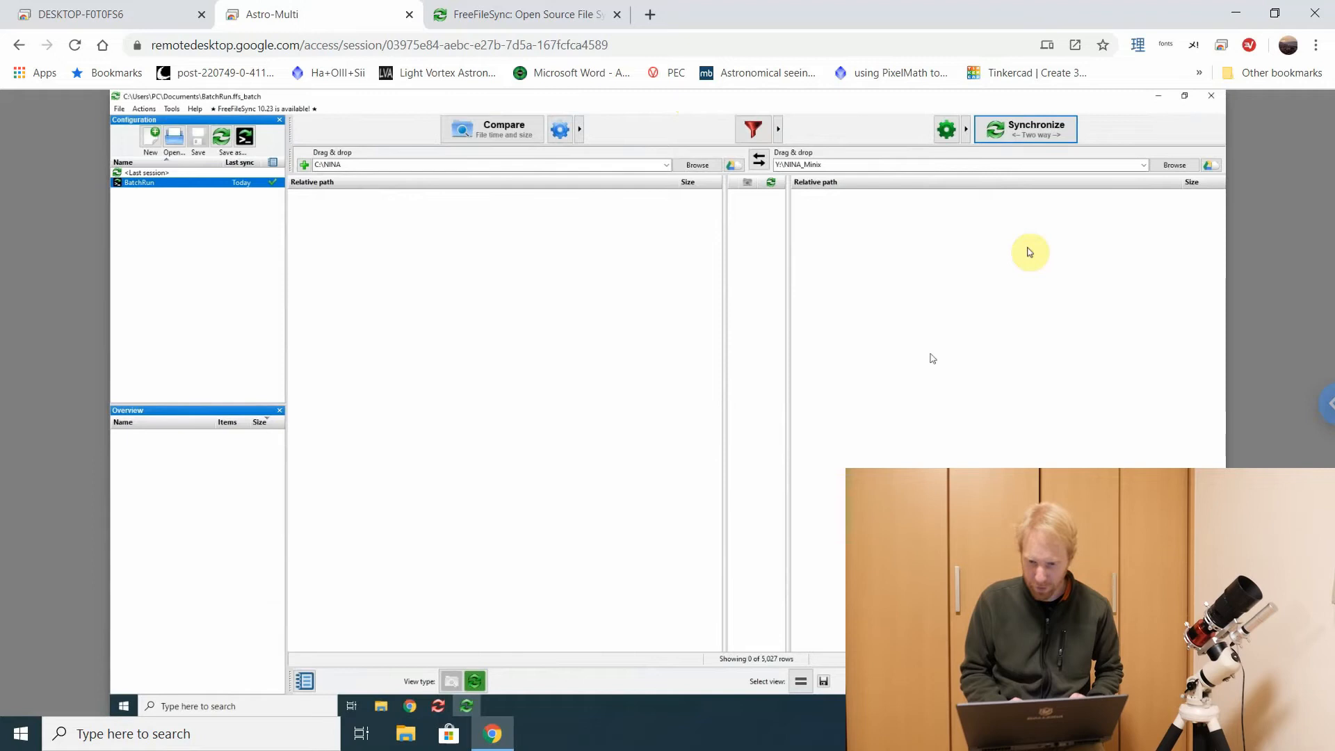
mouse_move(966, 132)
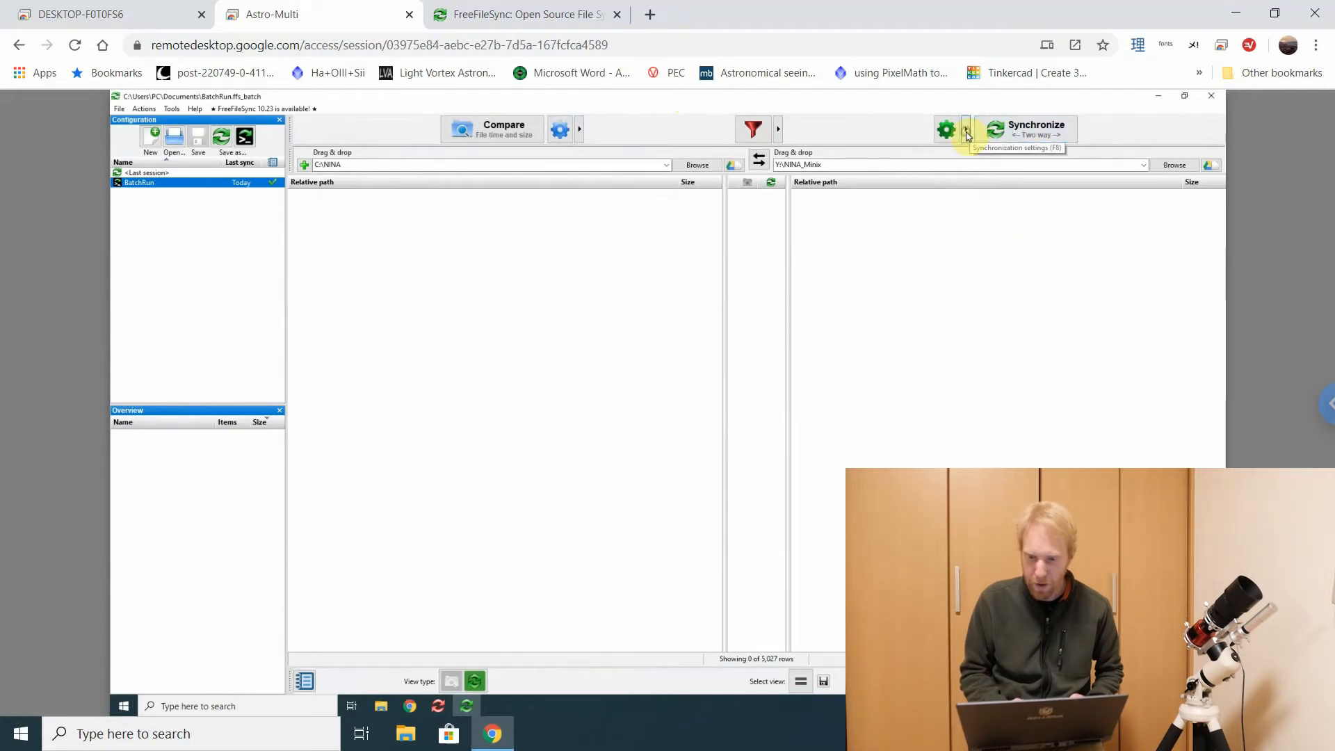
Review the synchronisation variant and comparison method choices without changing them
click(965, 128)
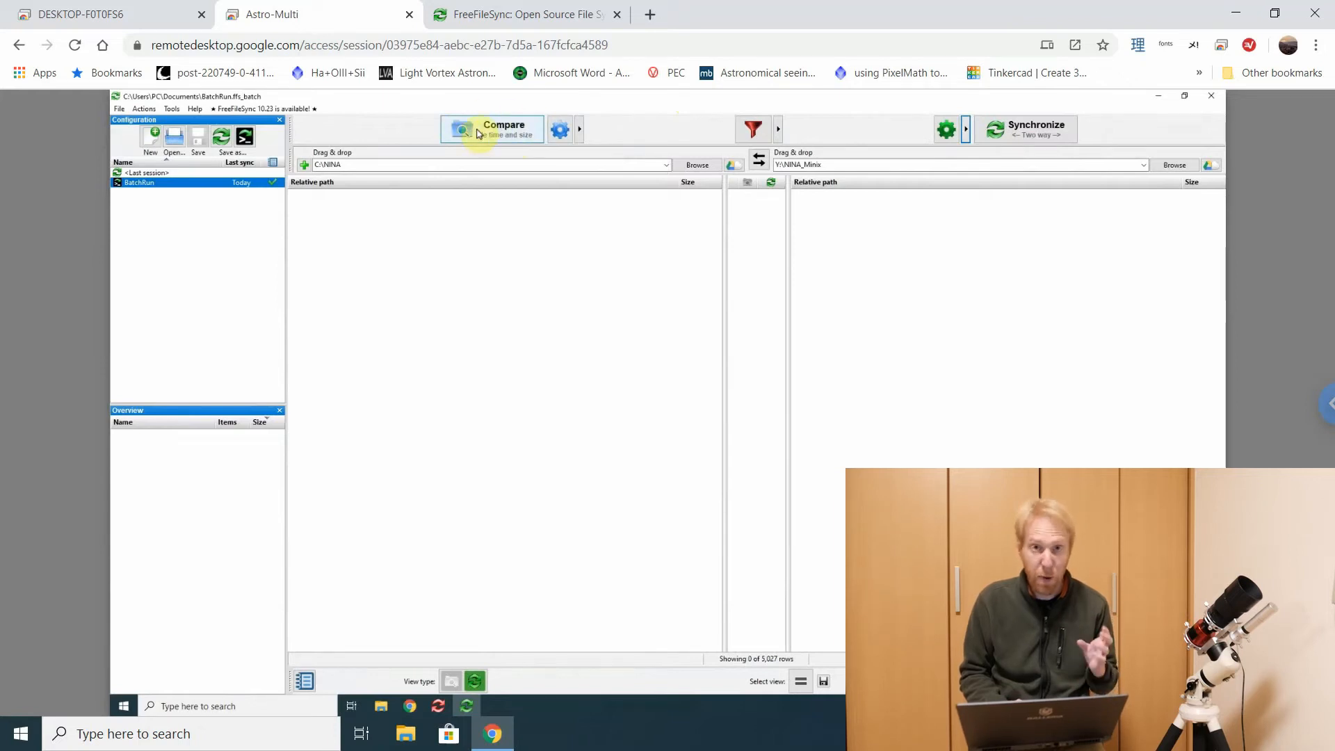
click(581, 129)
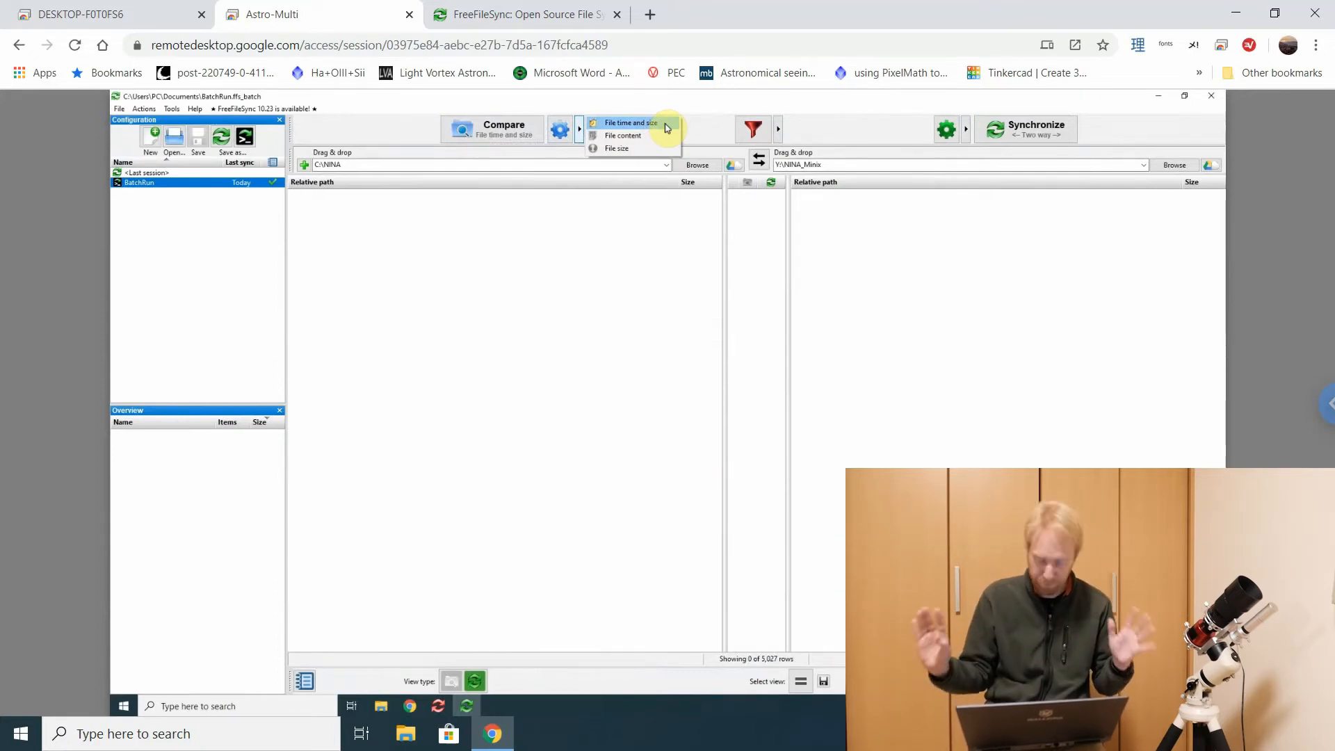
click(630, 122)
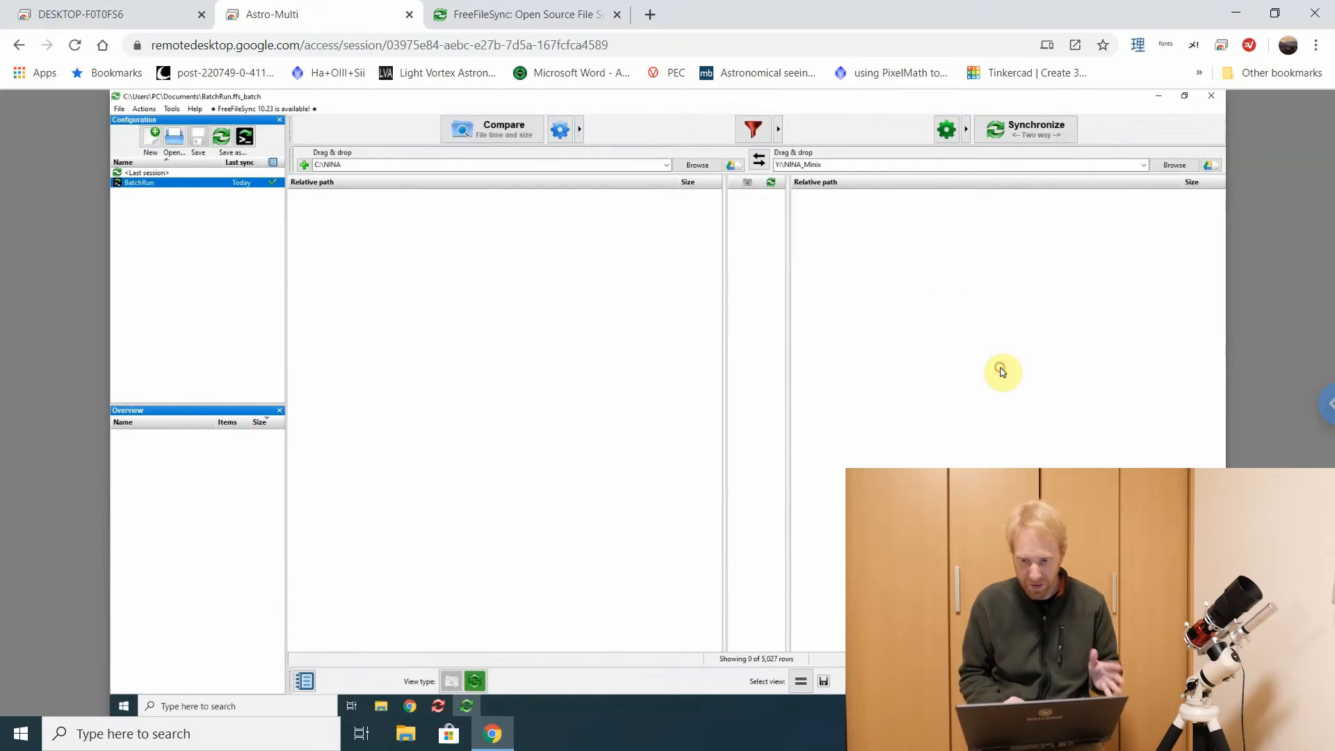
mouse_move(1026, 130)
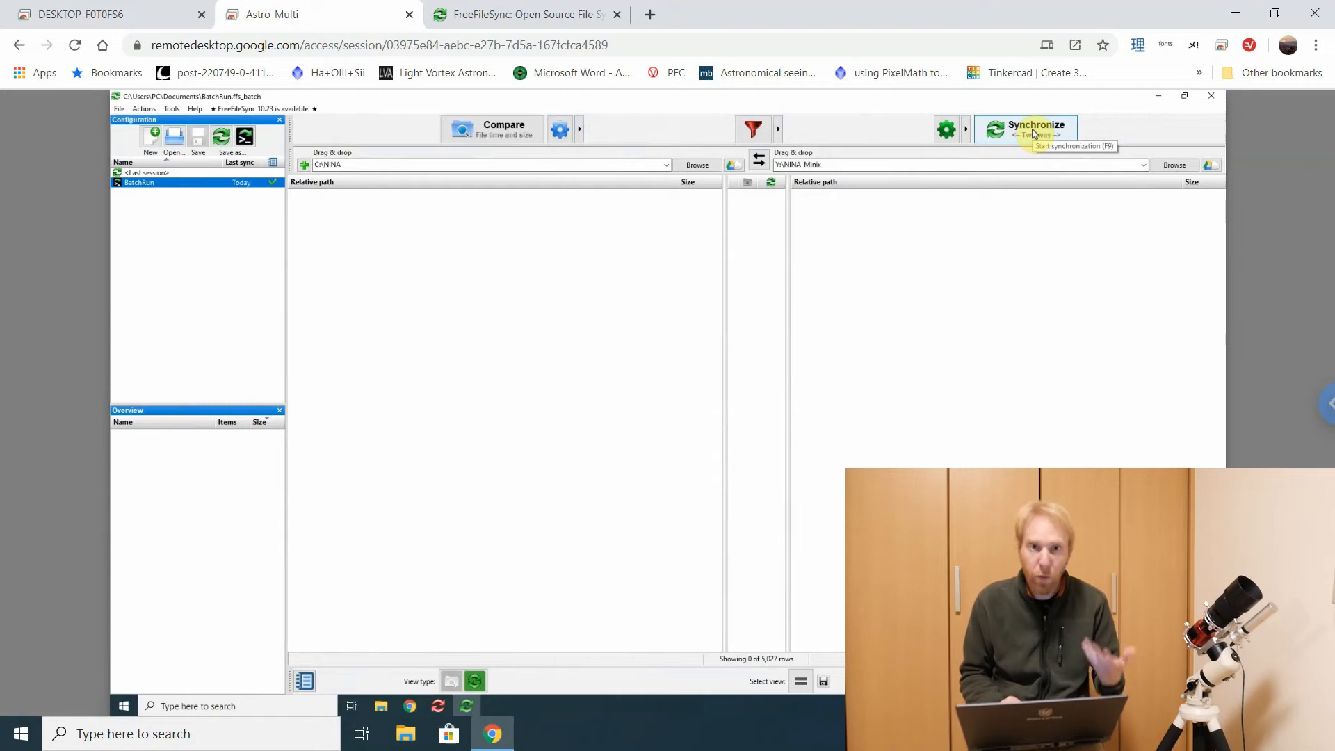
mouse_move(245, 136)
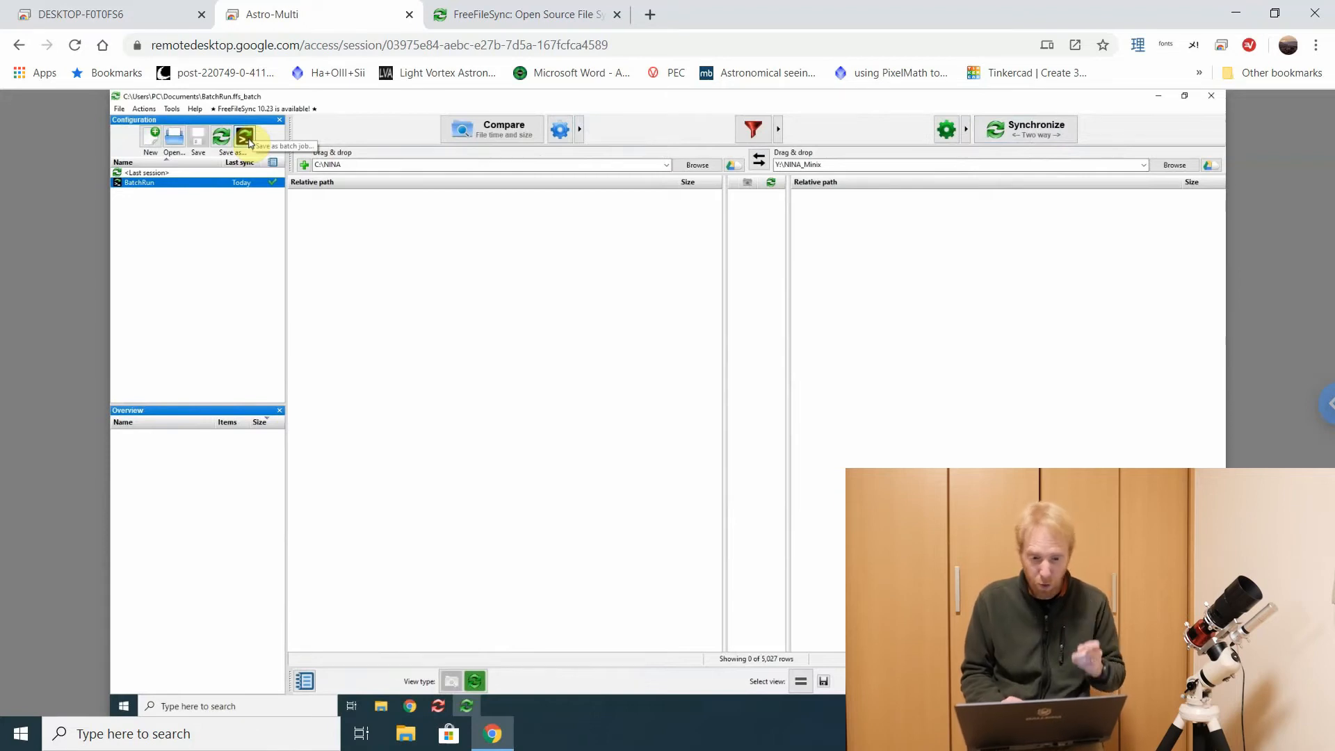
View the Save as batch job options, cancel, then show RealTimeSync watching both folders with the BatchRun command
click(244, 136)
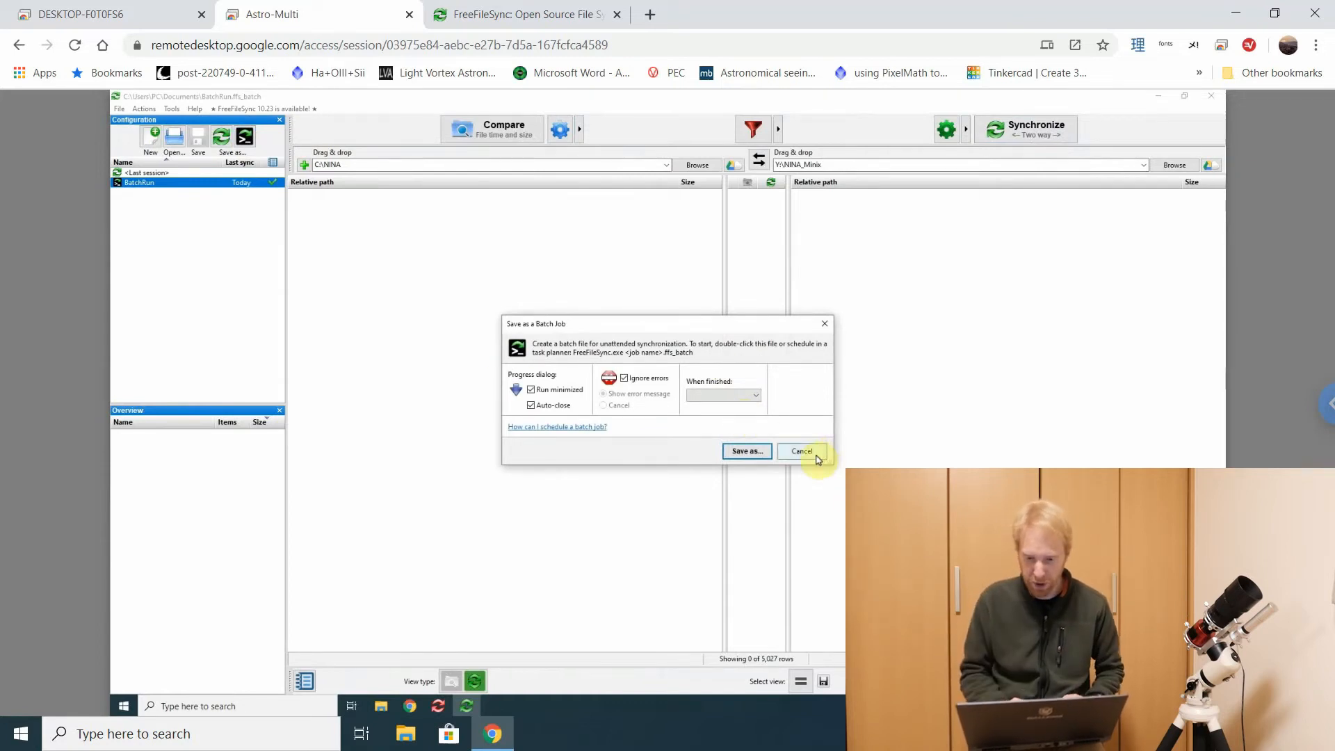
click(801, 451)
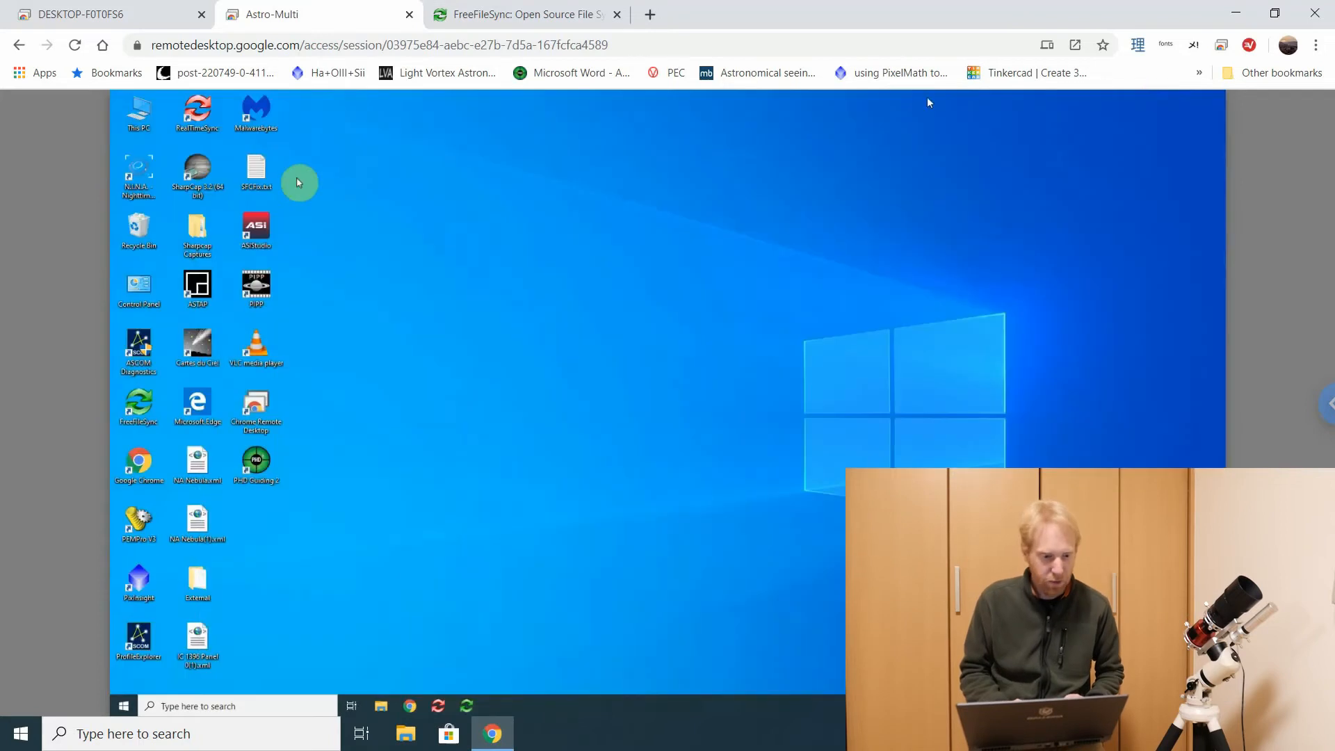
double_click(196, 112)
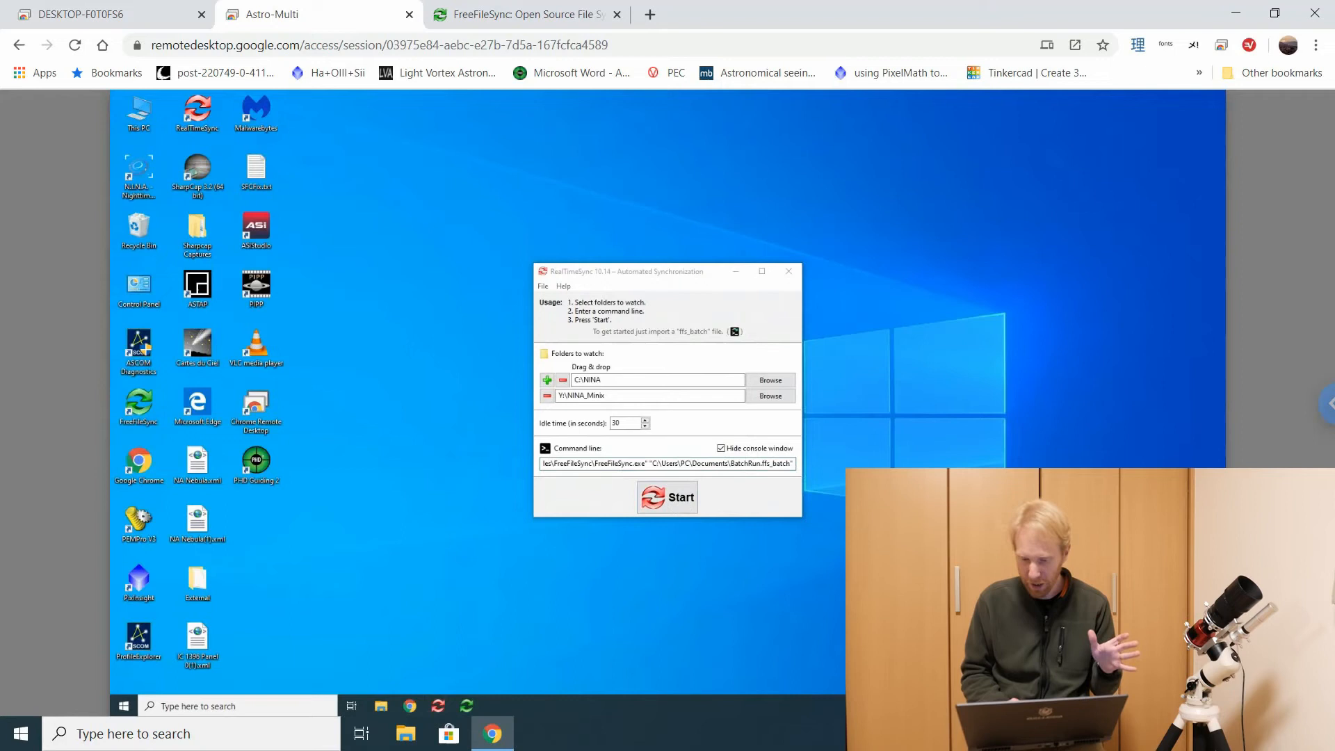
click(666, 498)
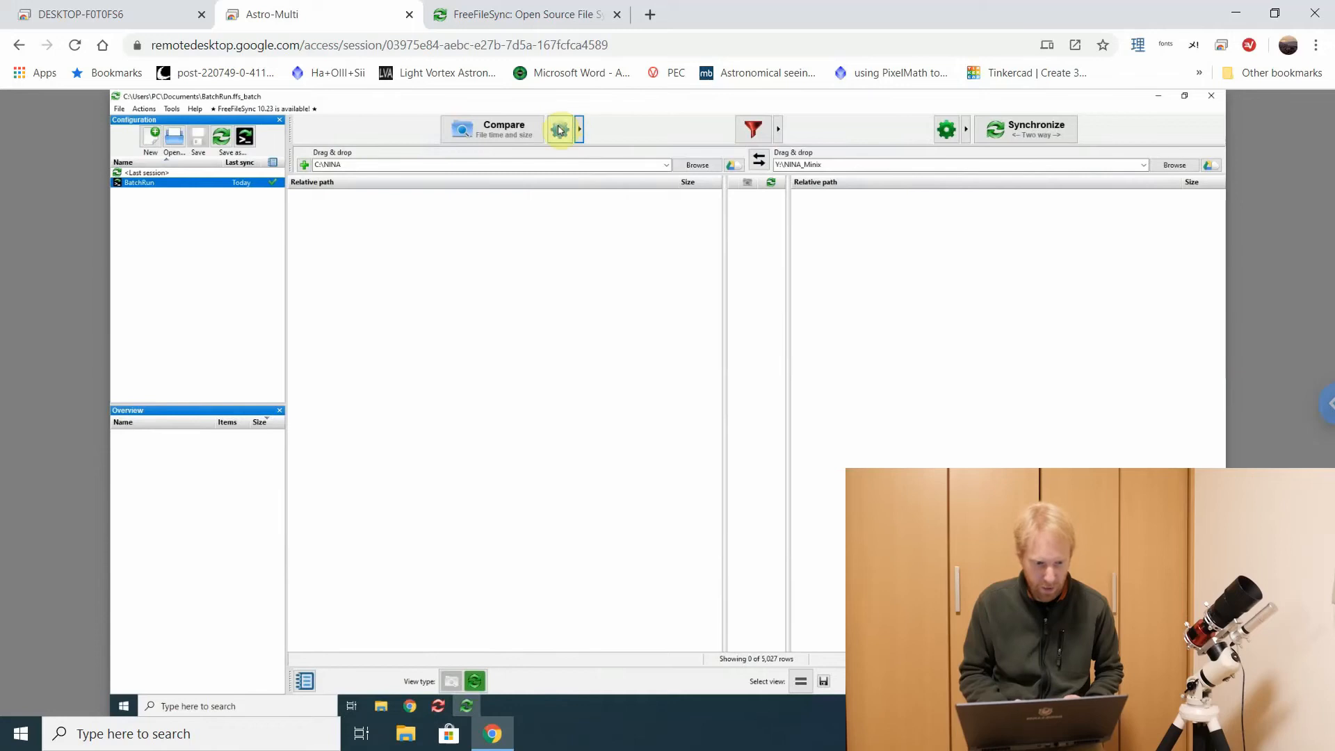
click(559, 130)
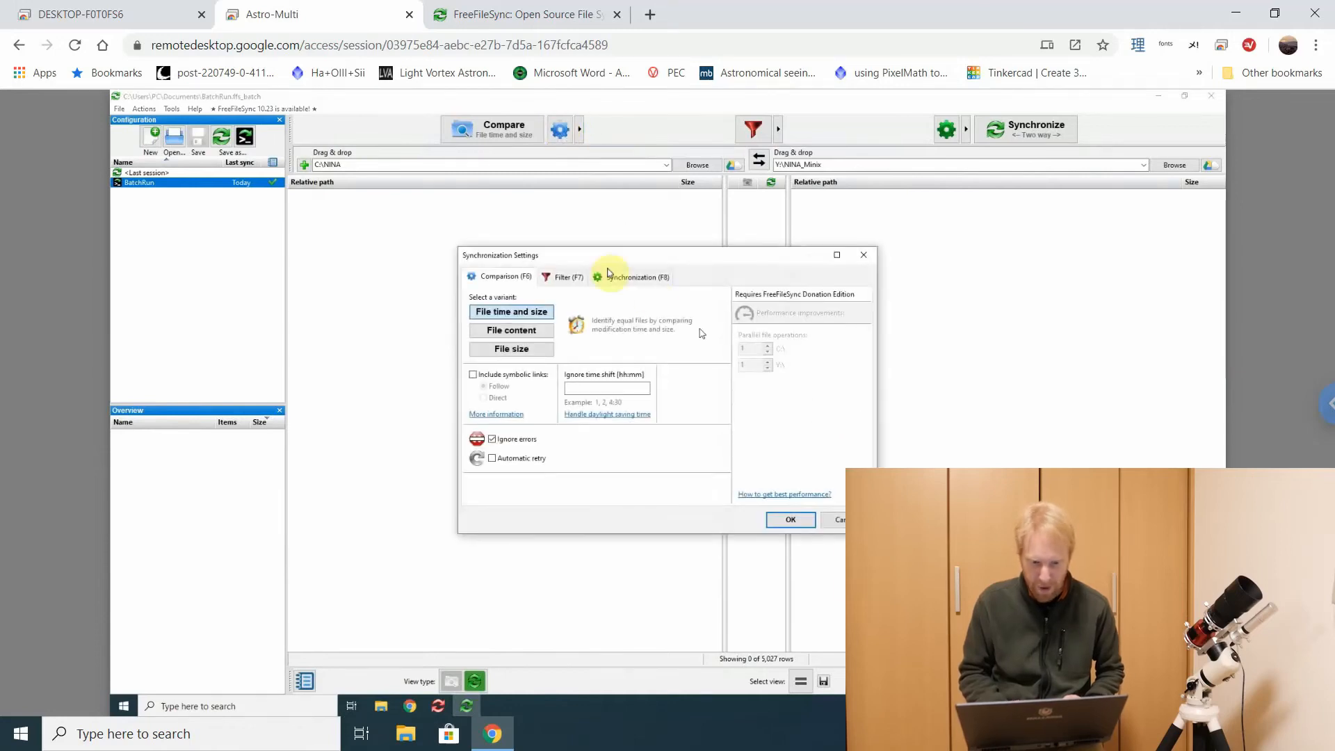
click(790, 518)
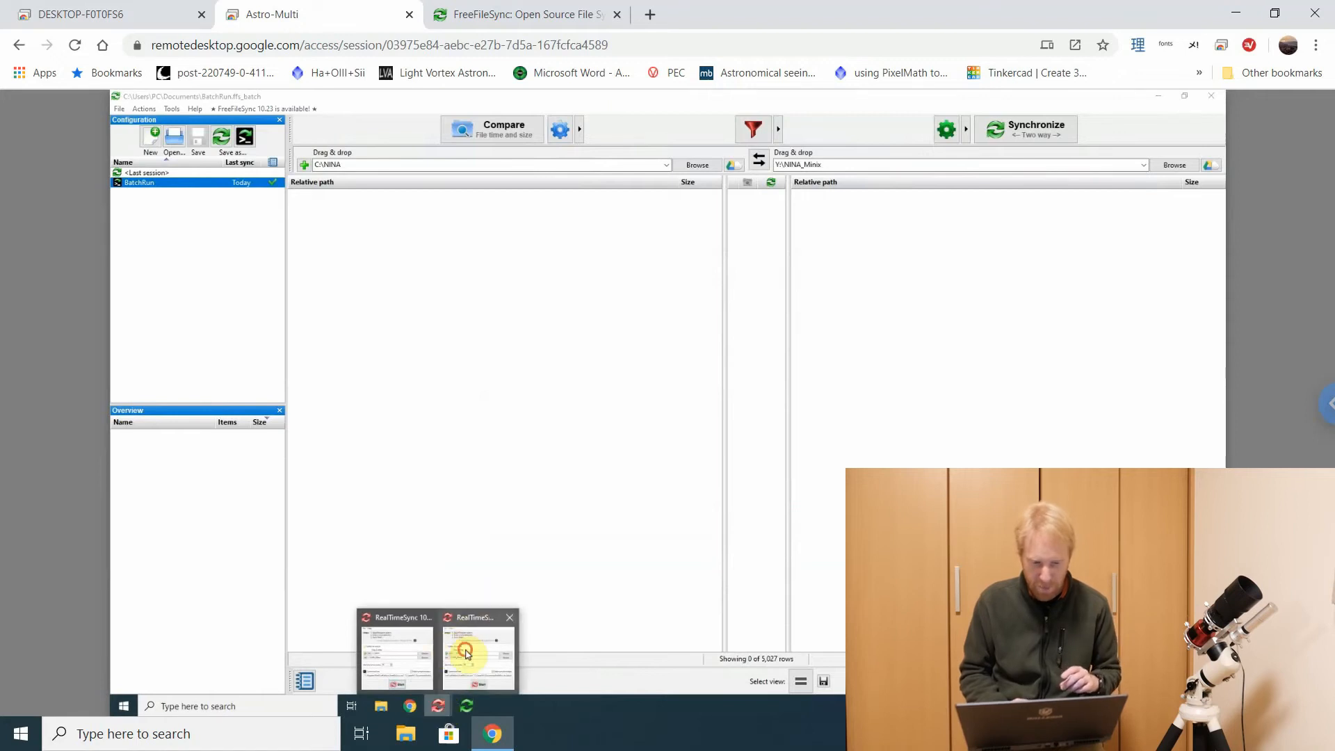
click(477, 651)
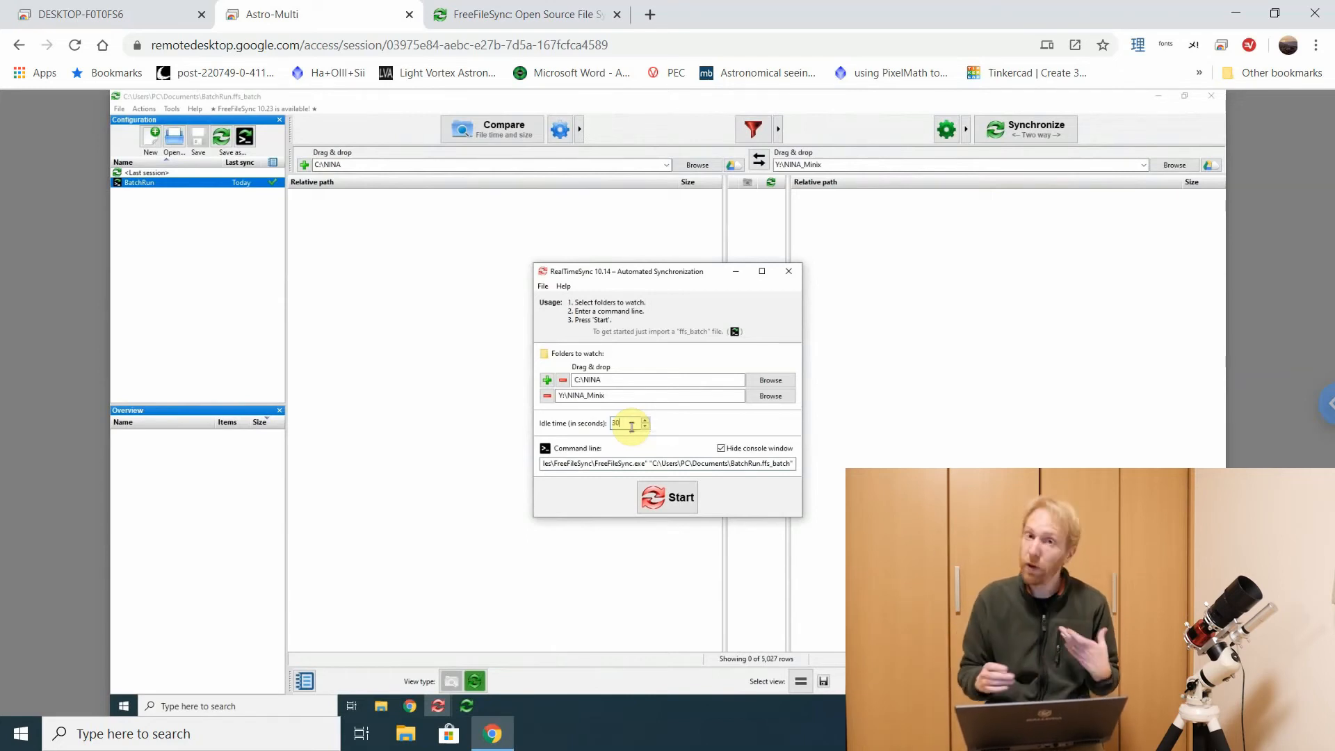
mouse_move(803, 342)
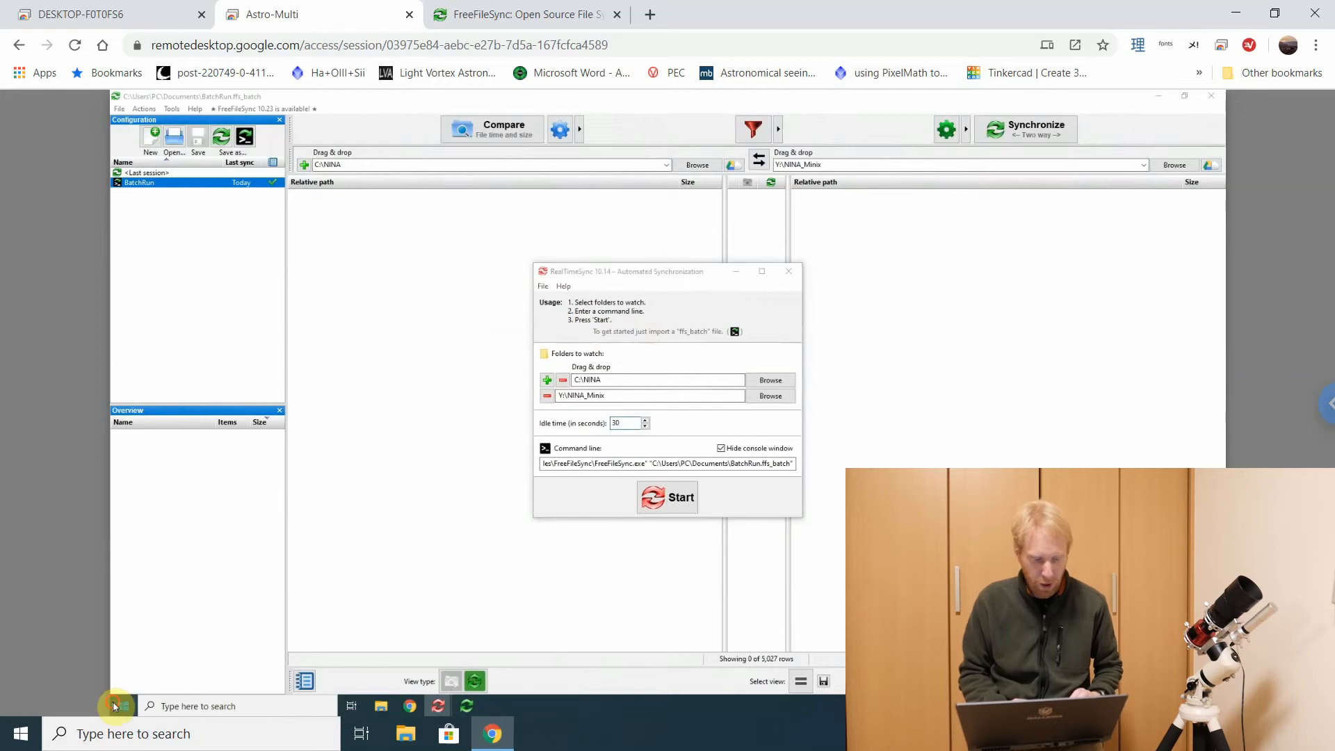
text(tasks)
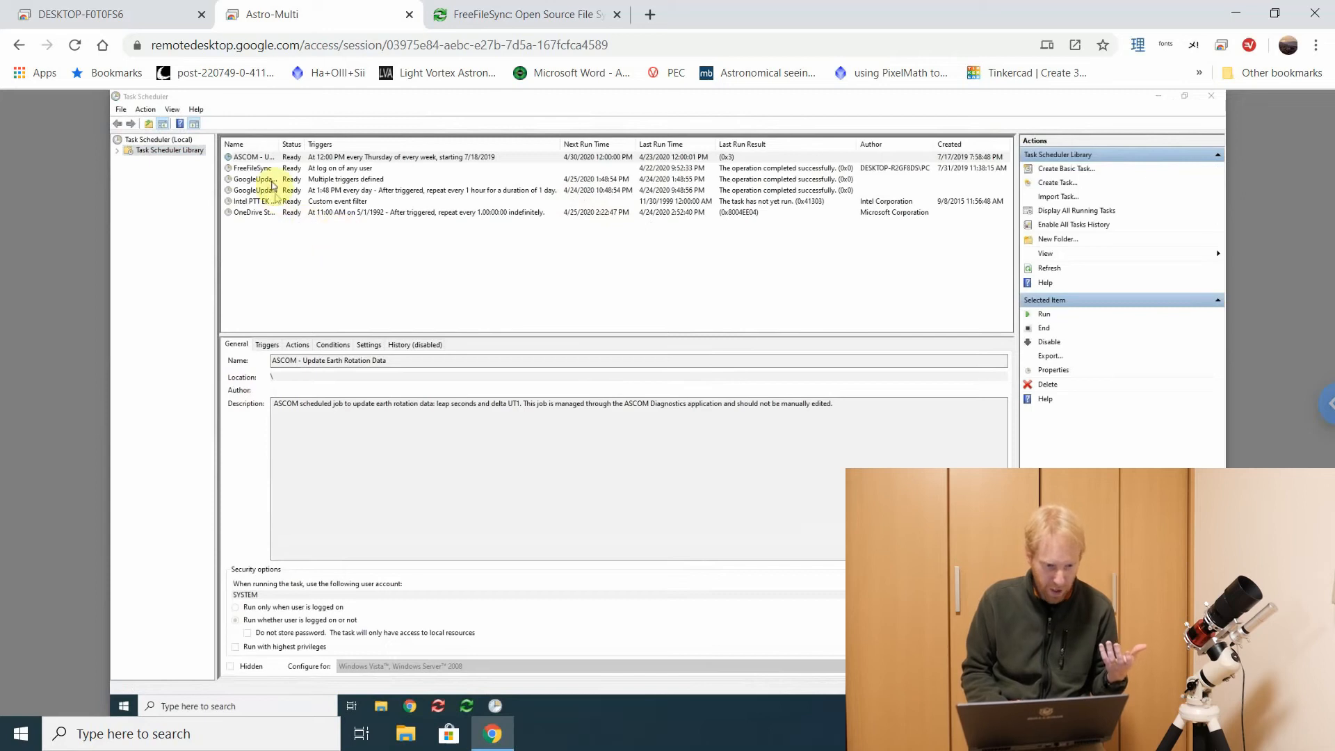
click(251, 168)
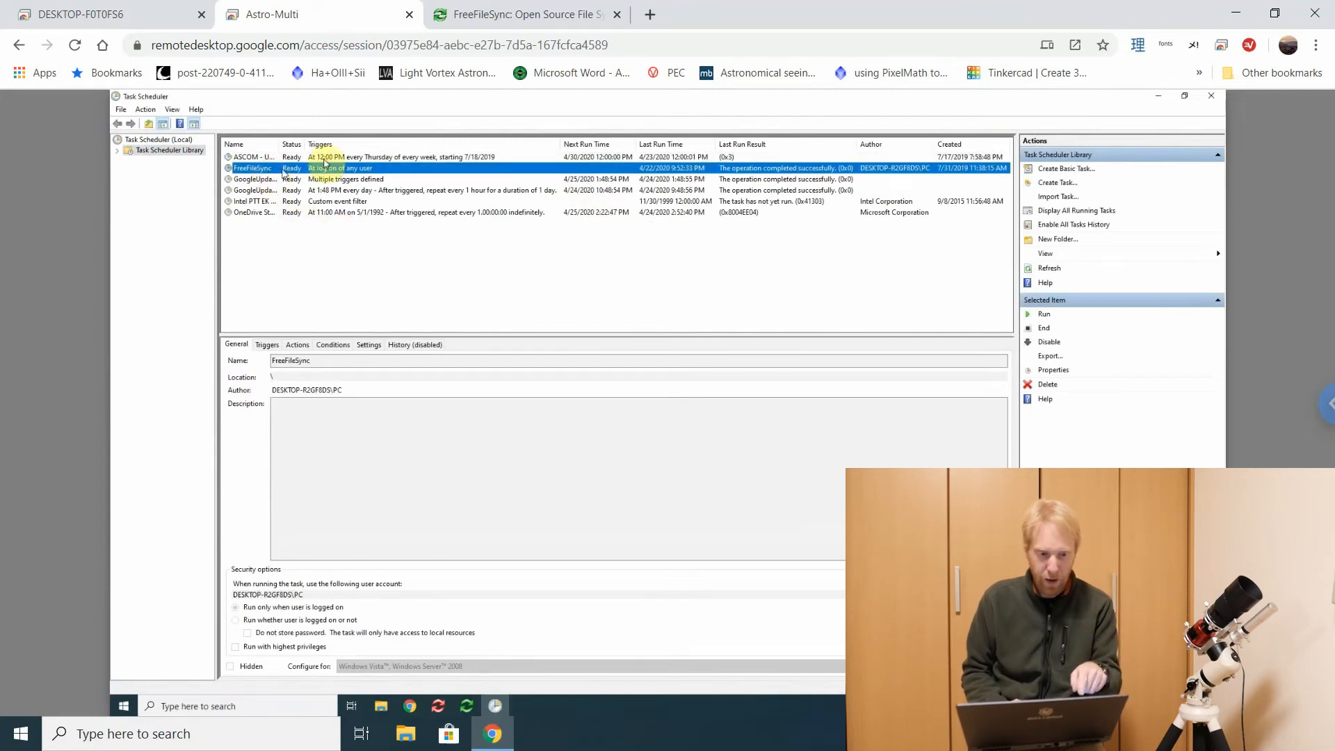
double_click(252, 168)
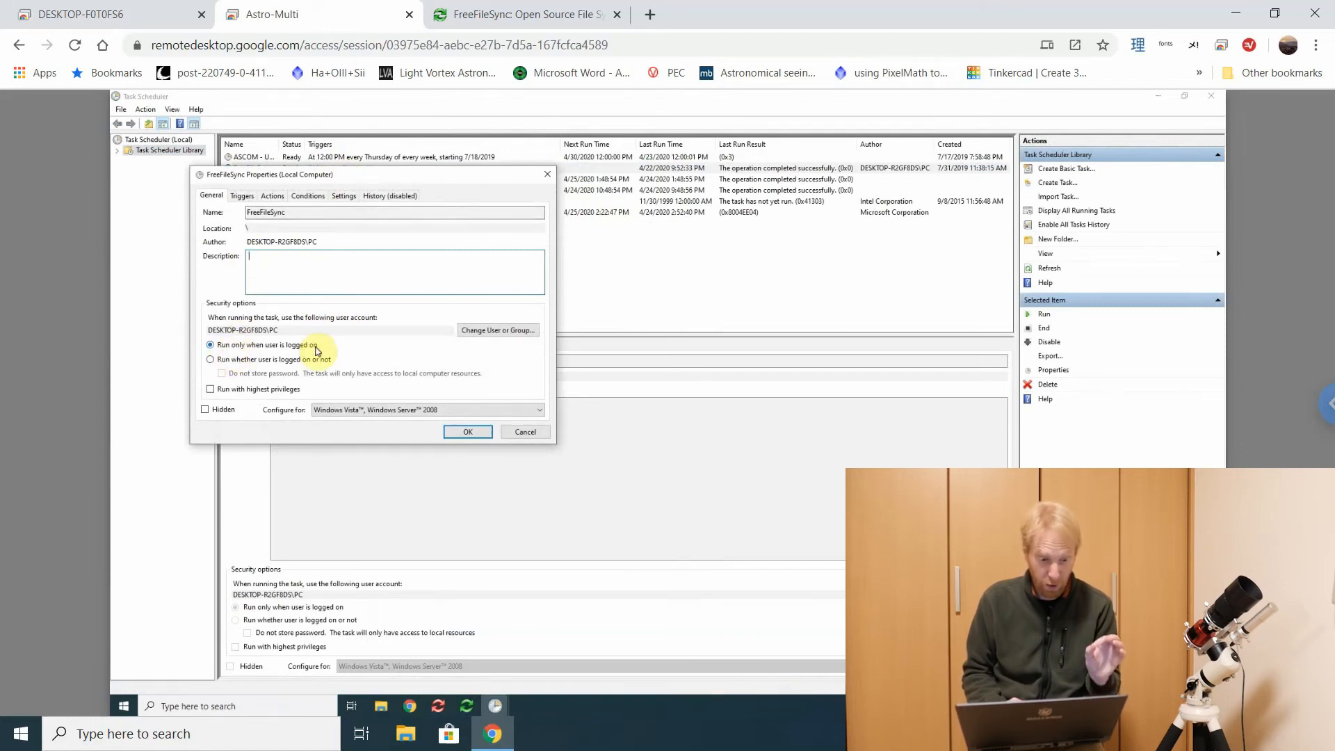
click(242, 196)
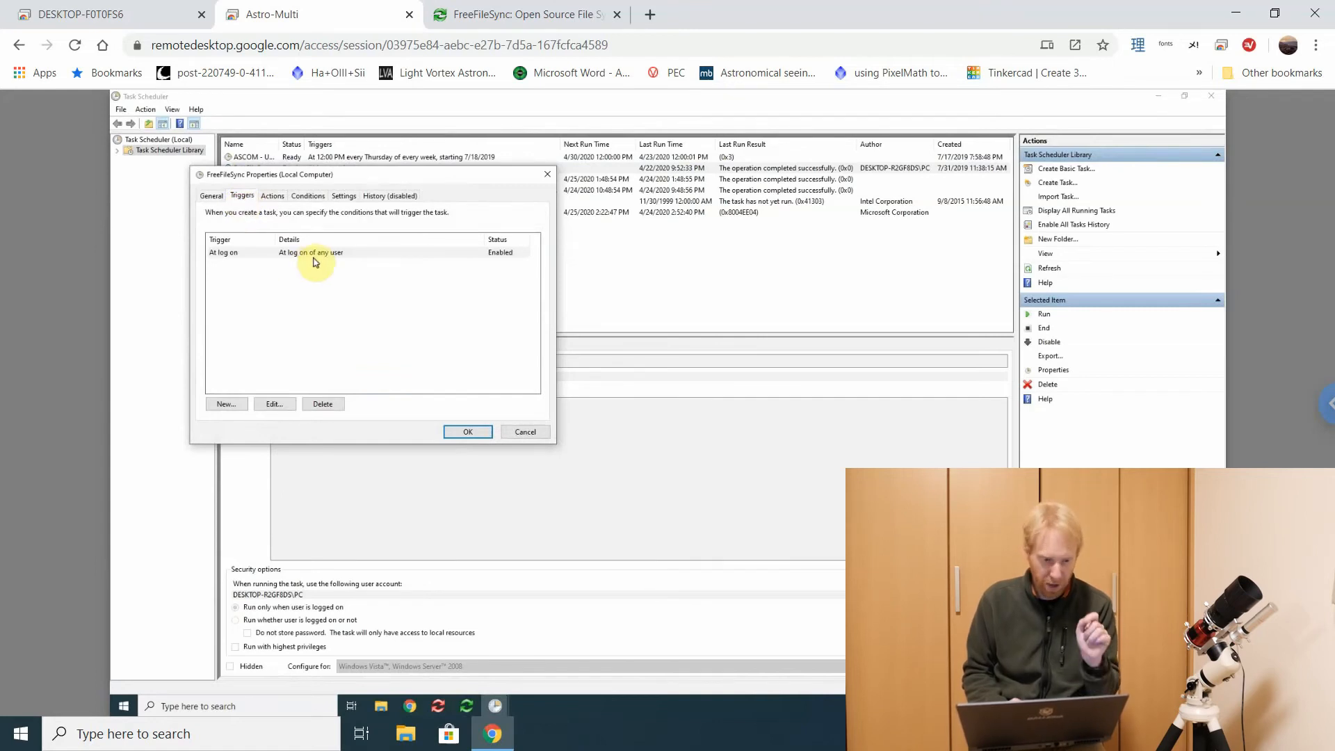
click(310, 252)
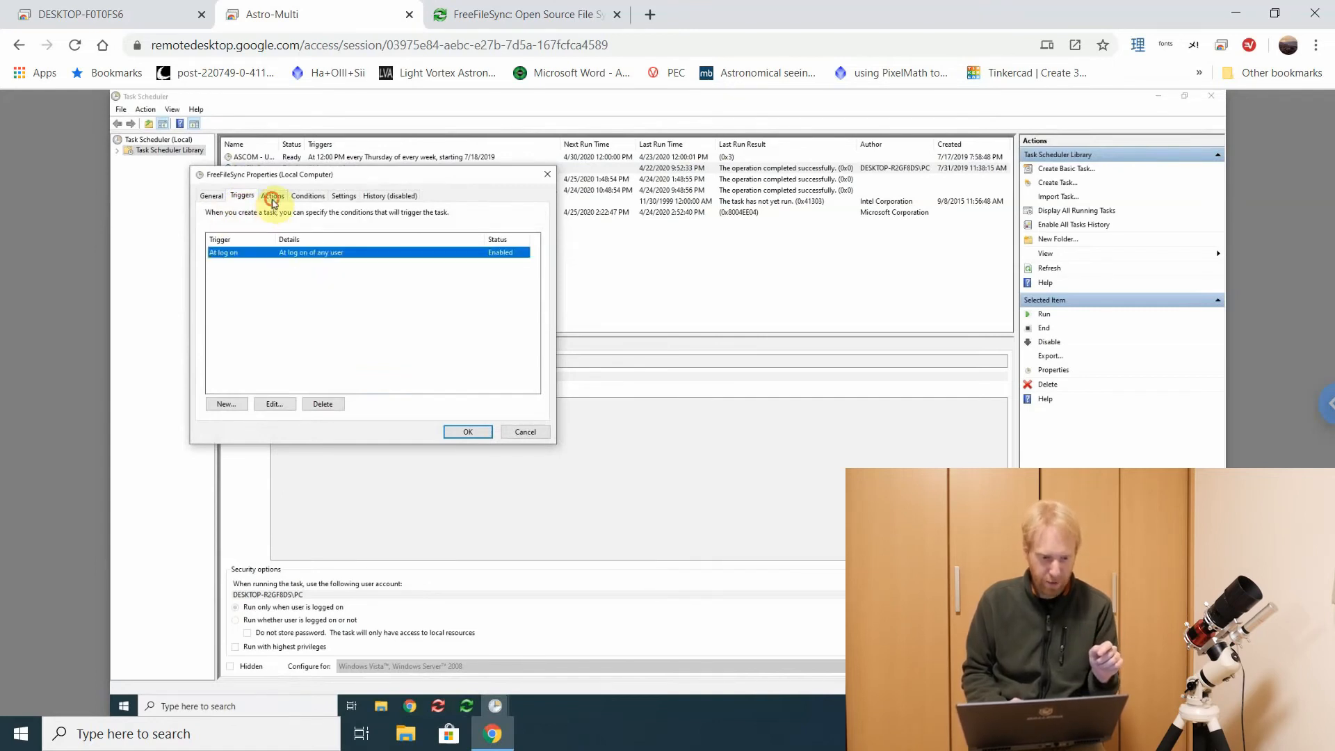
click(273, 195)
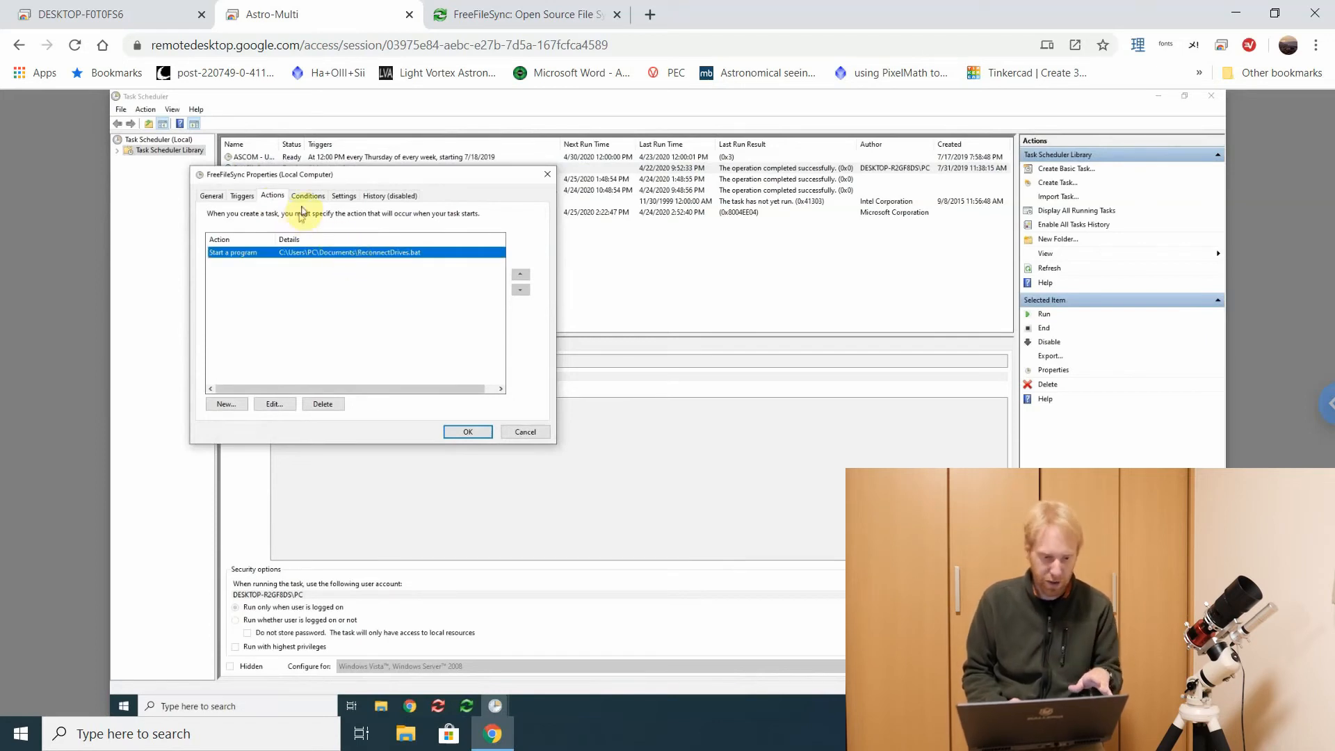
click(307, 195)
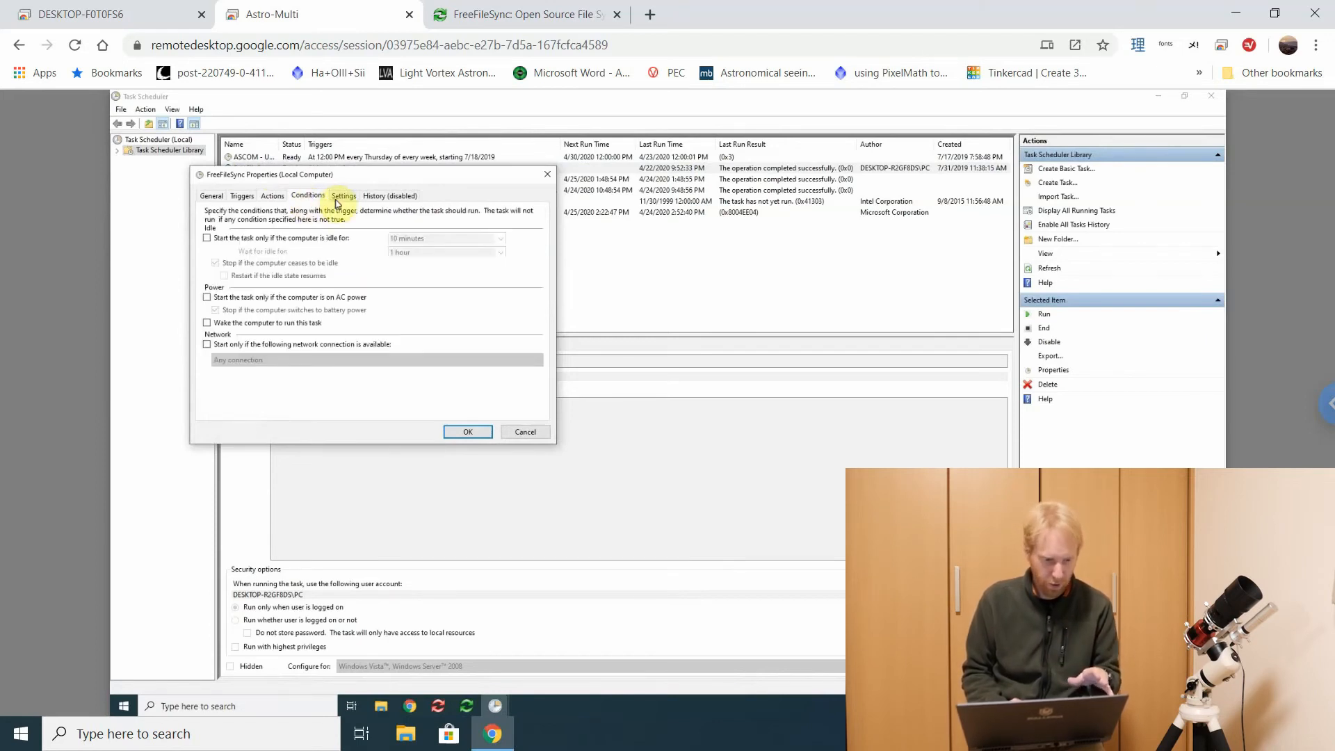
click(344, 195)
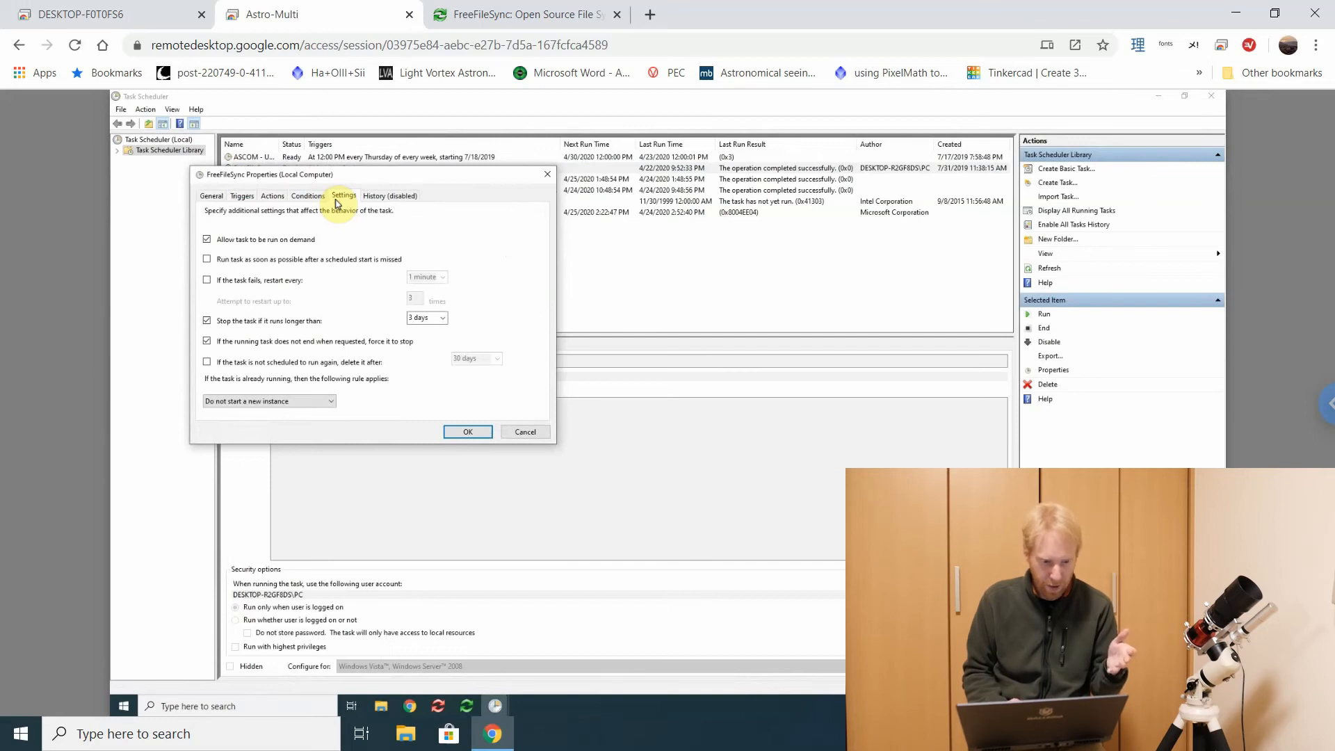
mouse_move(365, 203)
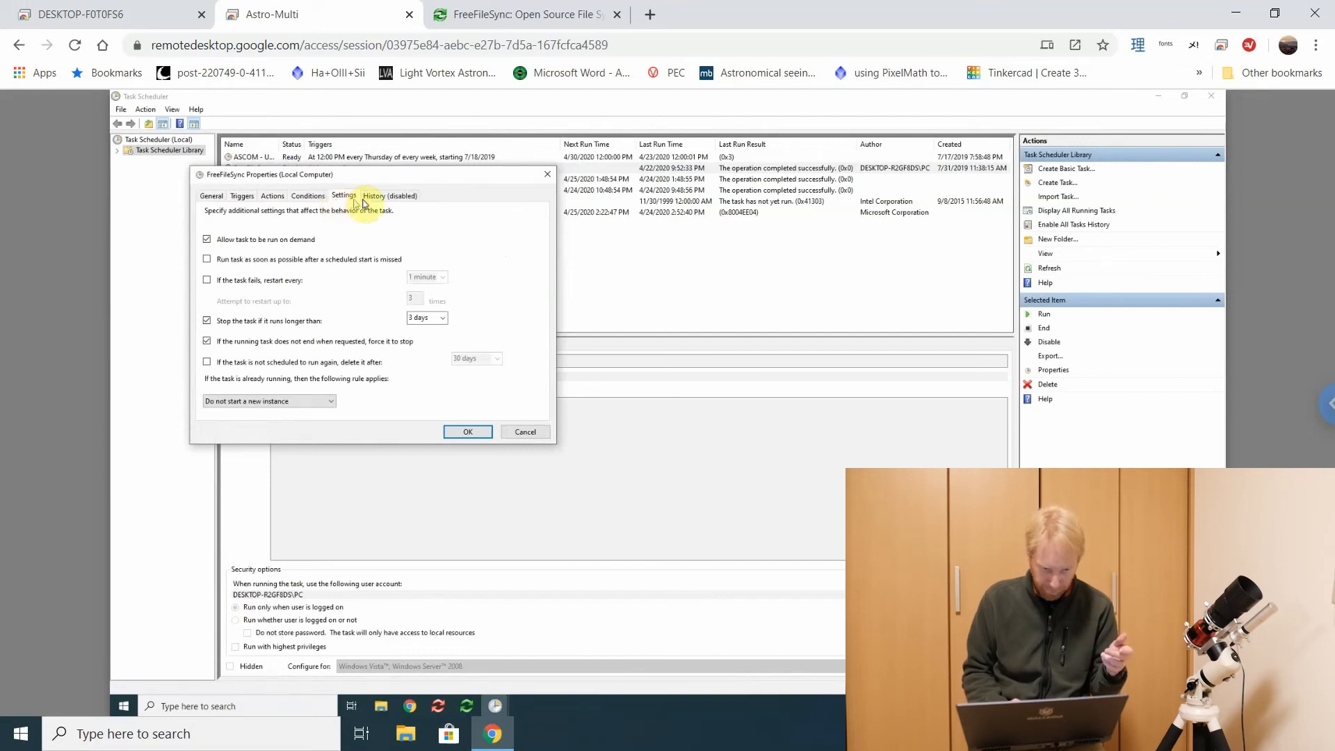
click(211, 196)
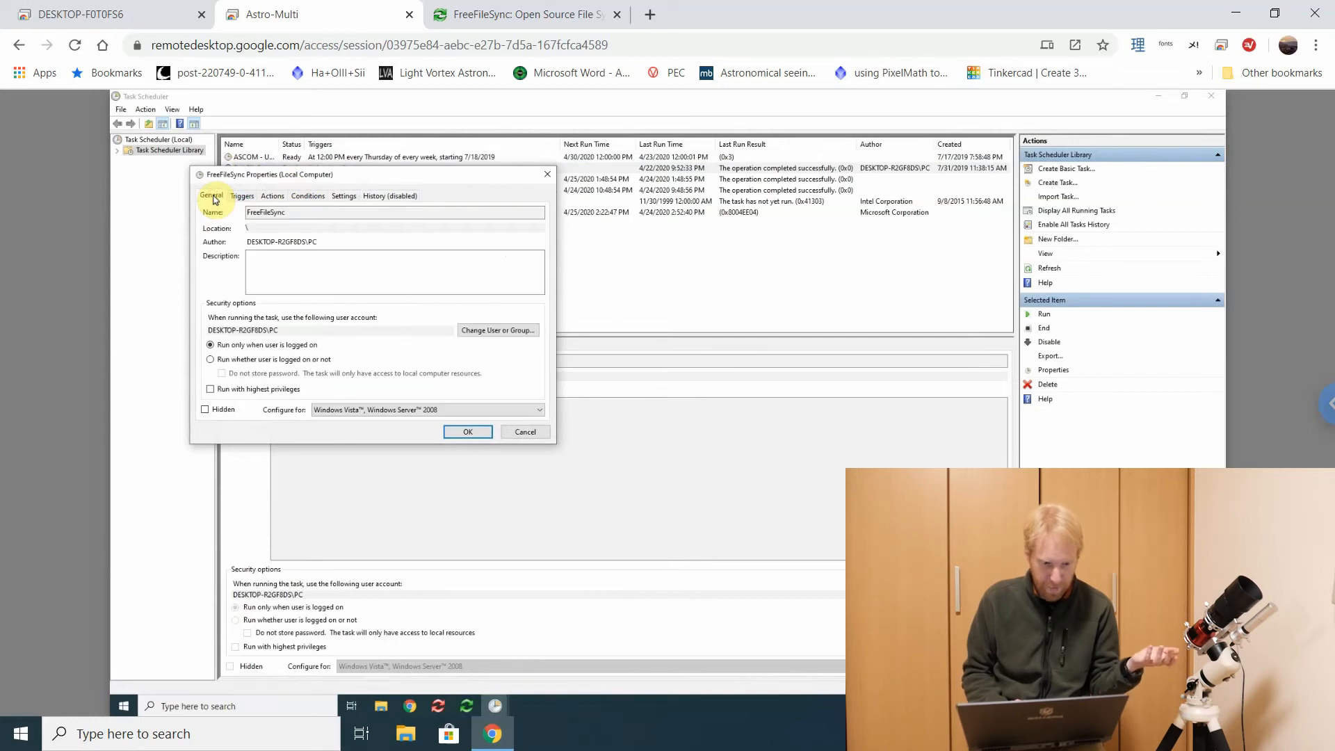
click(240, 196)
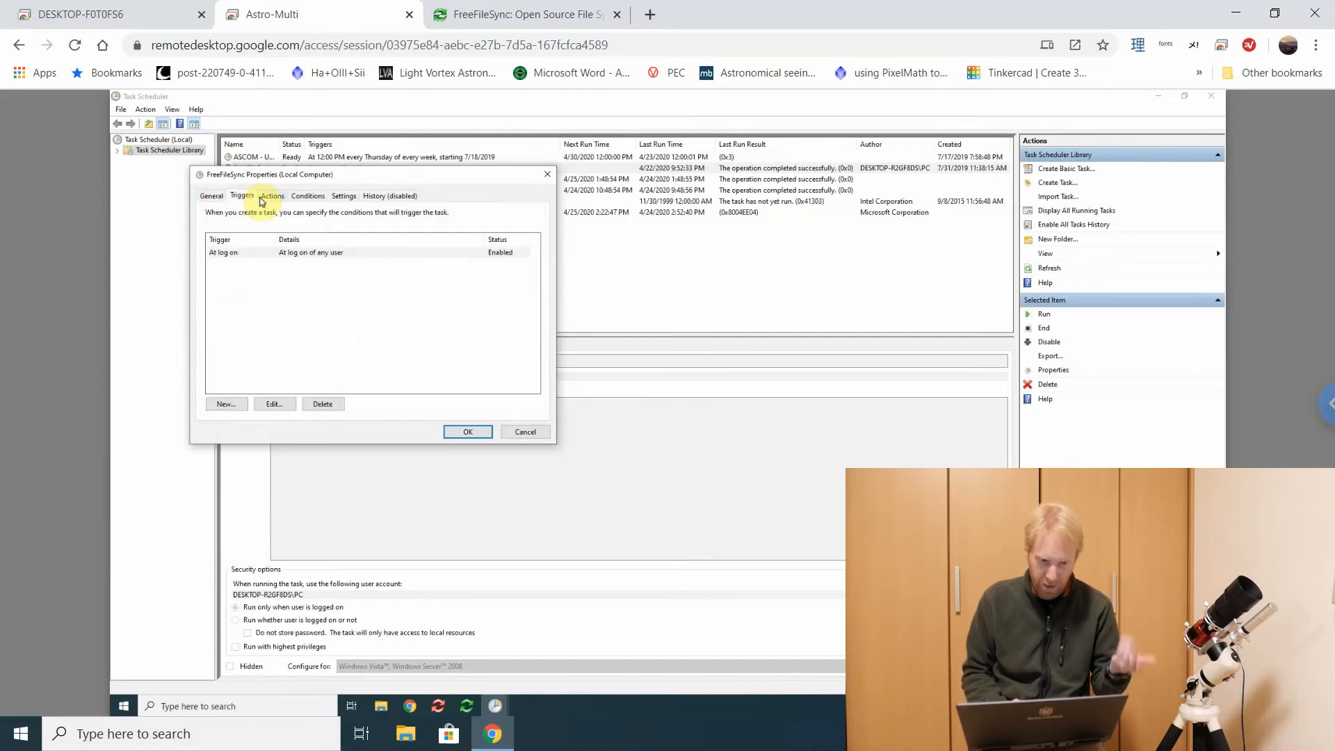
click(271, 196)
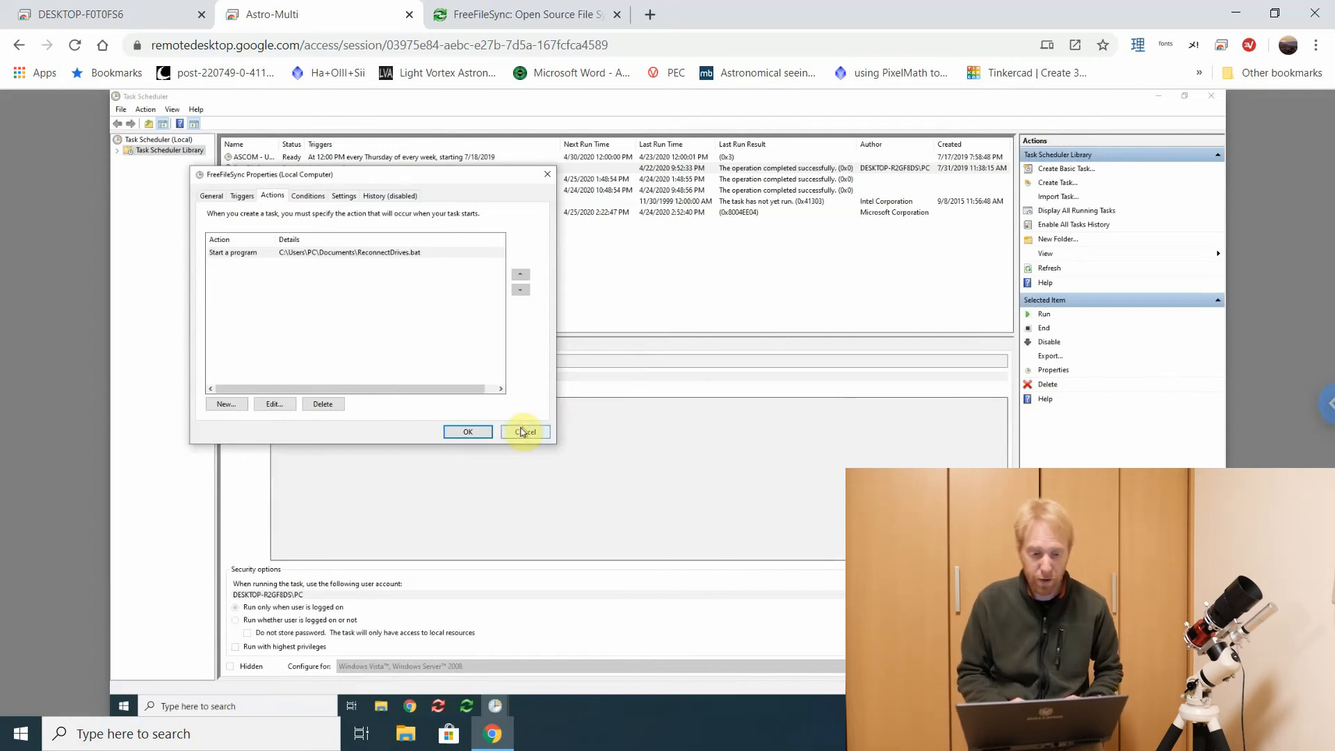
click(524, 431)
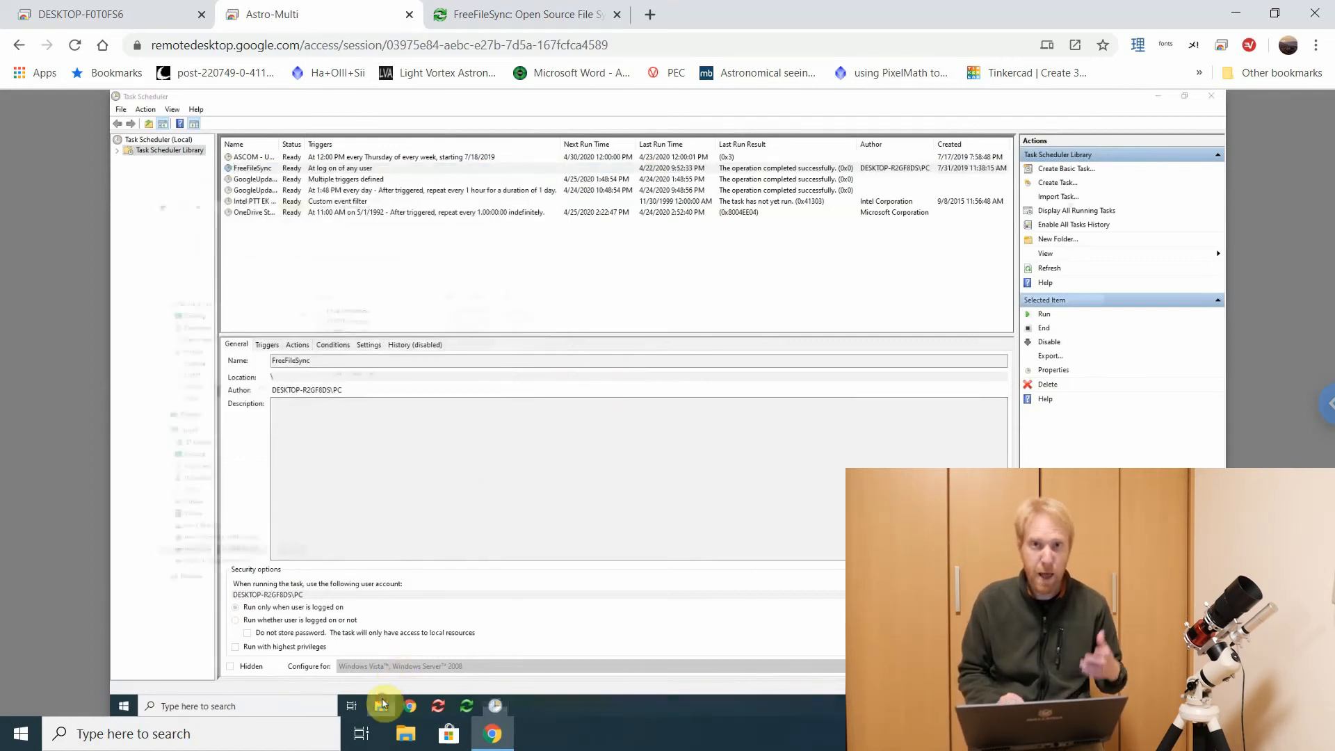
Bring up actions for ReconnectDrives.bat in the Documents folder
click(381, 706)
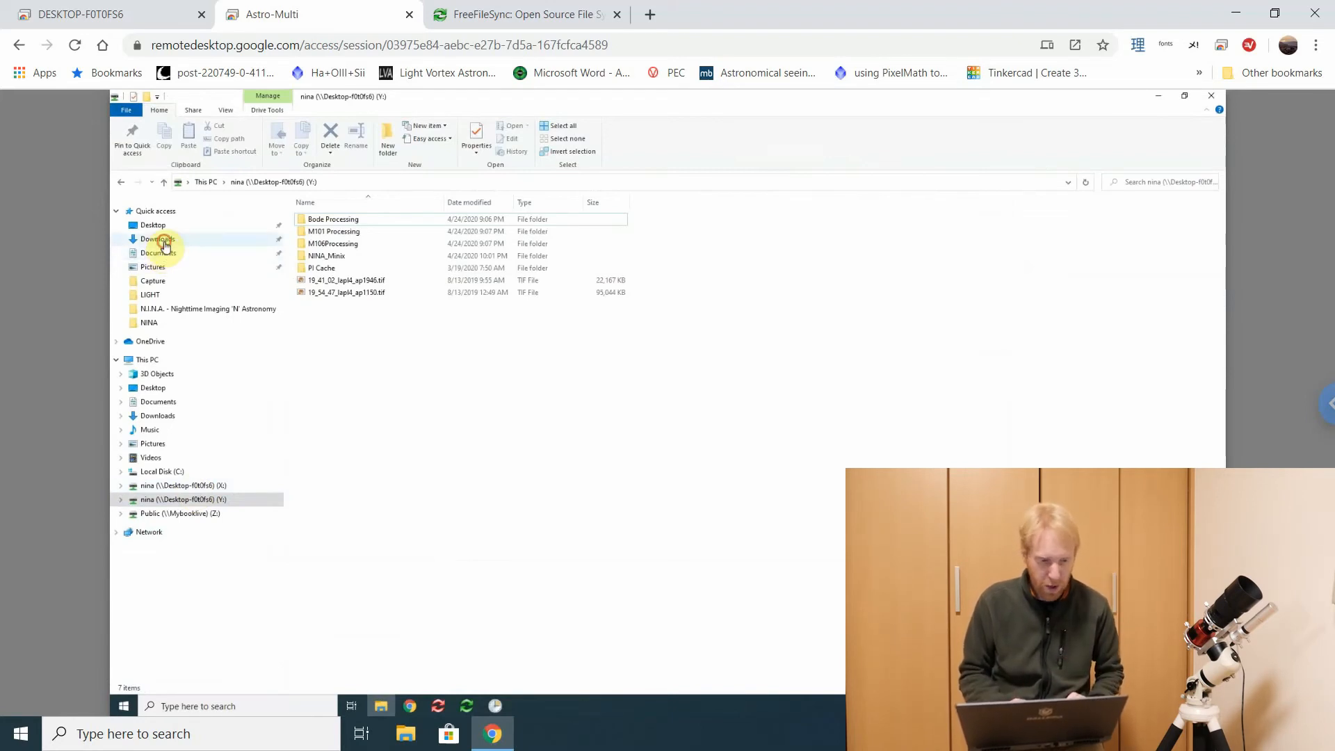
click(159, 253)
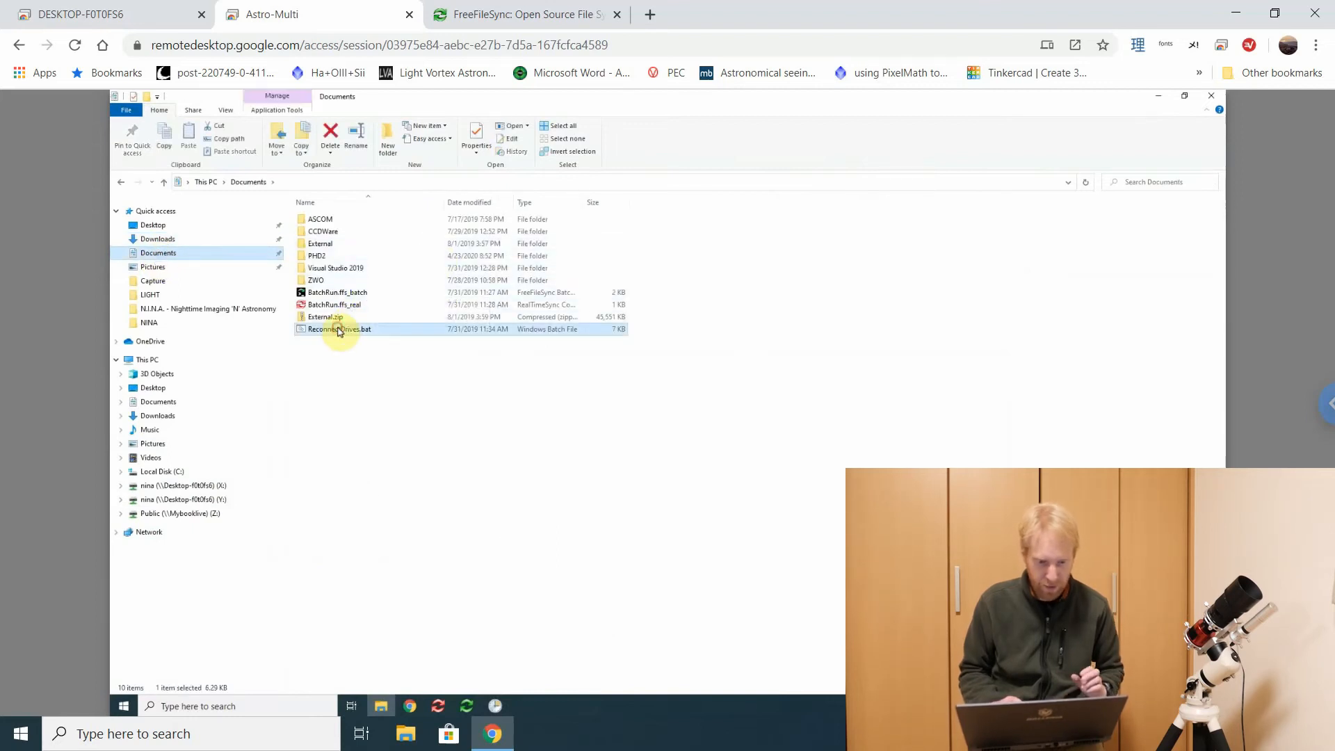
right_click(338, 329)
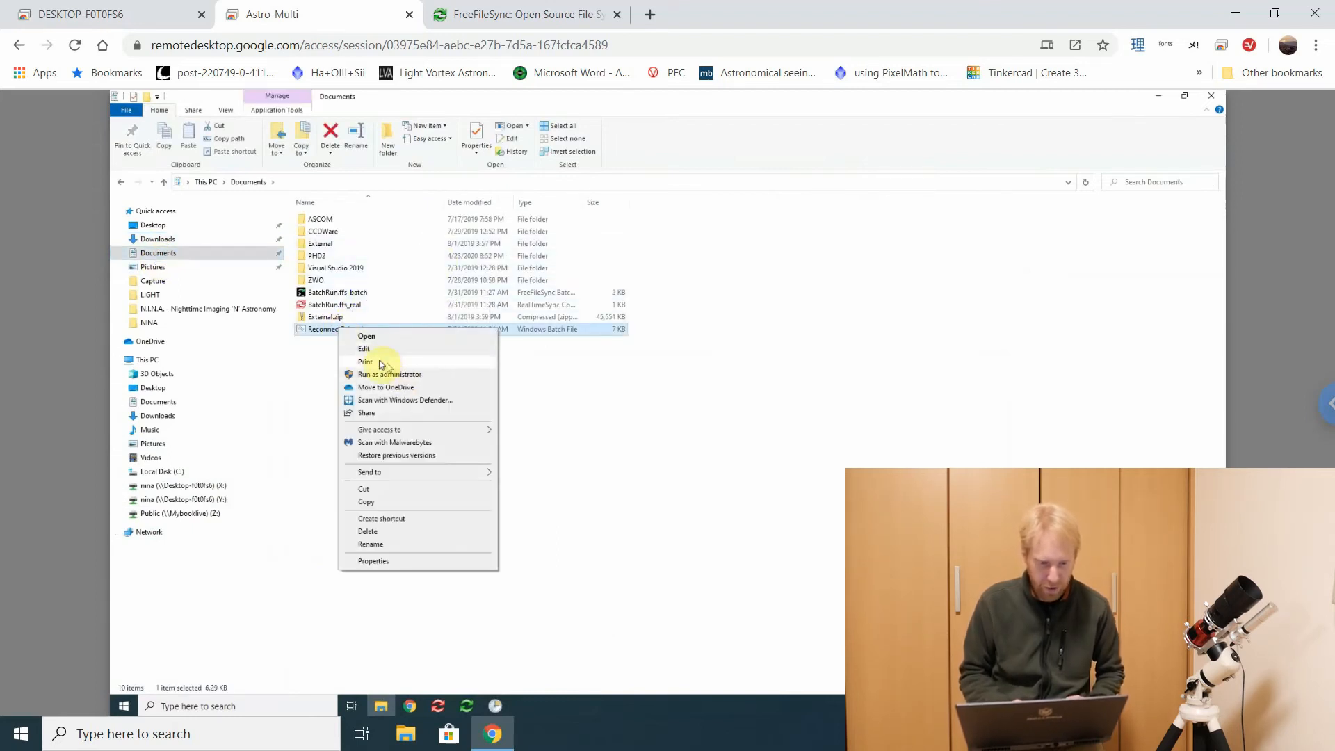
Read ReconnectDrives.bat in Notepad and highlight its final line launching RealTimeSync with the BatchRun job
click(363, 349)
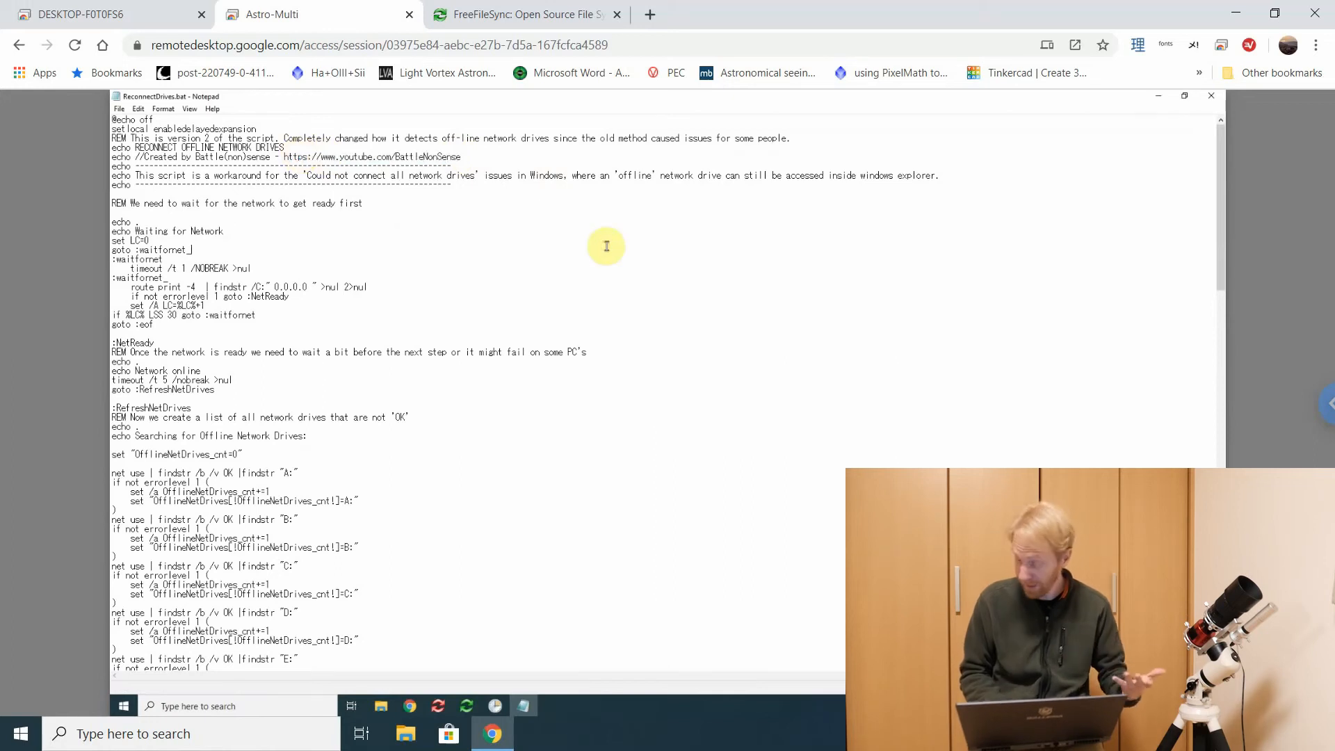
scroll(down, 3)
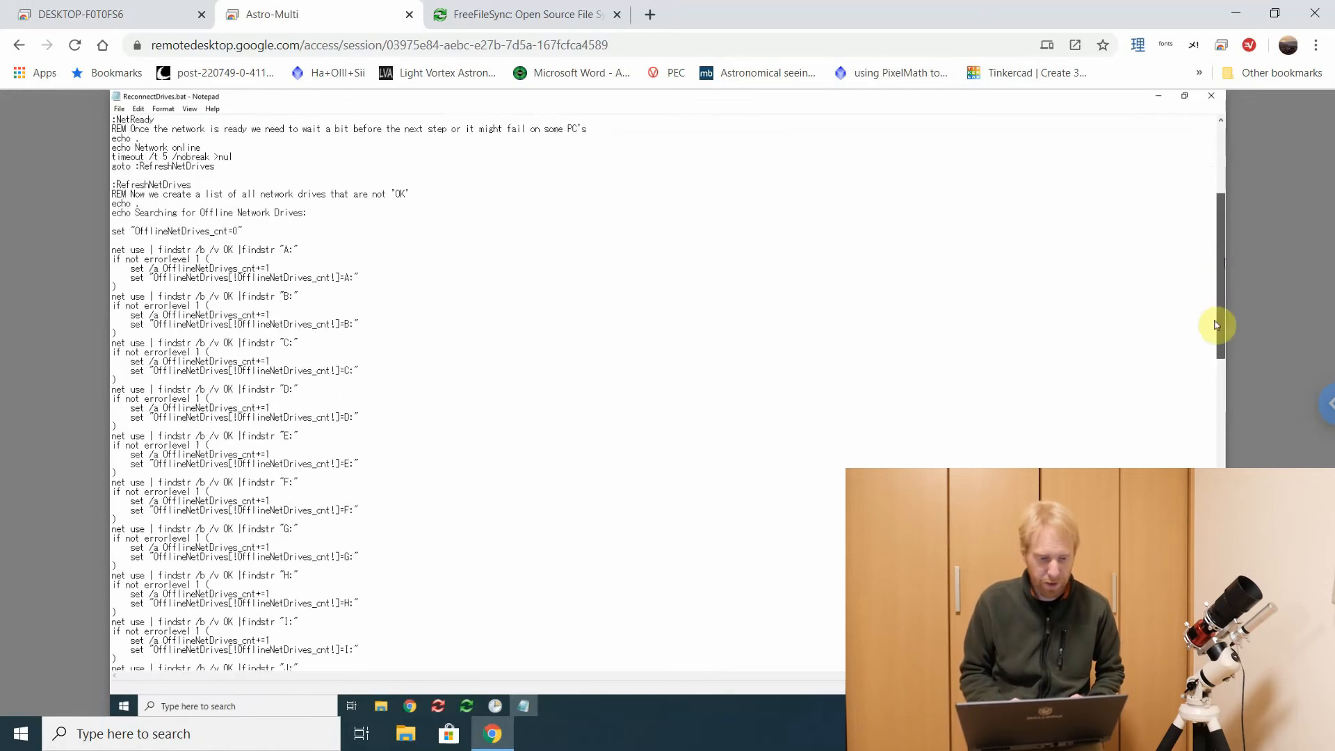
scroll(down, 3)
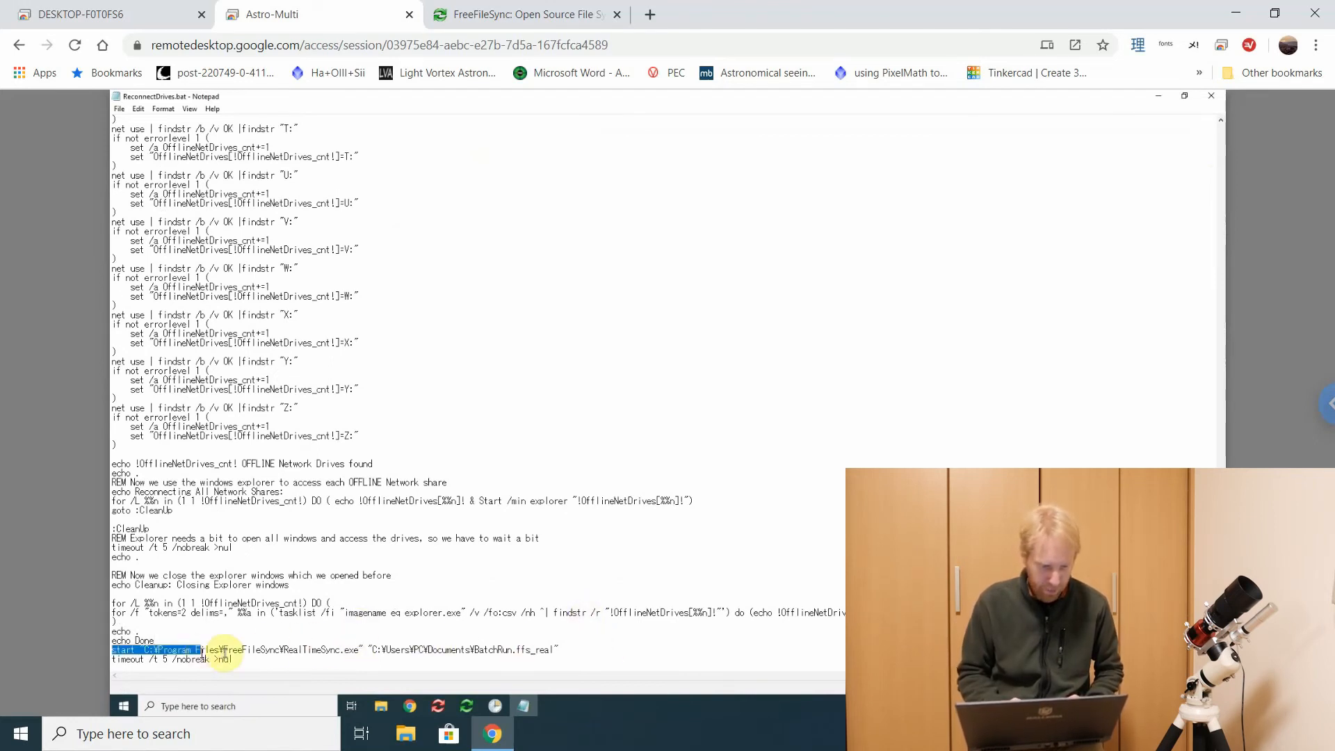
click(589, 643)
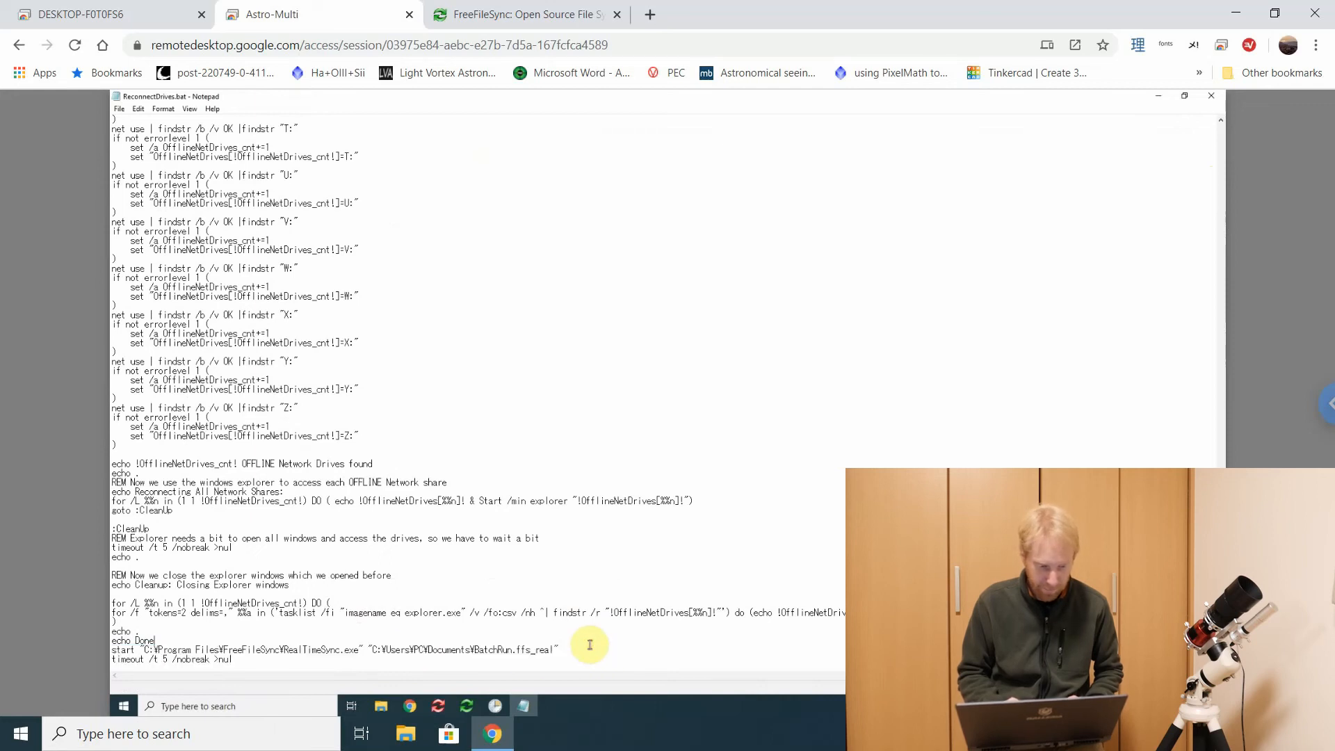
triple_click(332, 649)
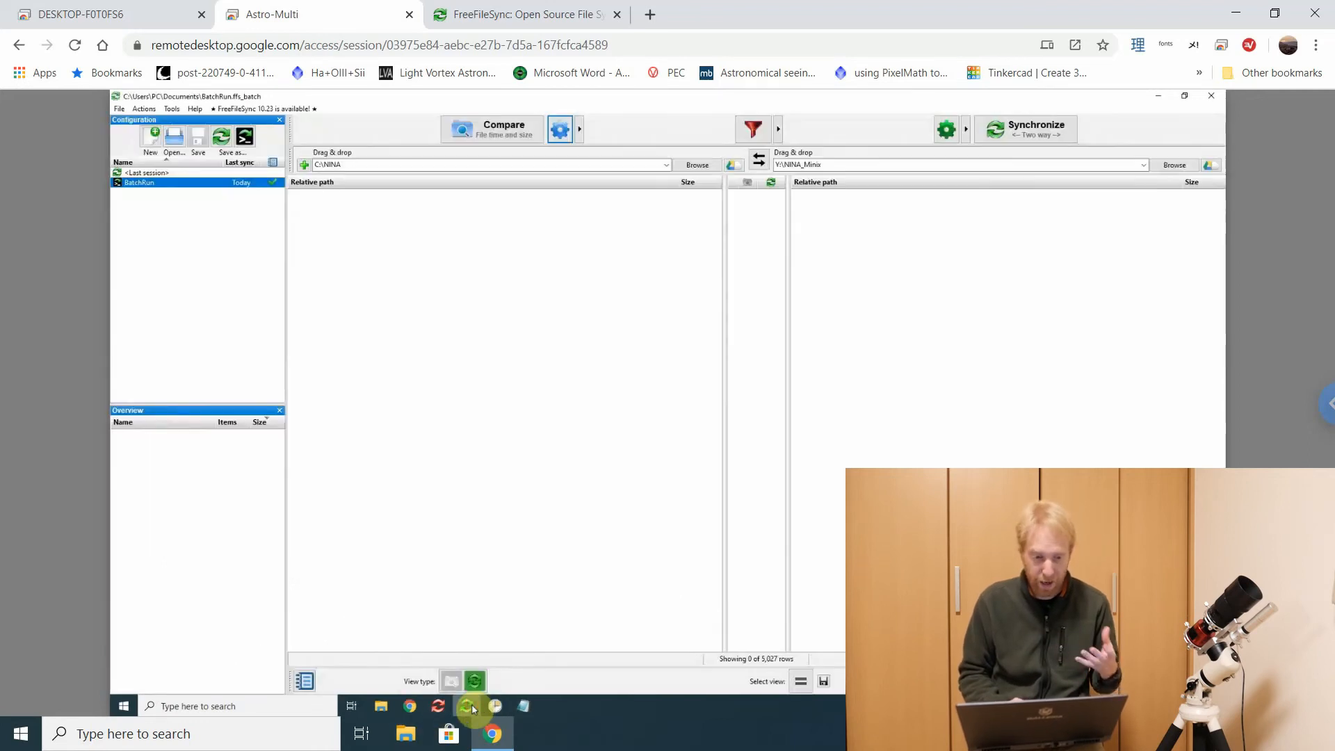
click(231, 140)
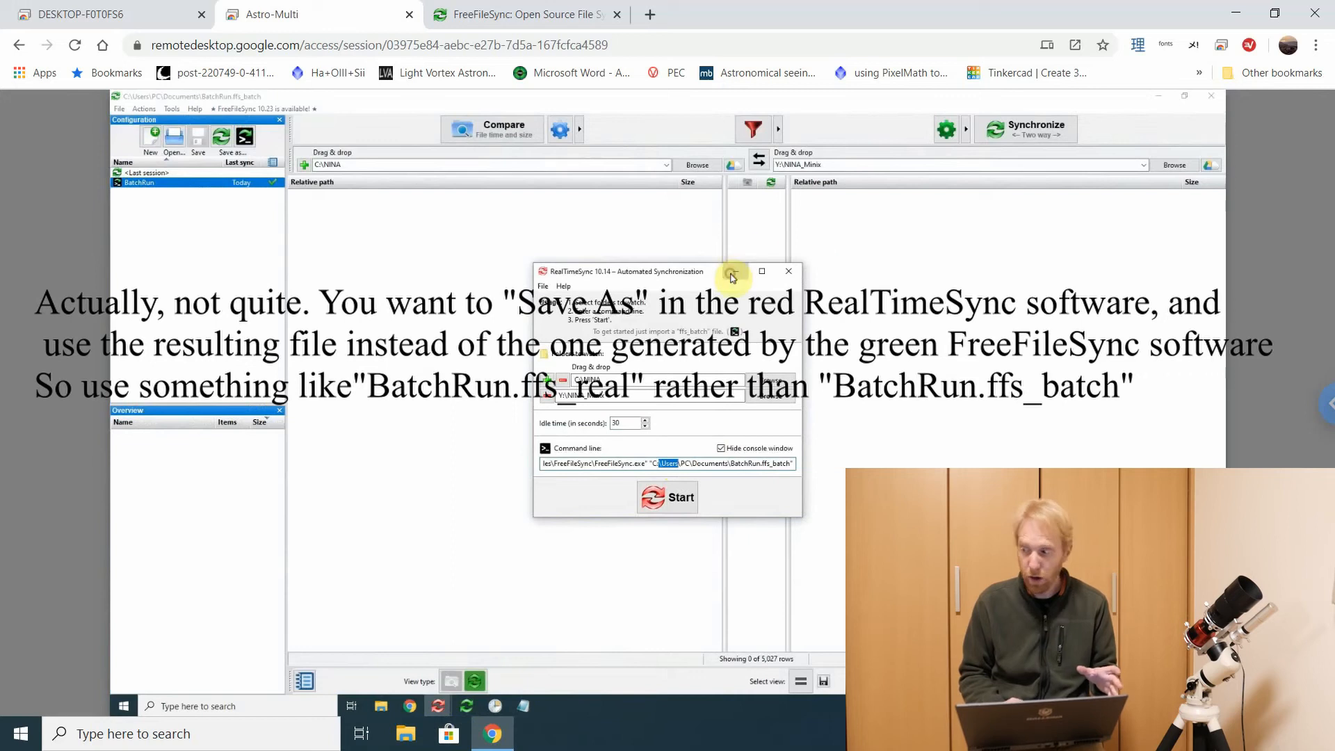
click(787, 271)
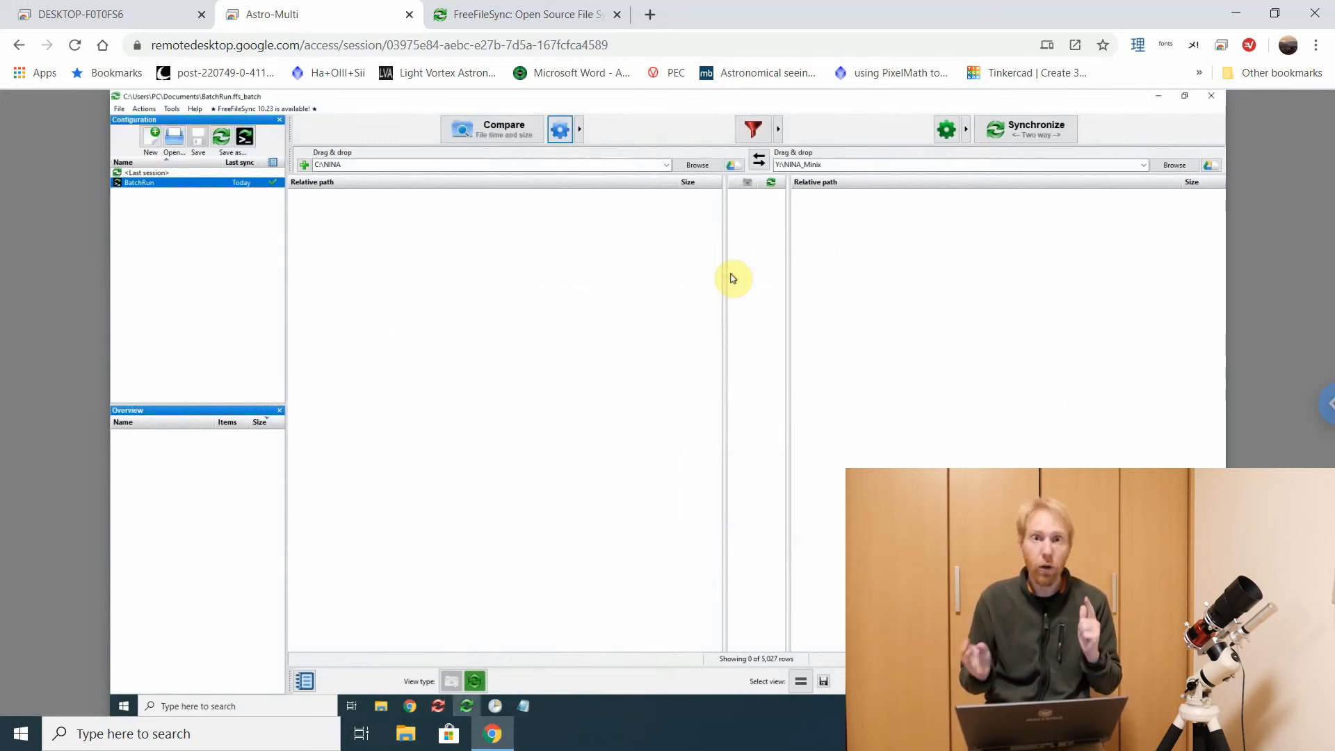
click(526, 14)
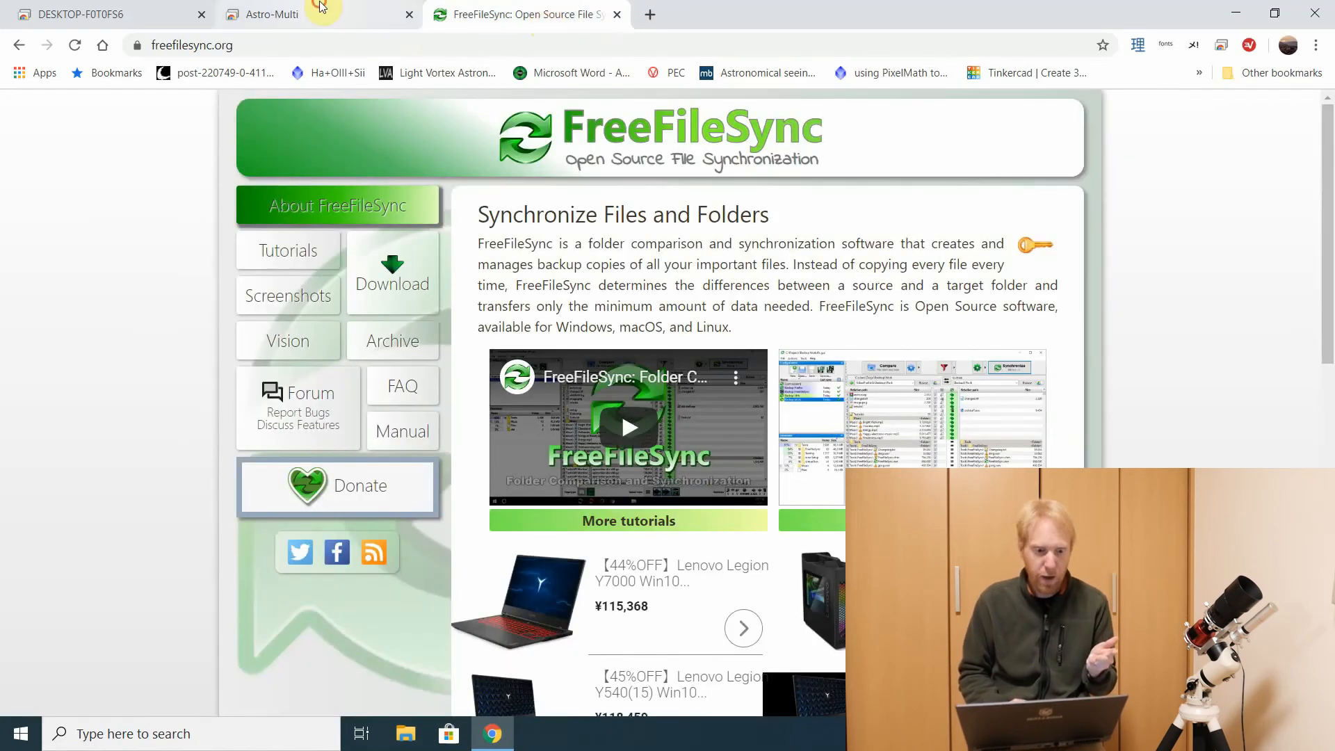
click(271, 14)
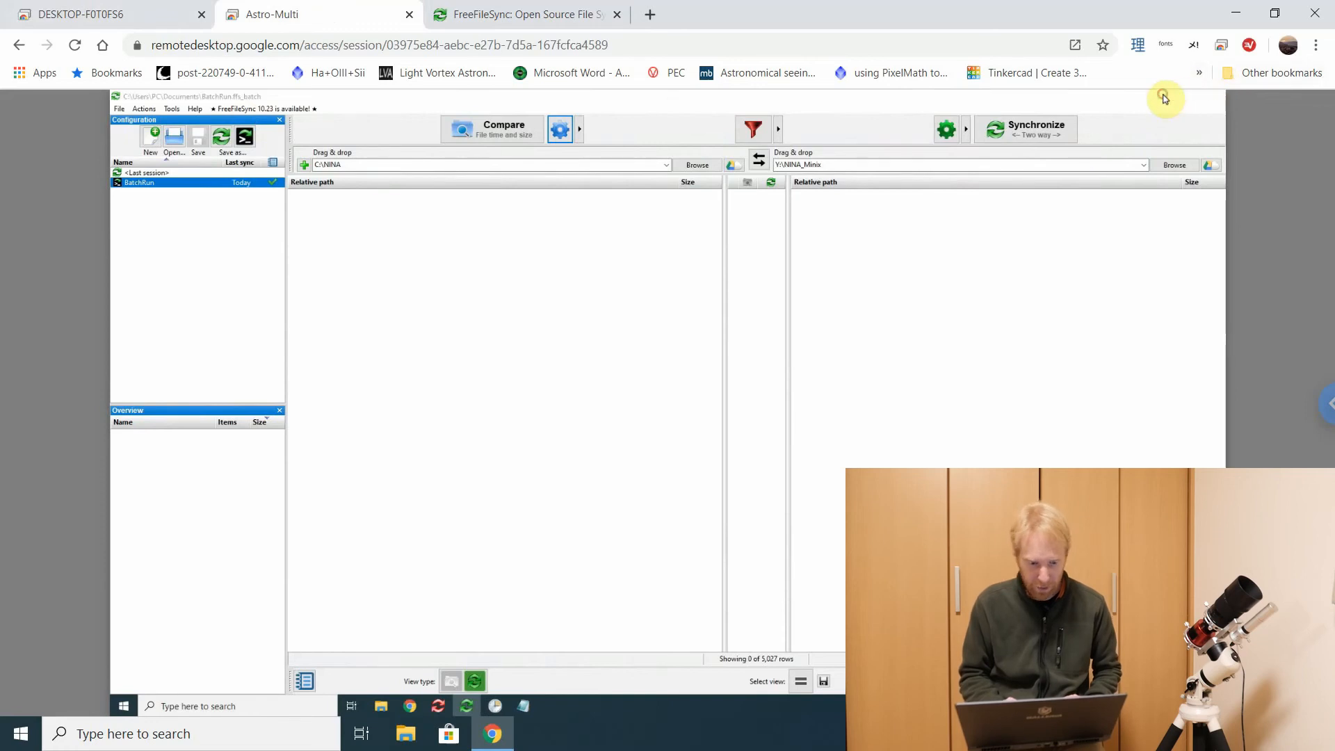
Create a new folder and an empty text document inside C:\NINA\M 106 as sync test items
click(381, 707)
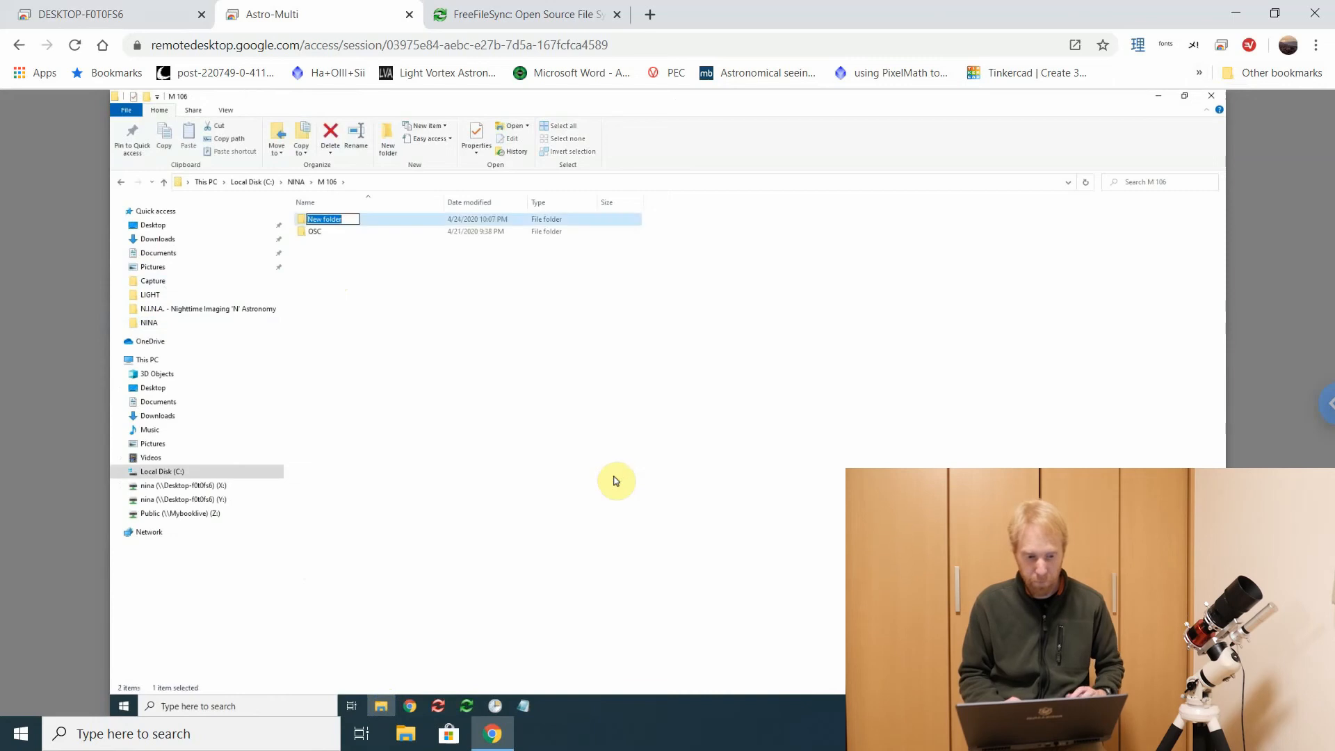
right_click(461, 384)
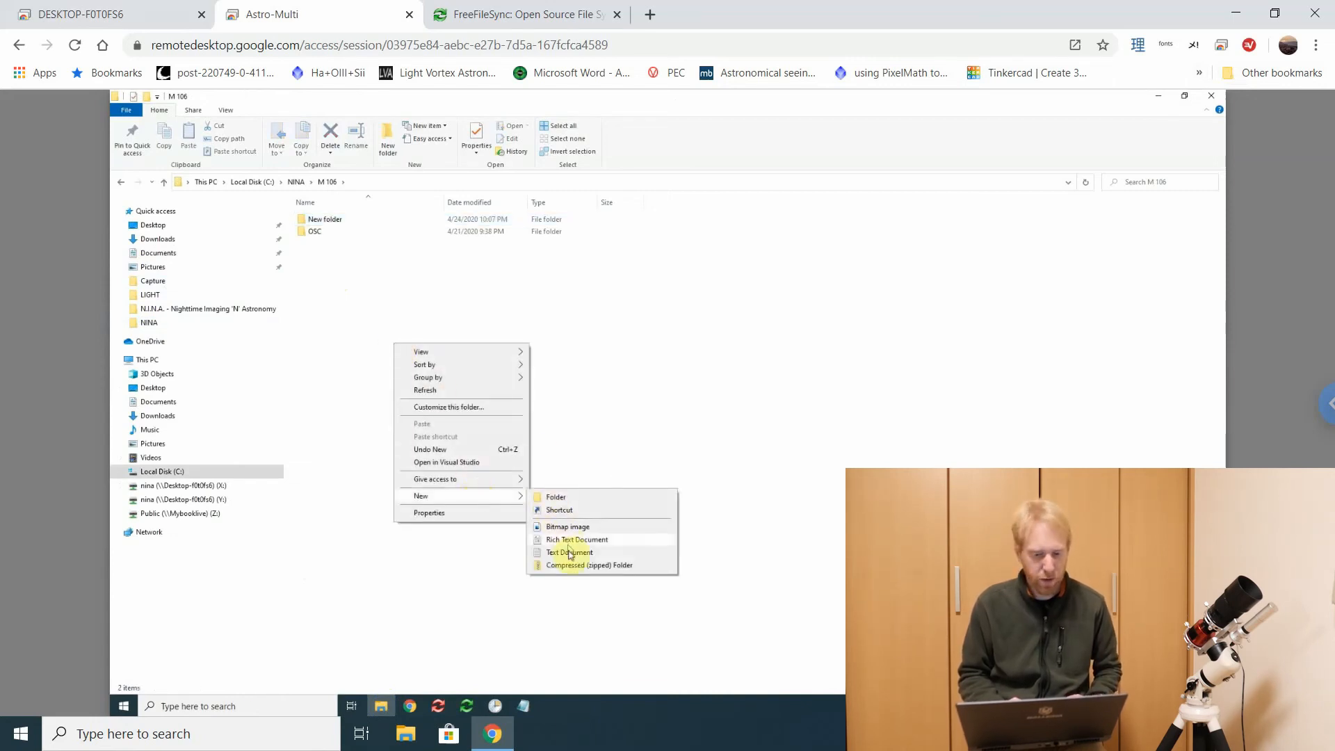
click(568, 552)
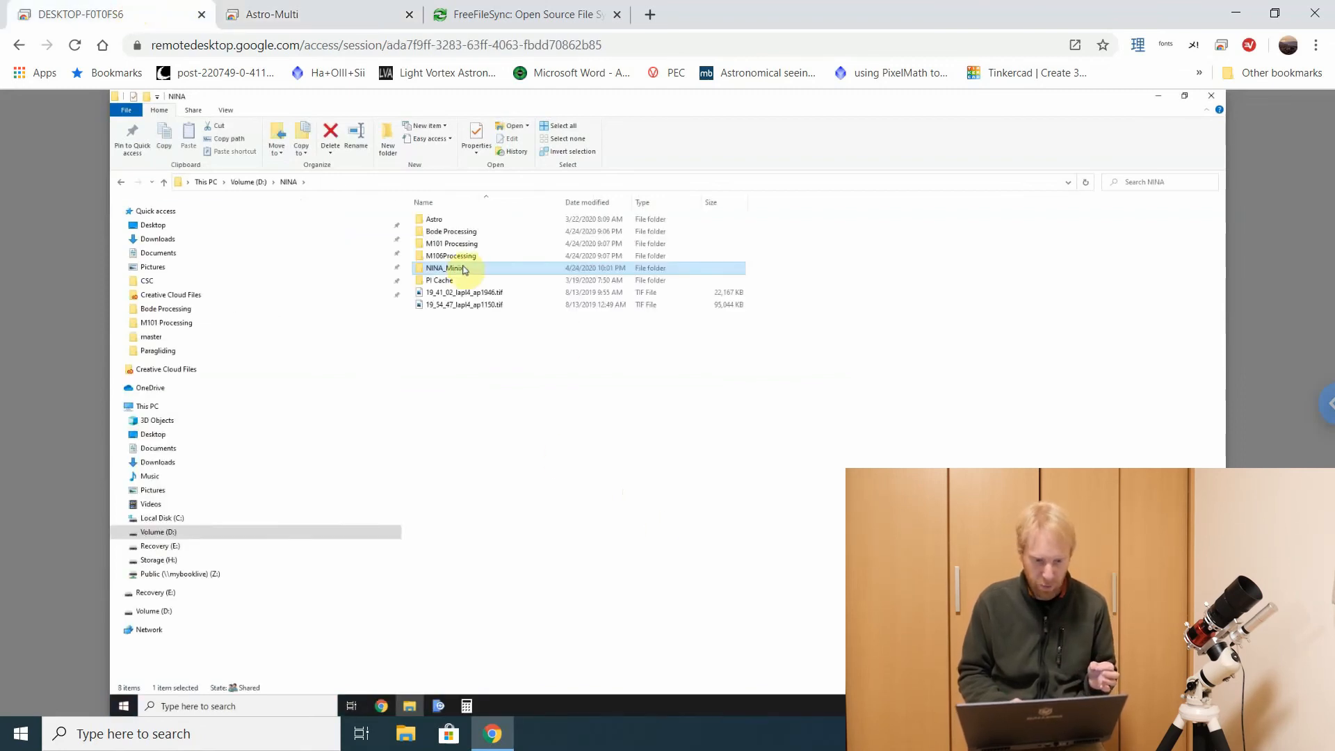
Confirm New folder and New Text.txt appear in the second PC's NINA_Minix M 106 folder
double_click(442, 267)
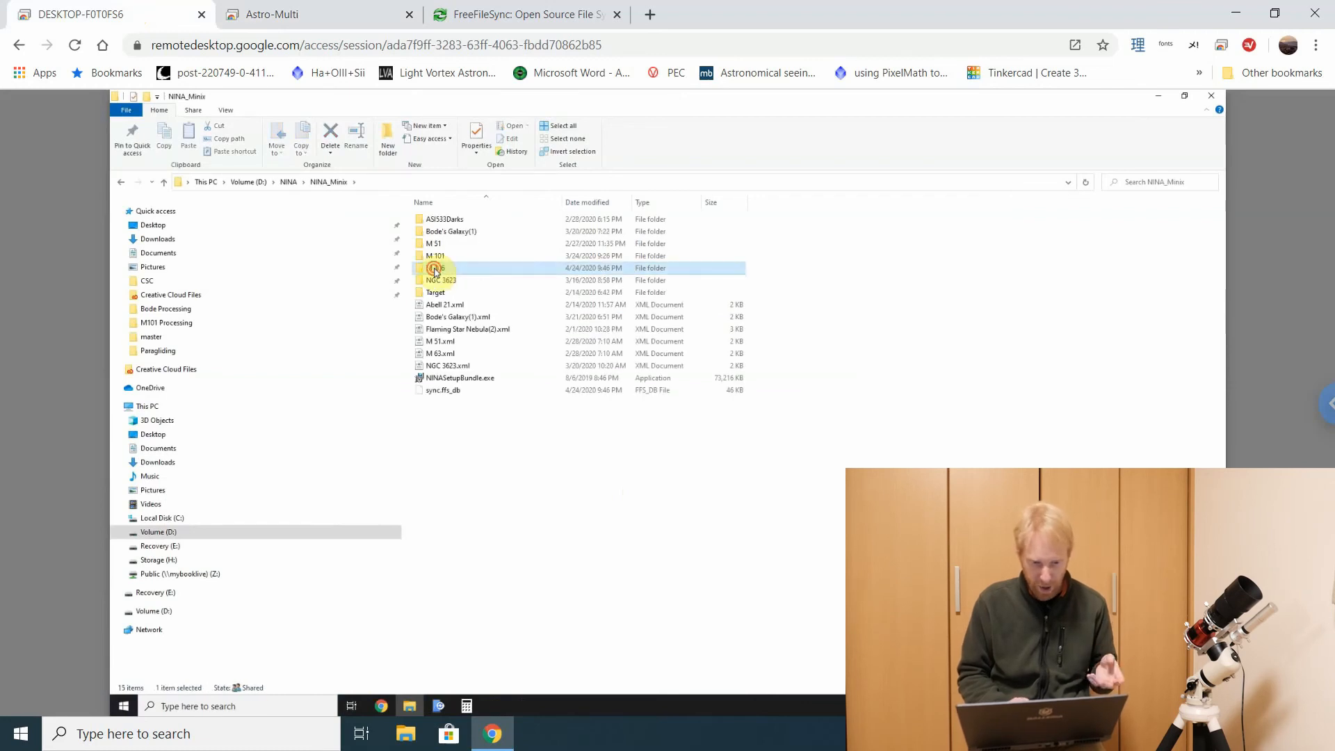
double_click(436, 267)
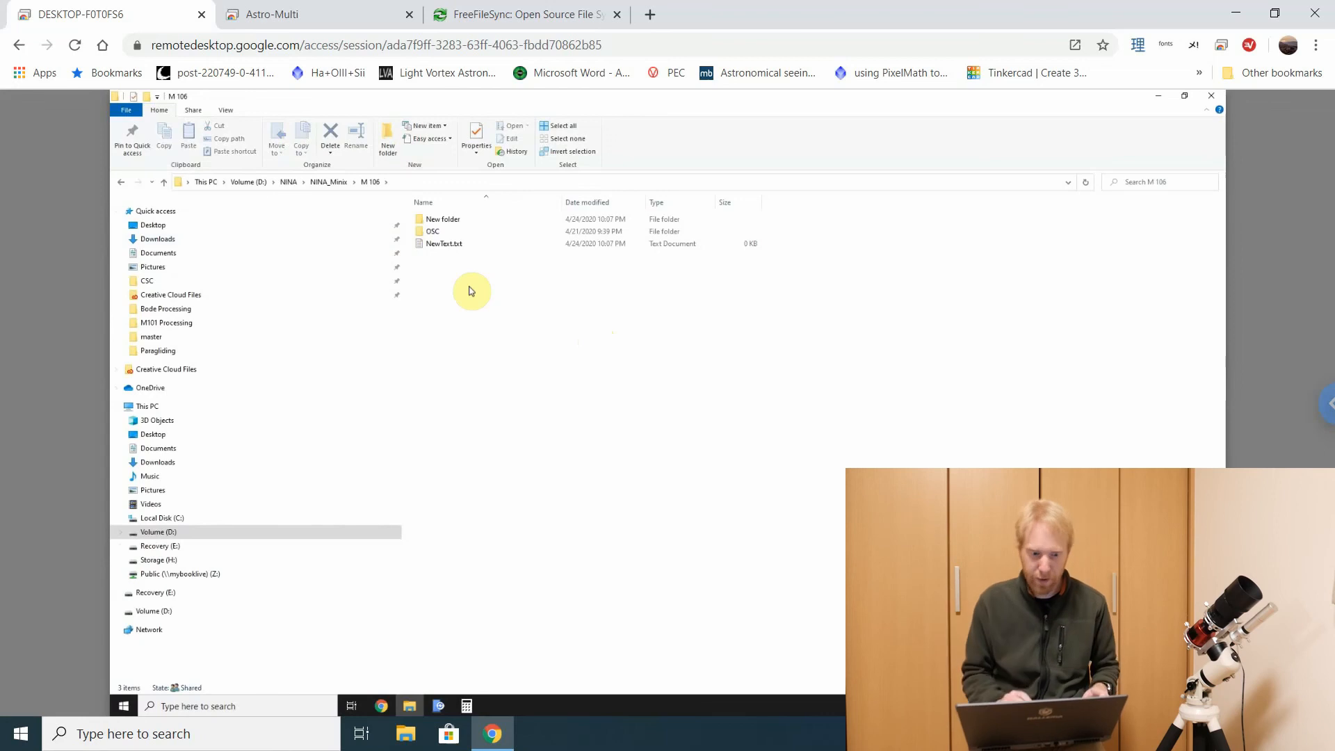
click(443, 243)
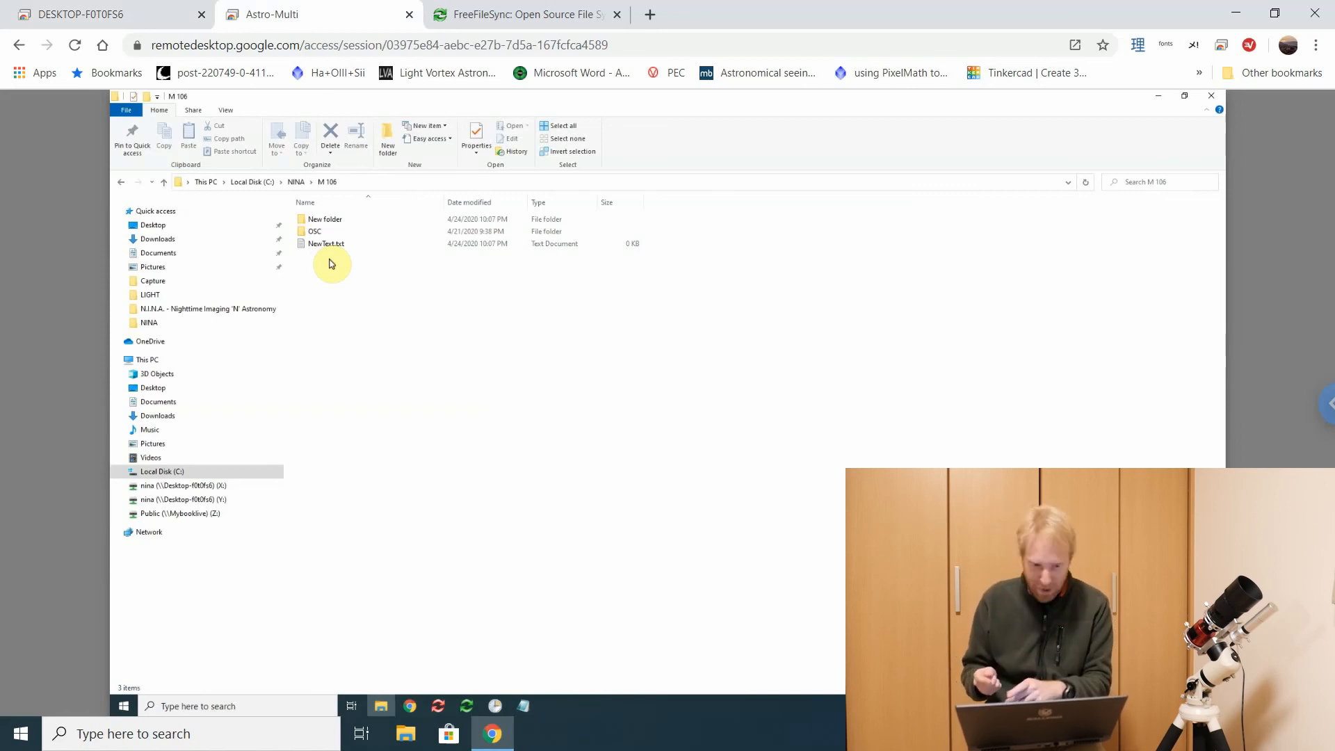
mouse_move(403, 305)
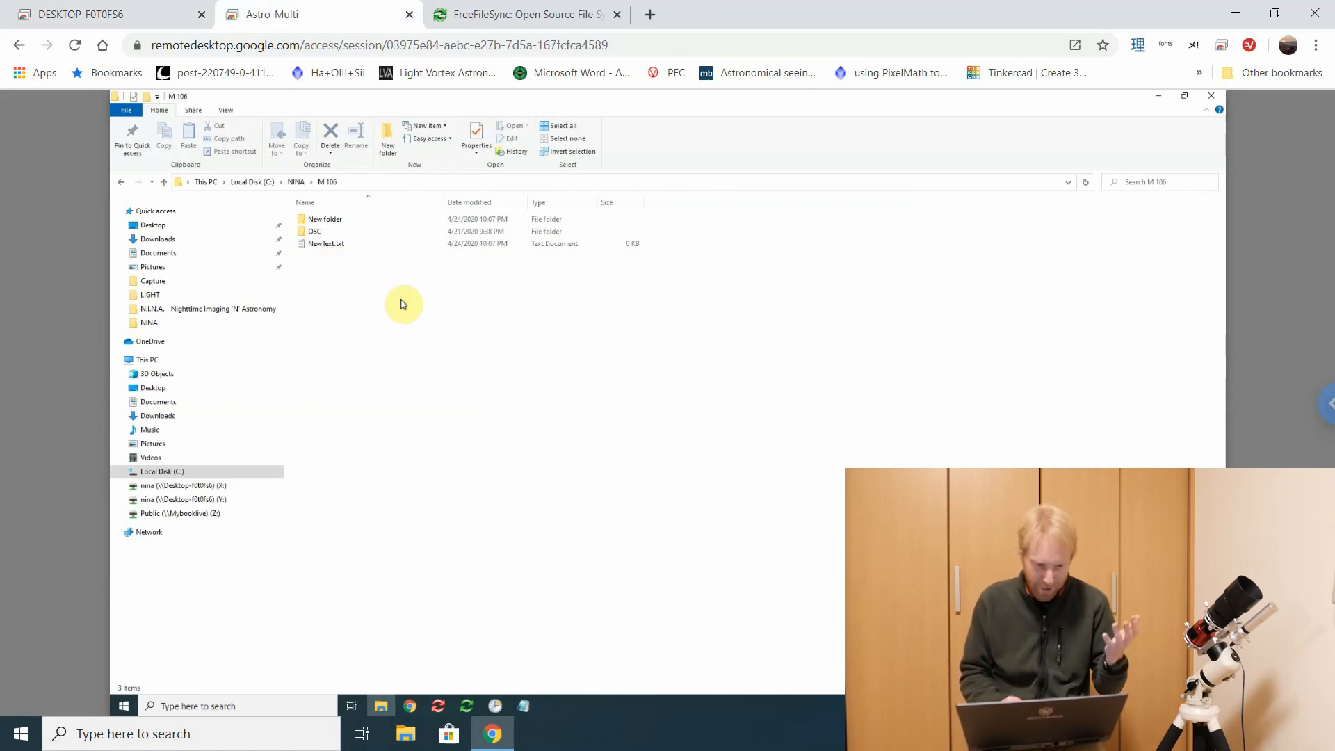
mouse_move(334, 305)
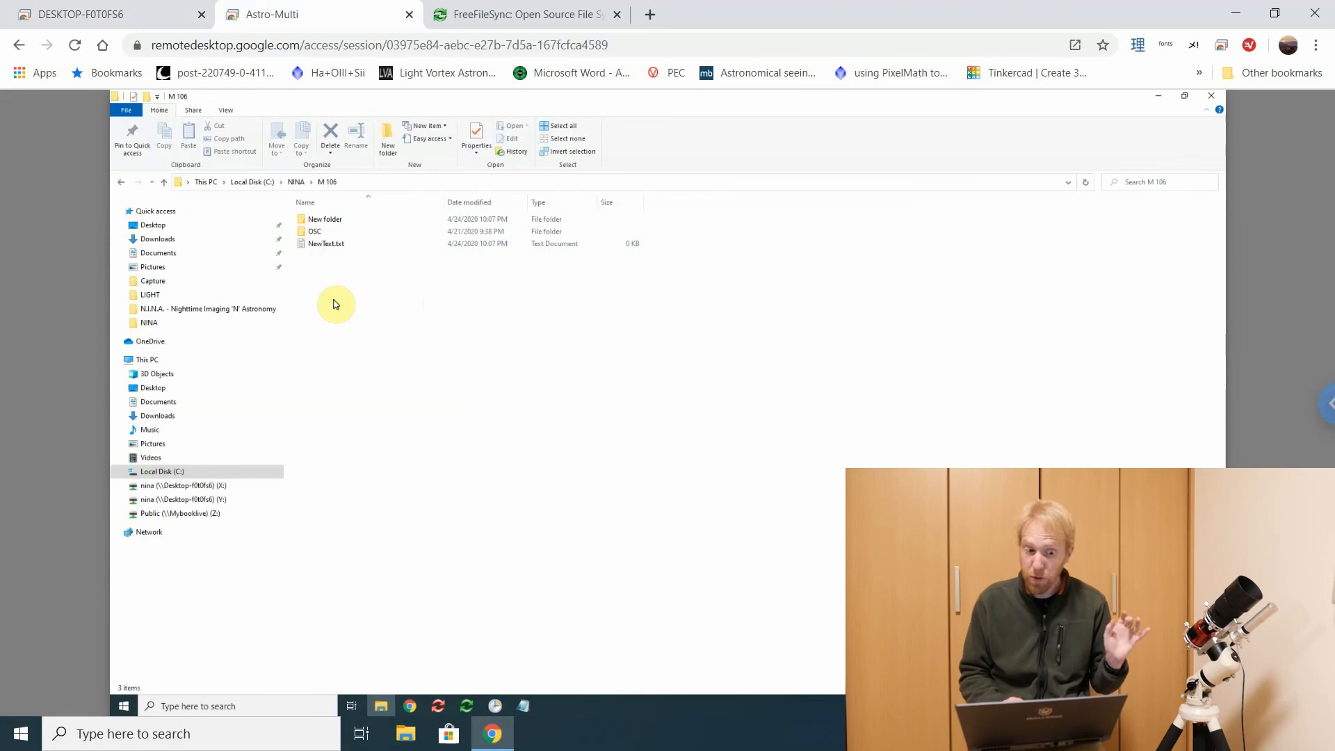
mouse_move(389, 306)
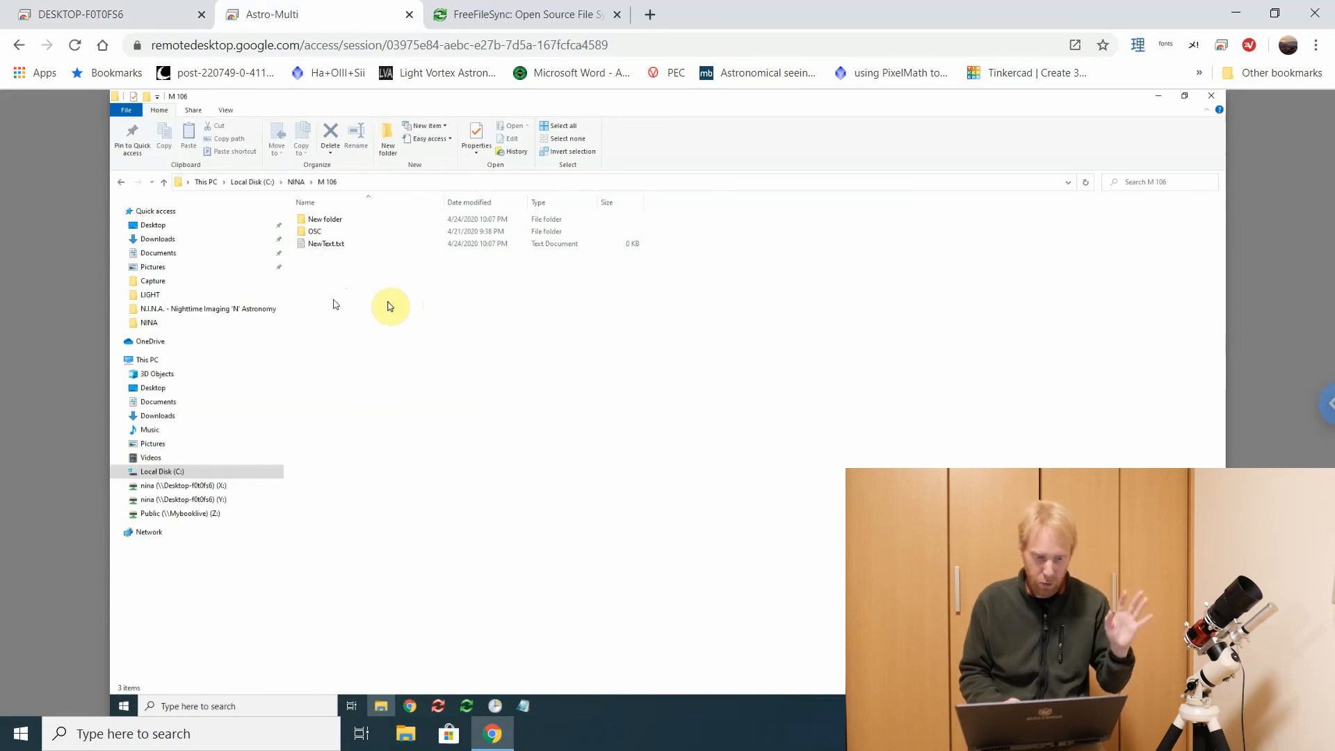
mouse_move(392, 463)
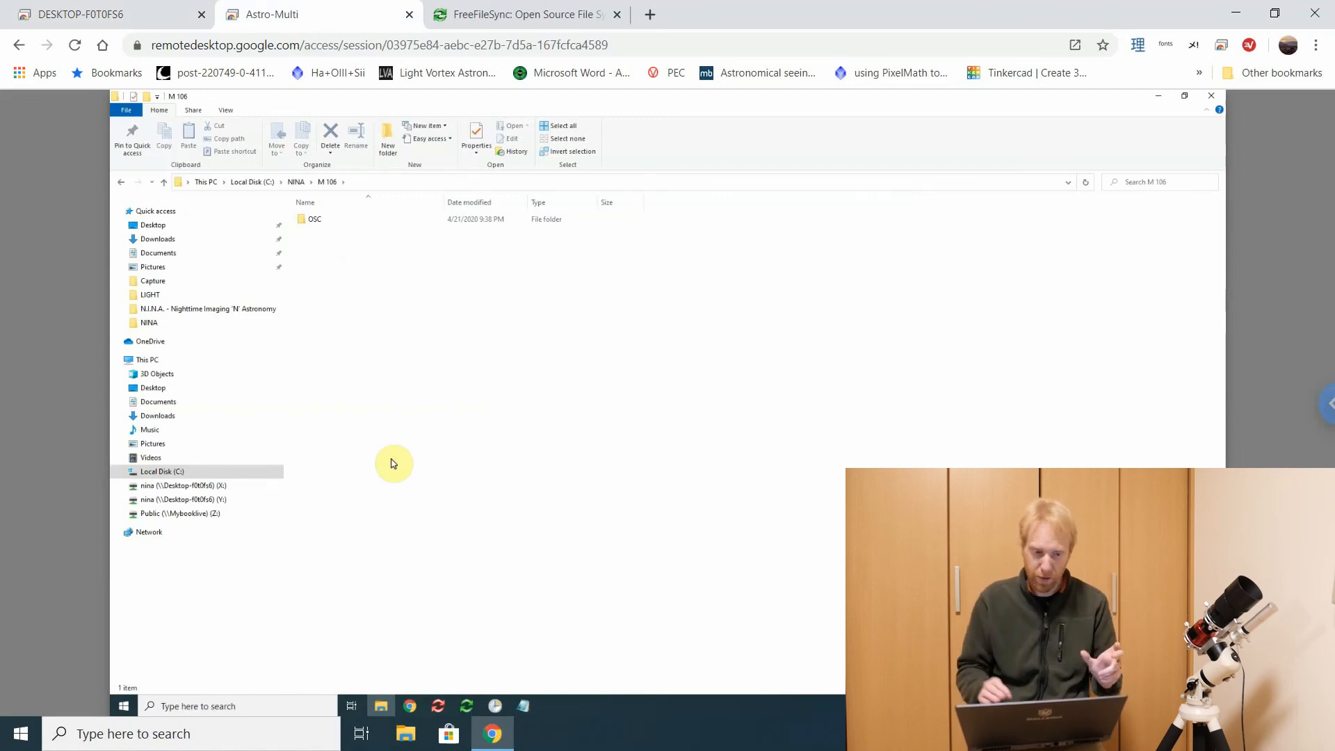
mouse_move(434, 378)
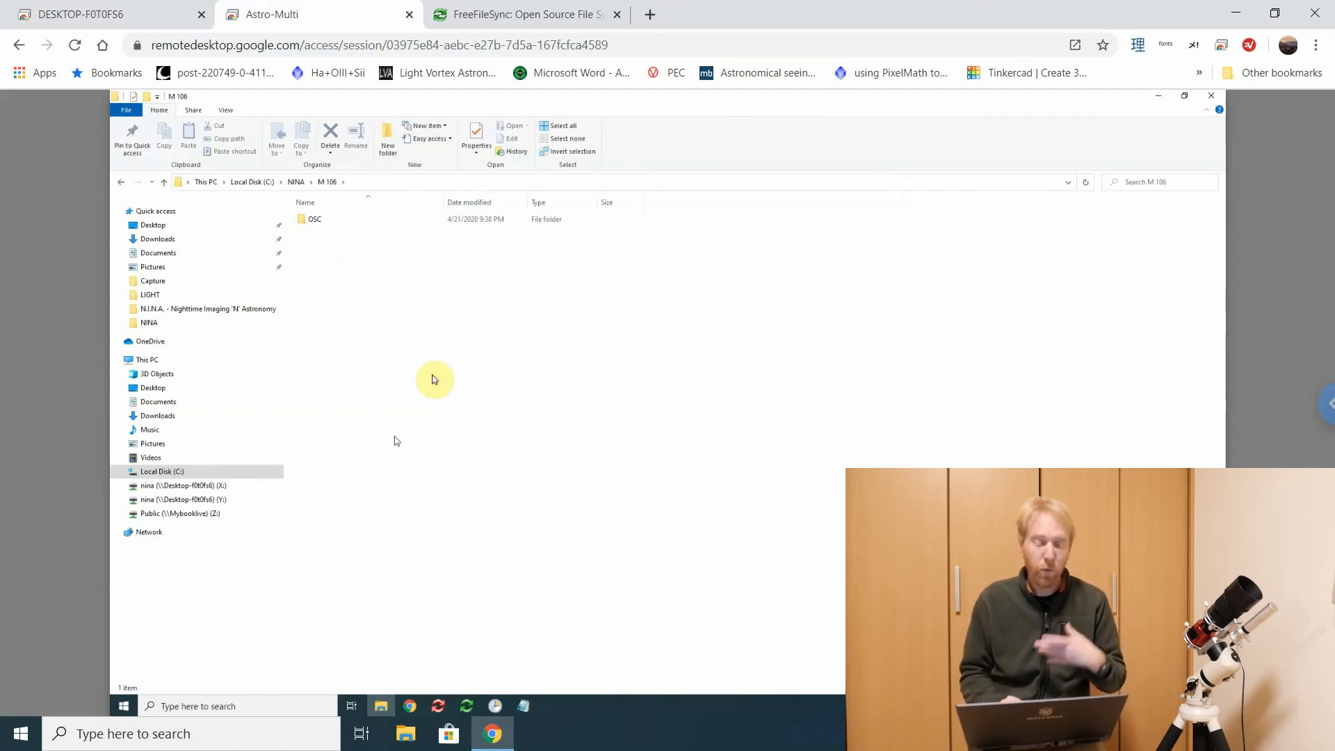